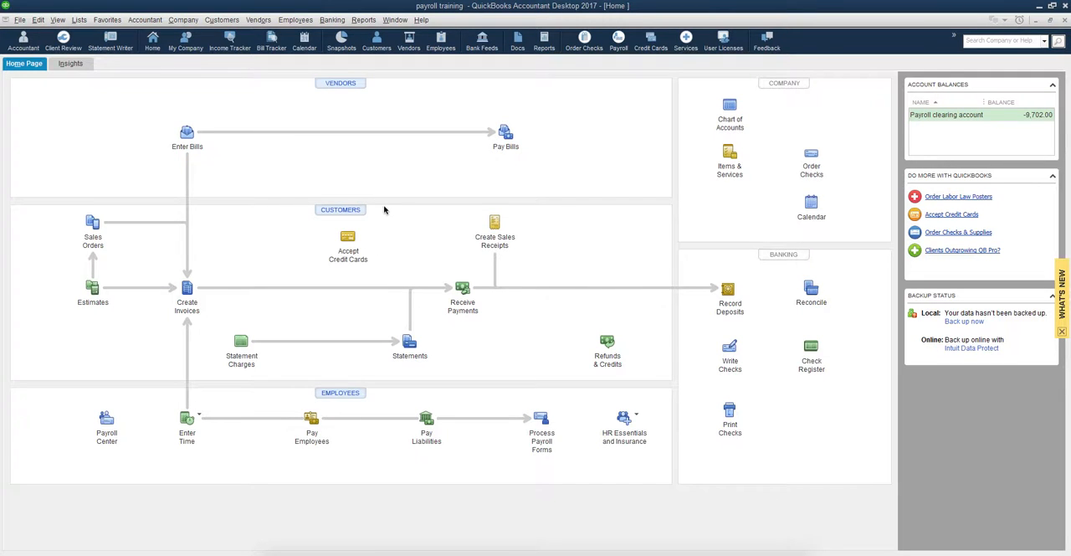
mouse_move(382, 201)
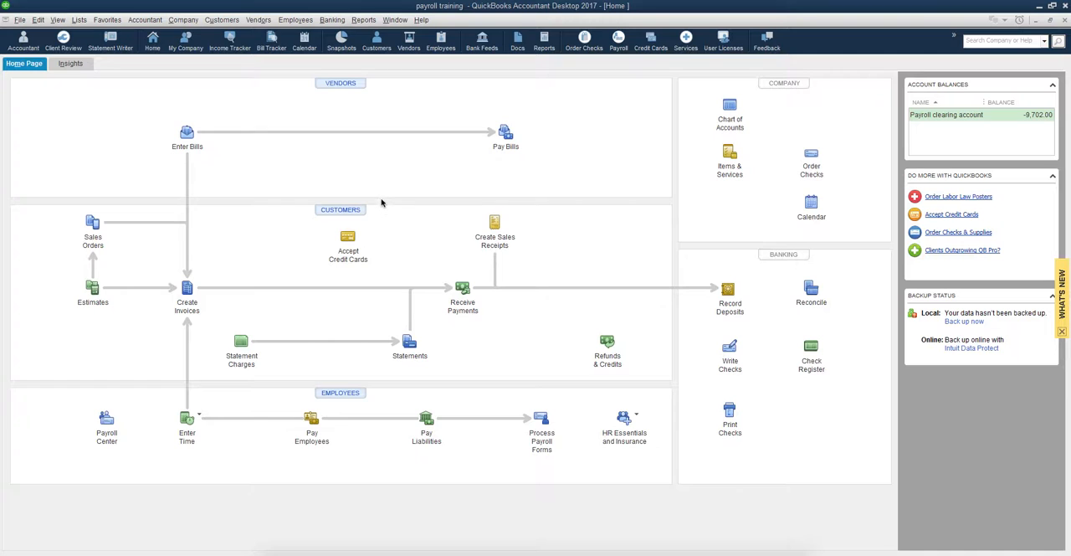
mouse_move(382, 199)
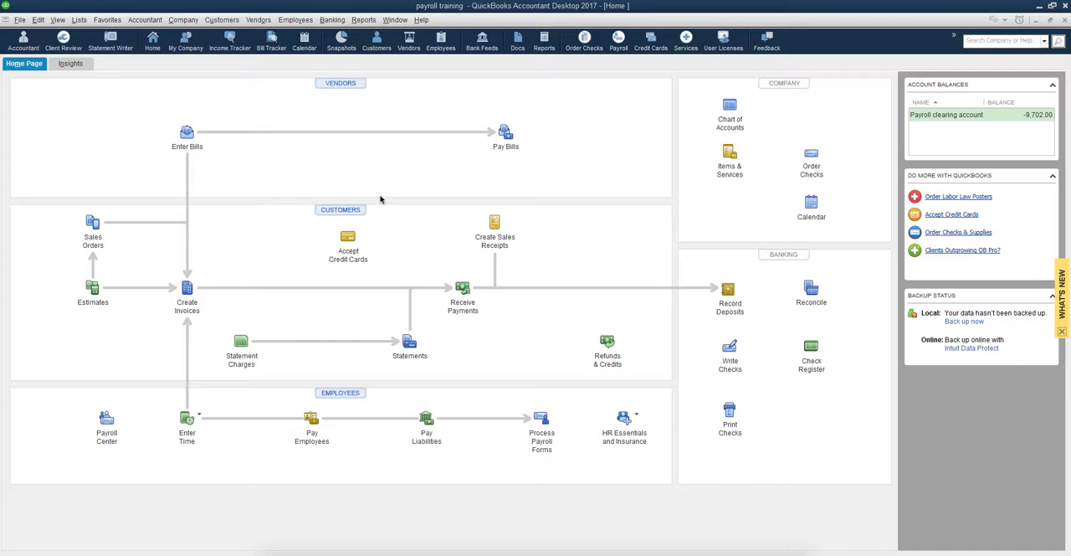
mouse_move(371, 164)
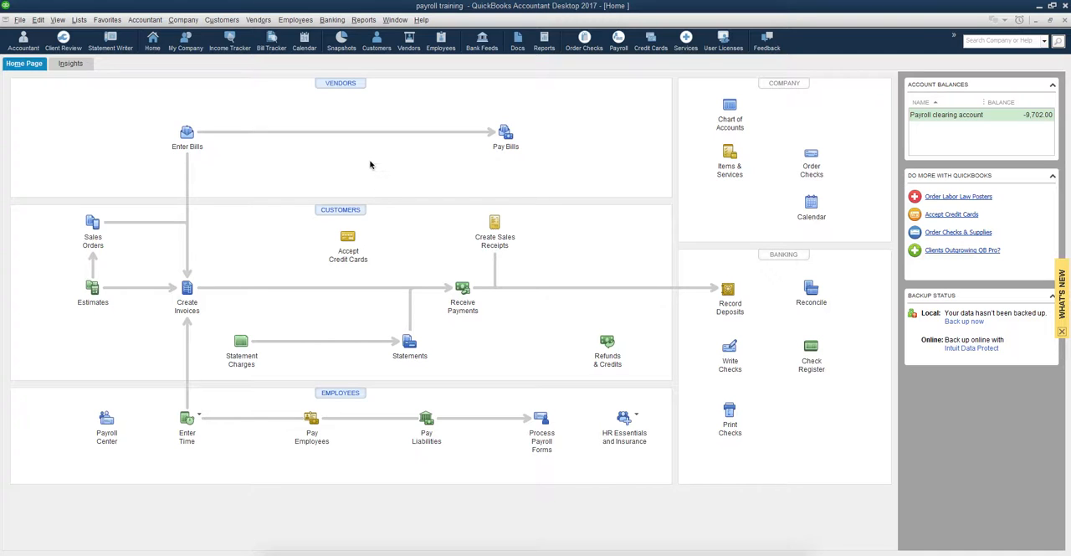
mouse_move(368, 161)
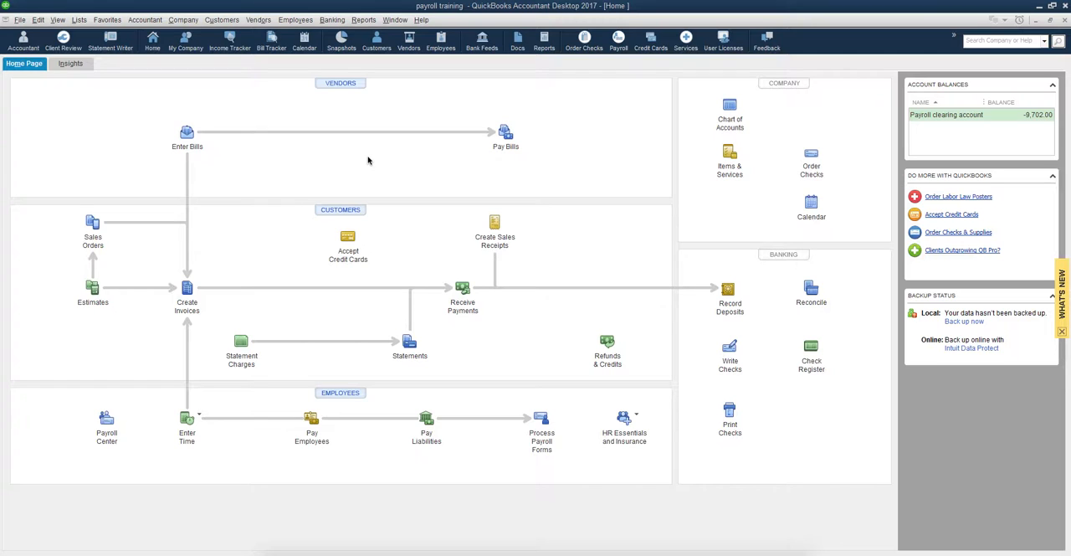
mouse_move(370, 159)
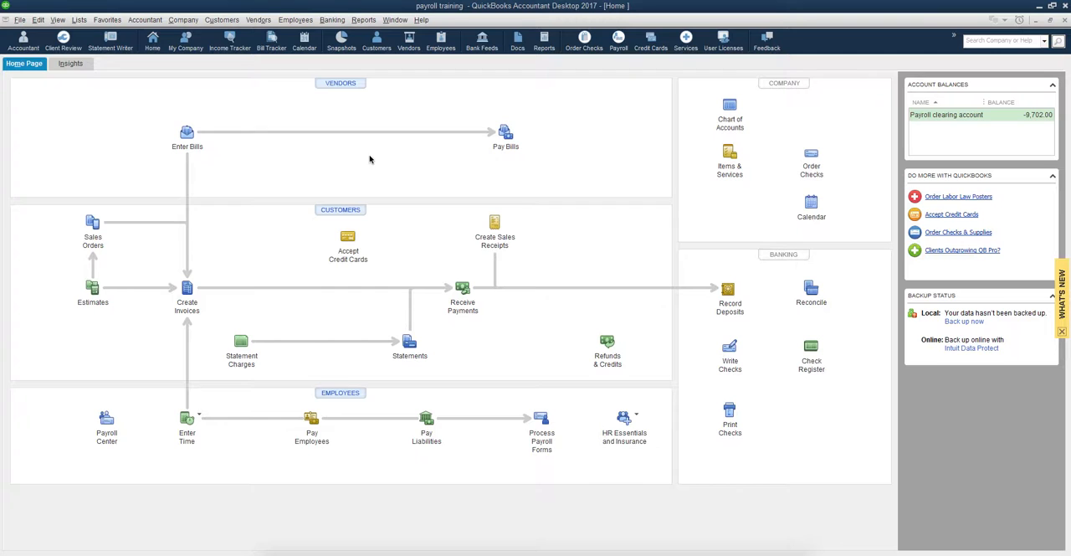
mouse_move(388, 134)
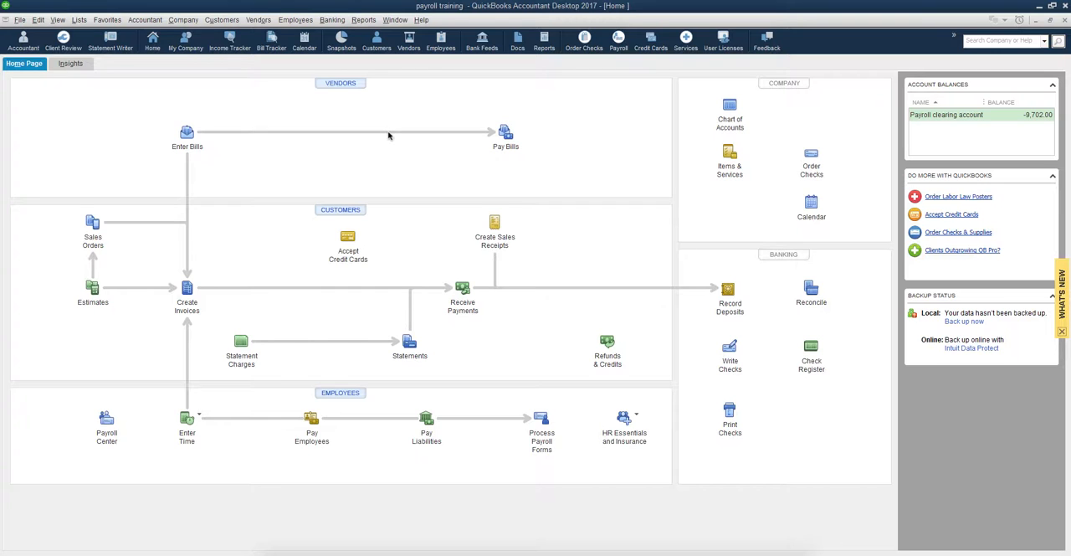
mouse_move(334, 22)
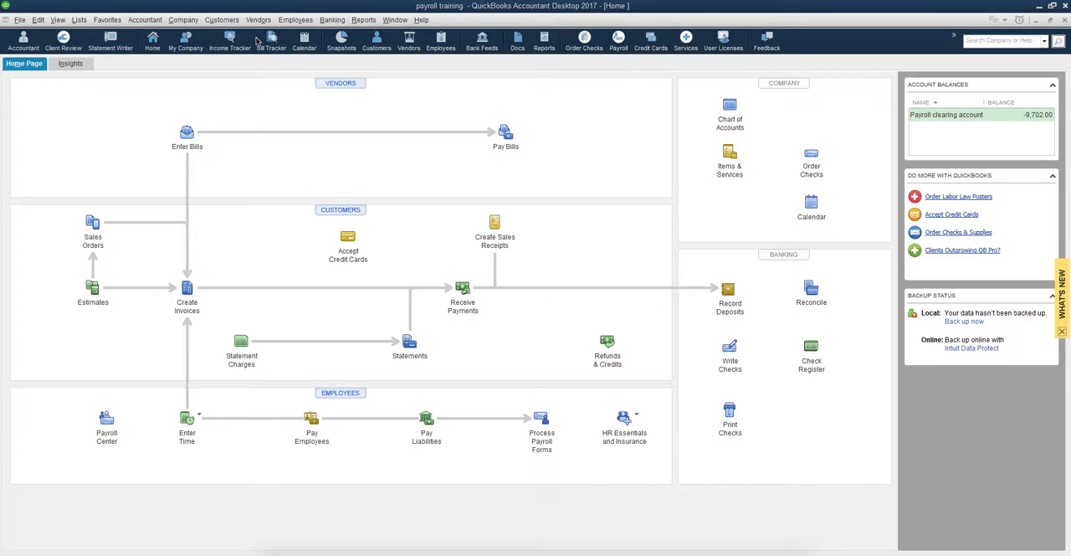
mouse_move(288, 22)
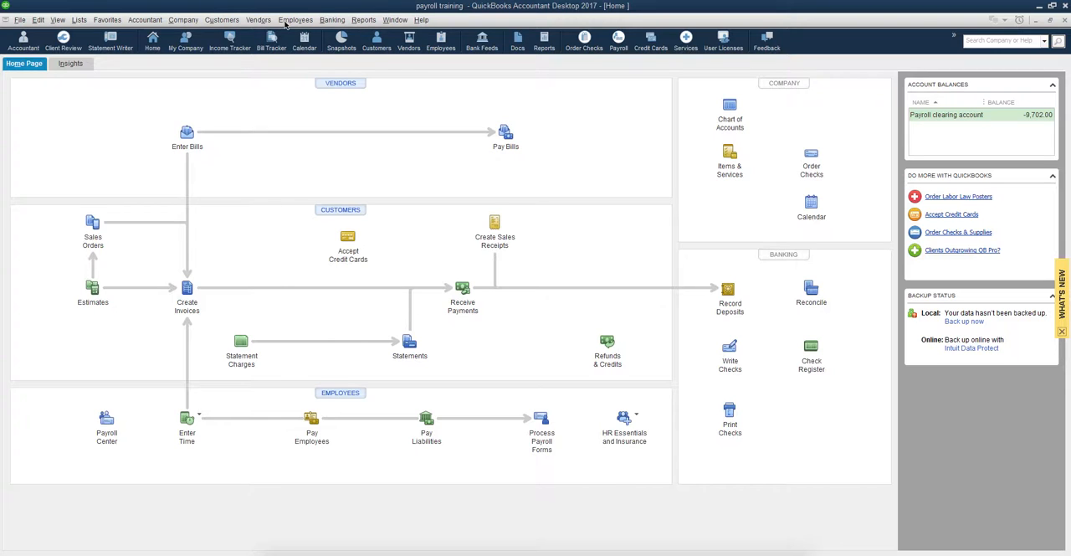
mouse_move(312, 30)
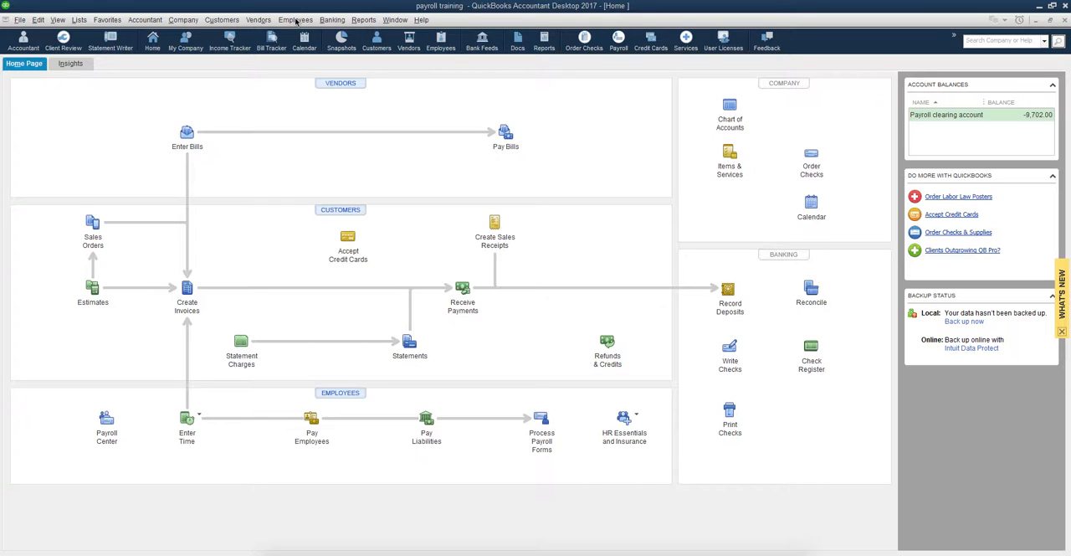
mouse_move(390, 114)
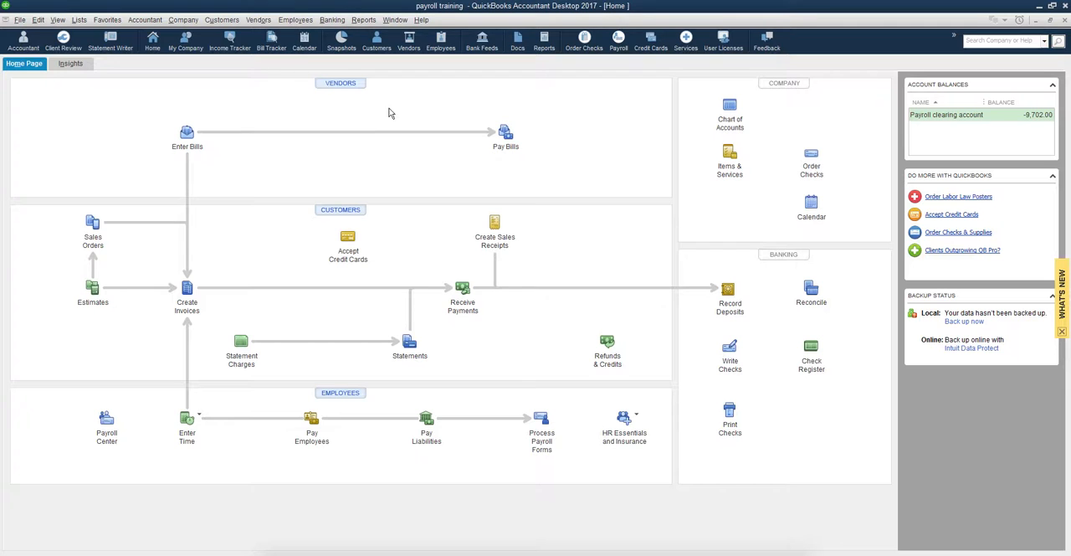
mouse_move(340, 84)
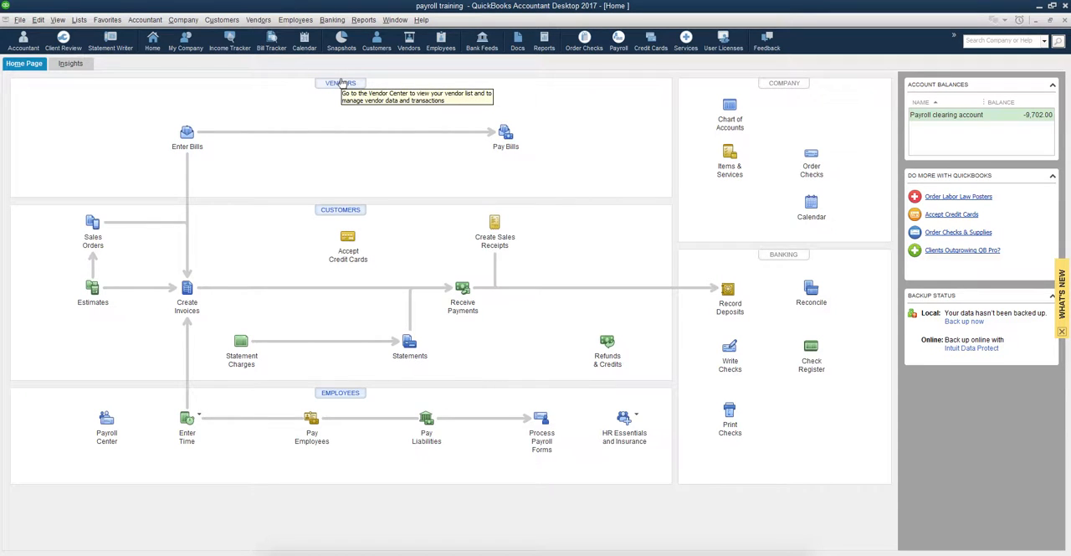
mouse_move(442, 223)
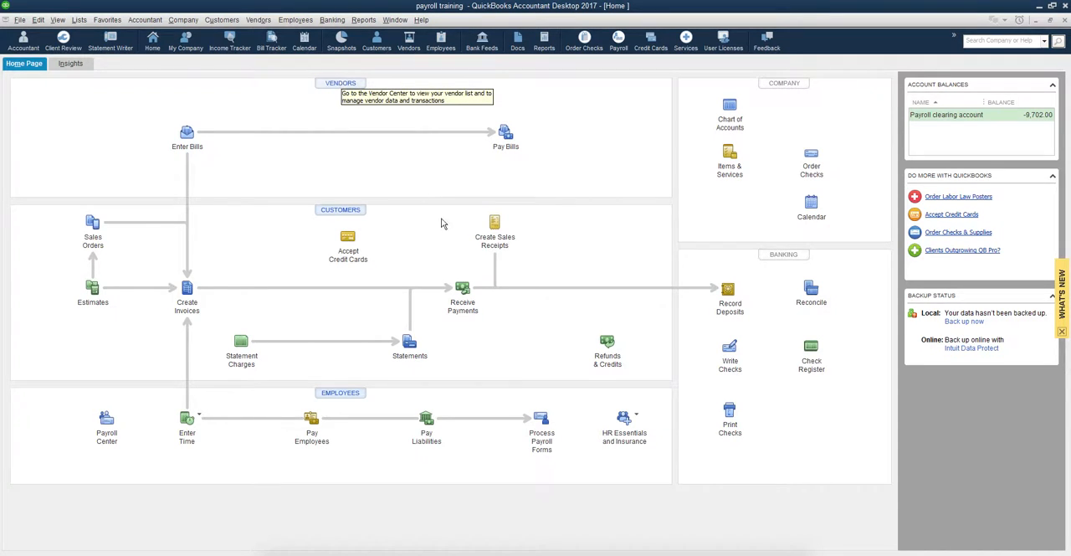
mouse_move(241, 390)
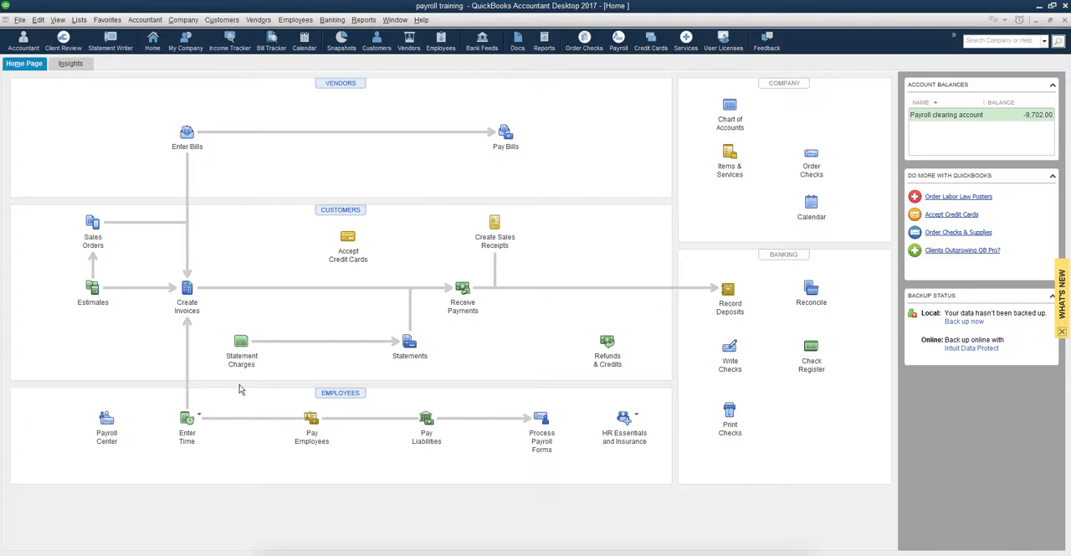
mouse_move(308, 395)
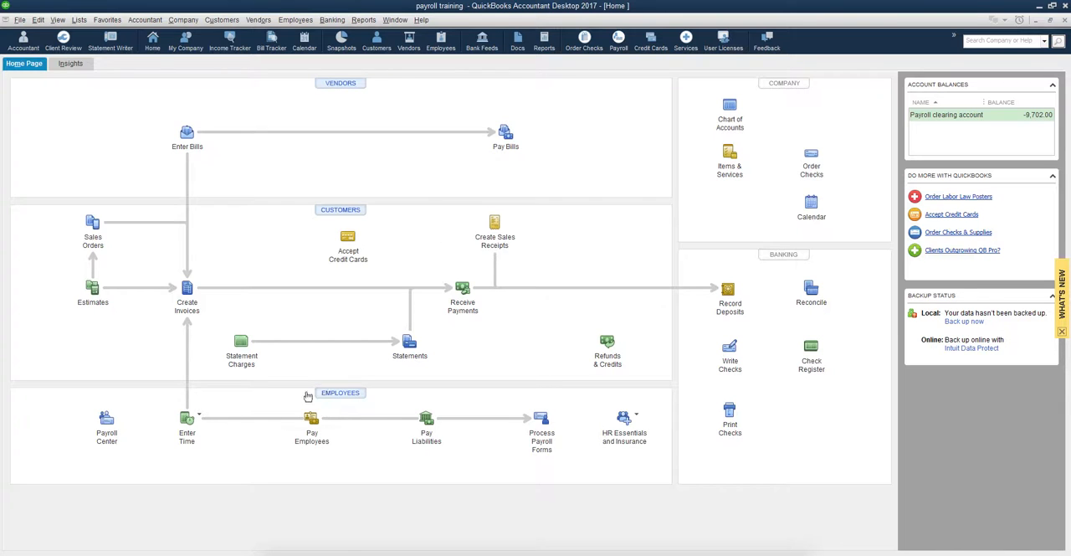
mouse_move(106, 416)
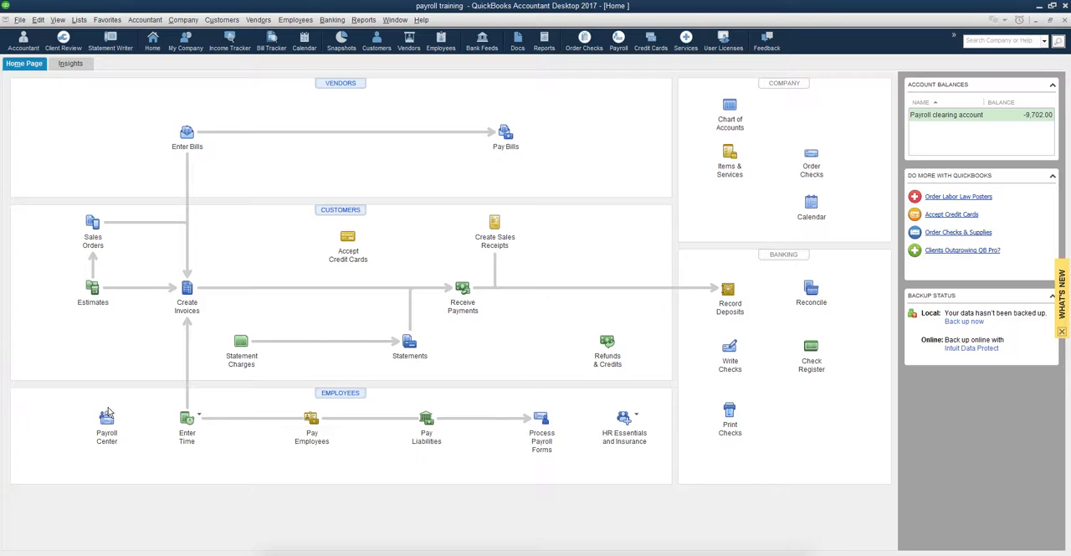
mouse_move(455, 432)
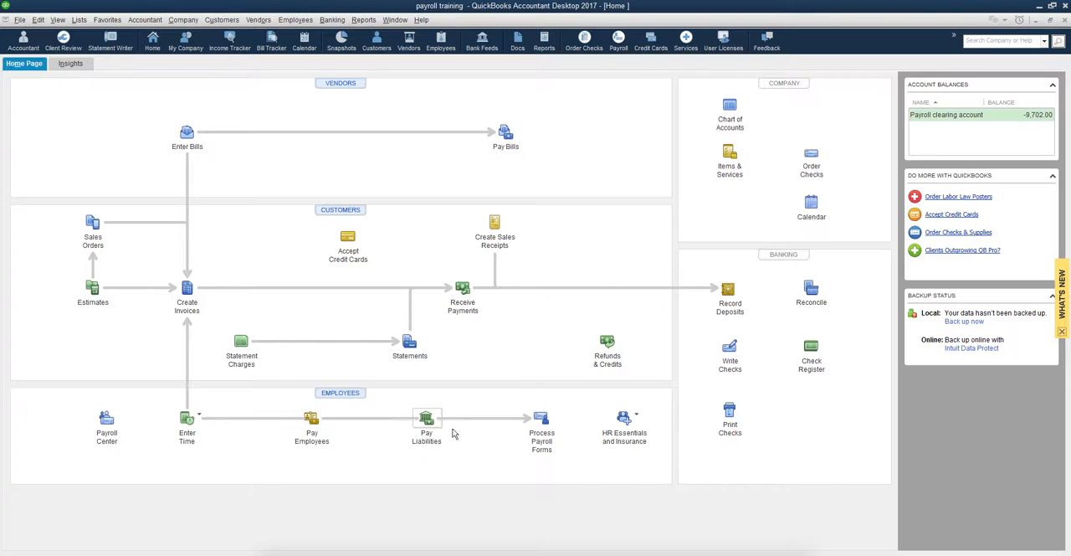
mouse_move(606, 407)
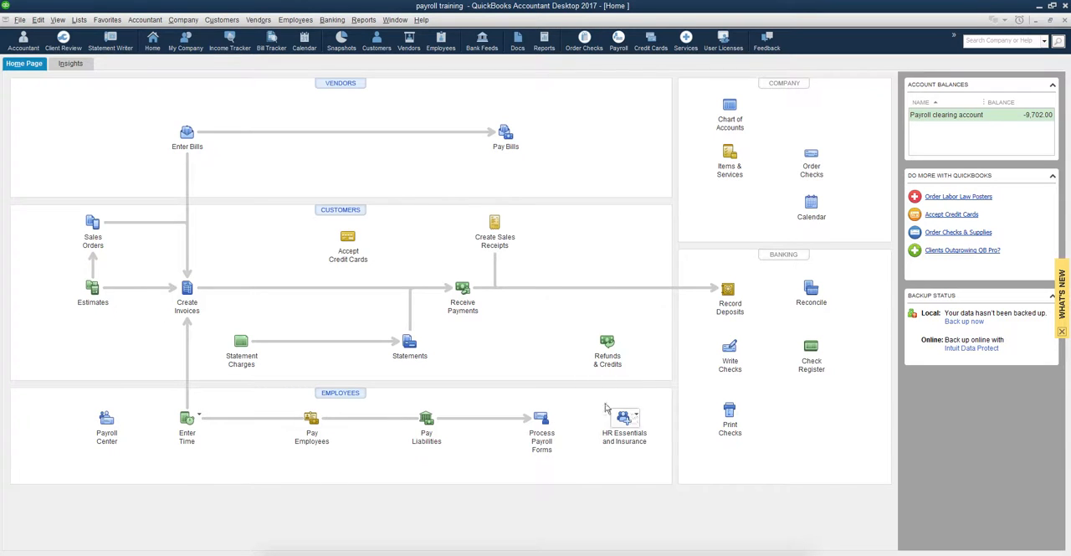
Step: Show the Employees menu's payroll commands, including After-the-Fact Payroll and Payroll Setup
left_click(295, 20)
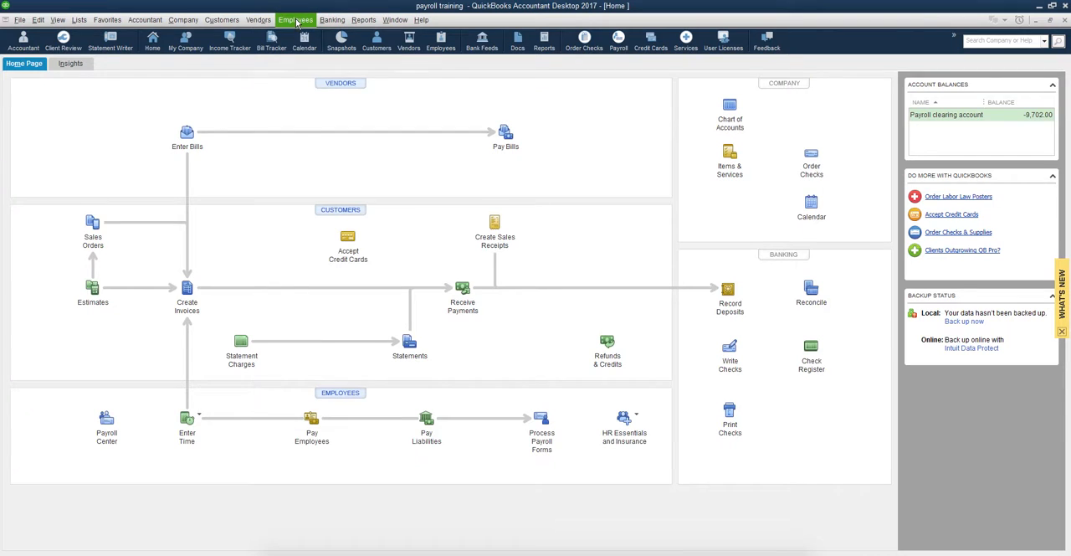
left_click(295, 20)
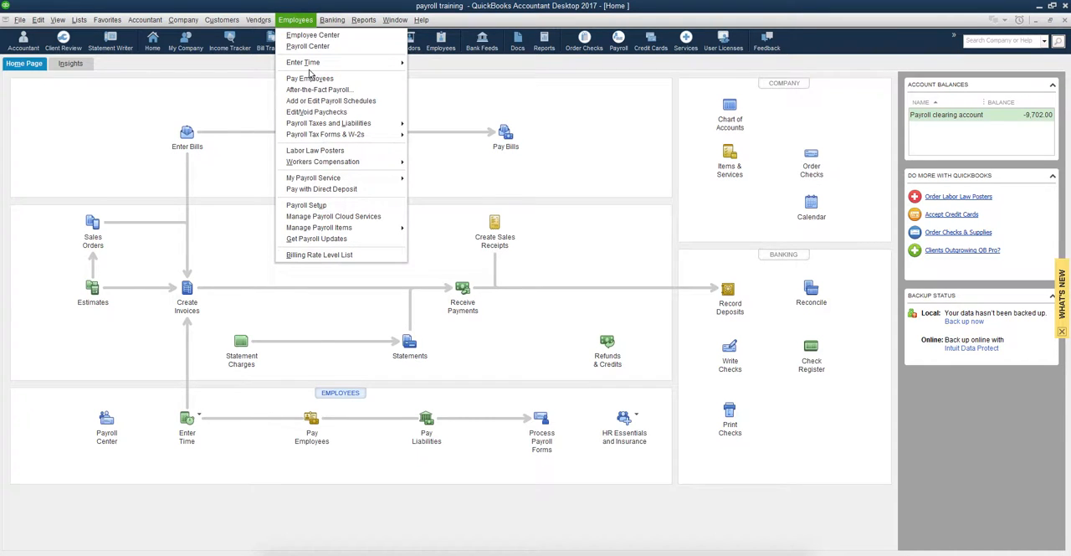
mouse_move(328, 91)
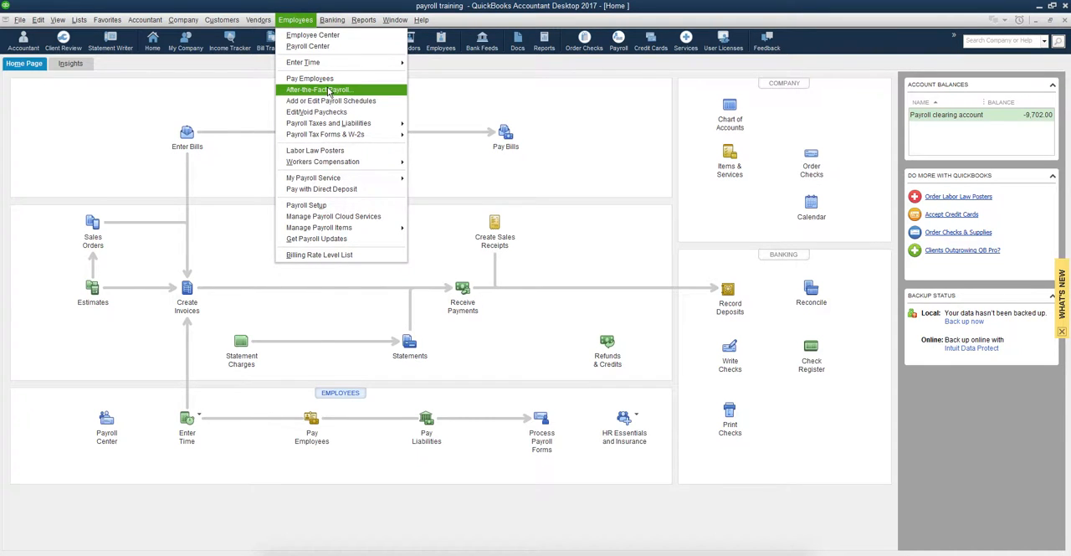
mouse_move(318, 90)
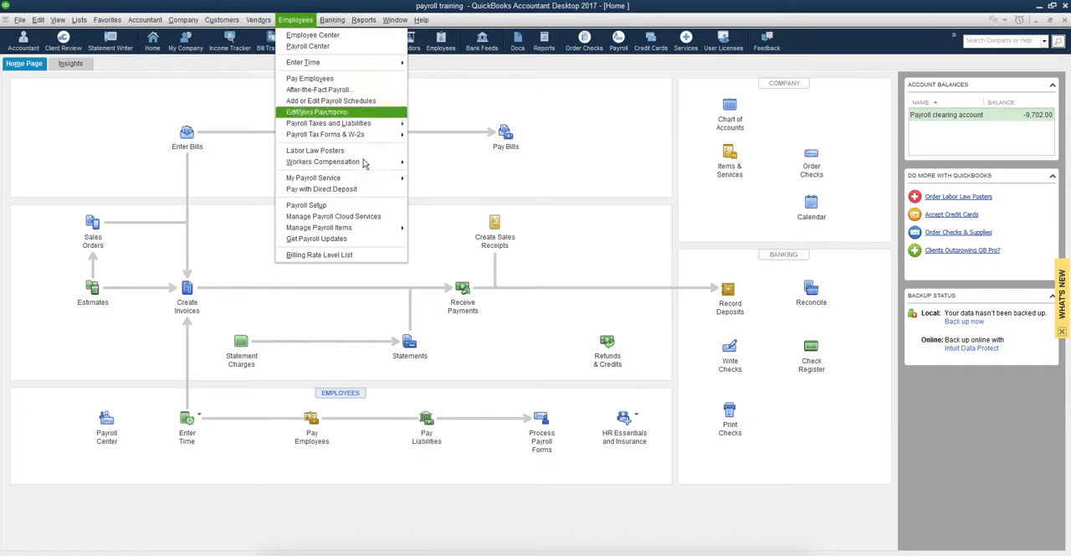
mouse_move(304, 204)
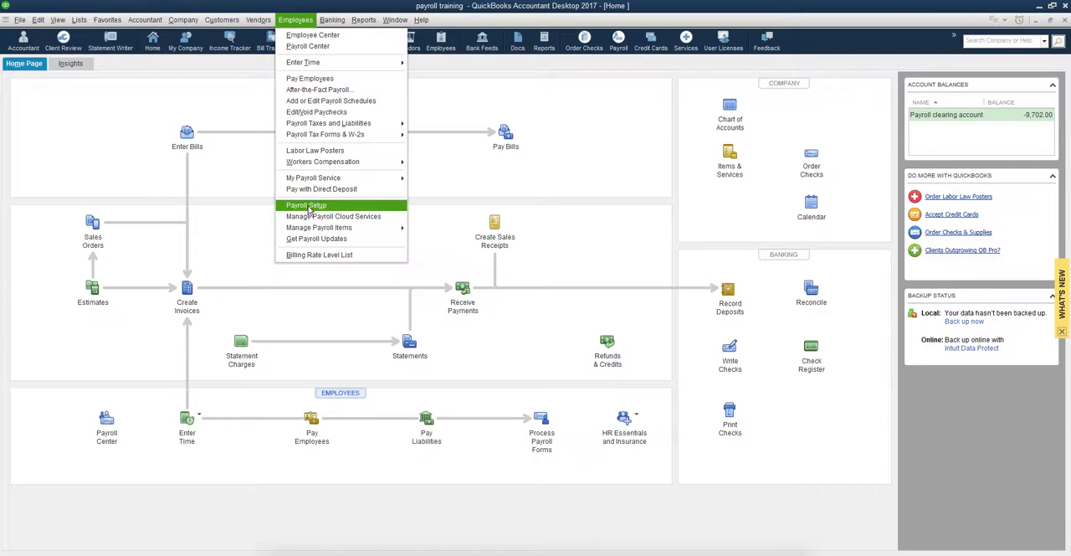
Step: Start Payroll Setup and continue past the introduction to the Compensation list review
left_click(305, 205)
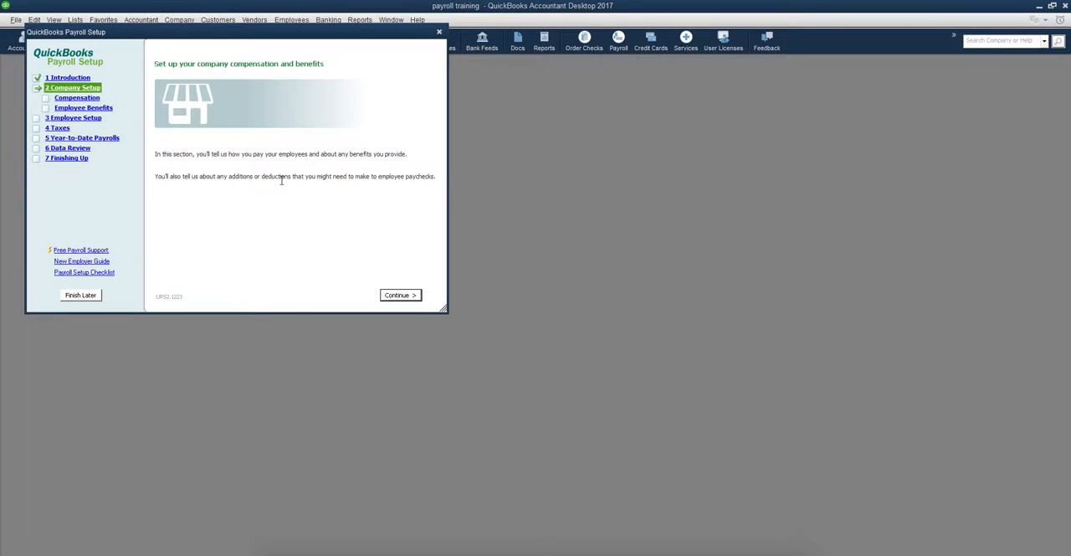
mouse_move(5, 104)
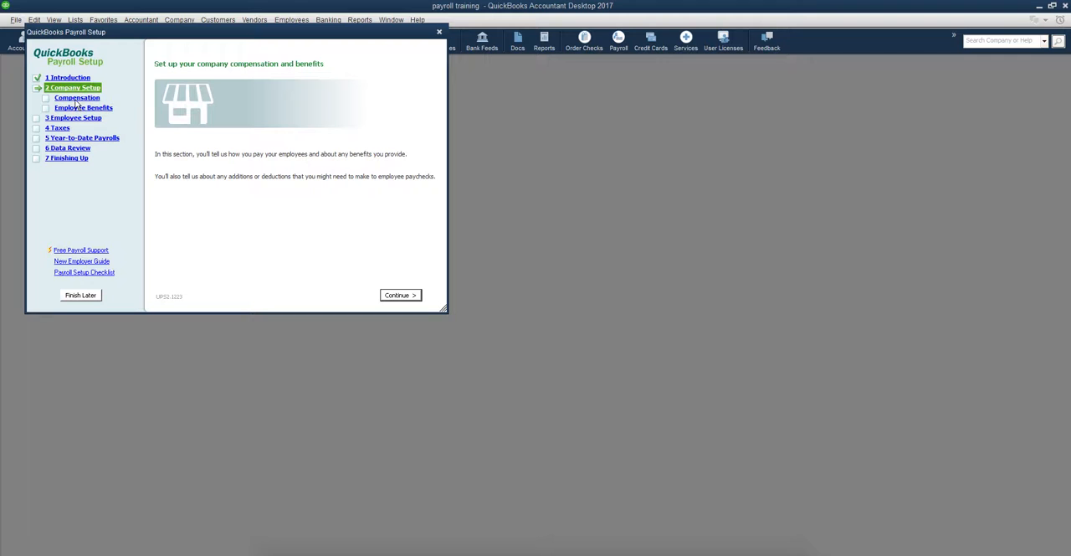
mouse_move(148, 141)
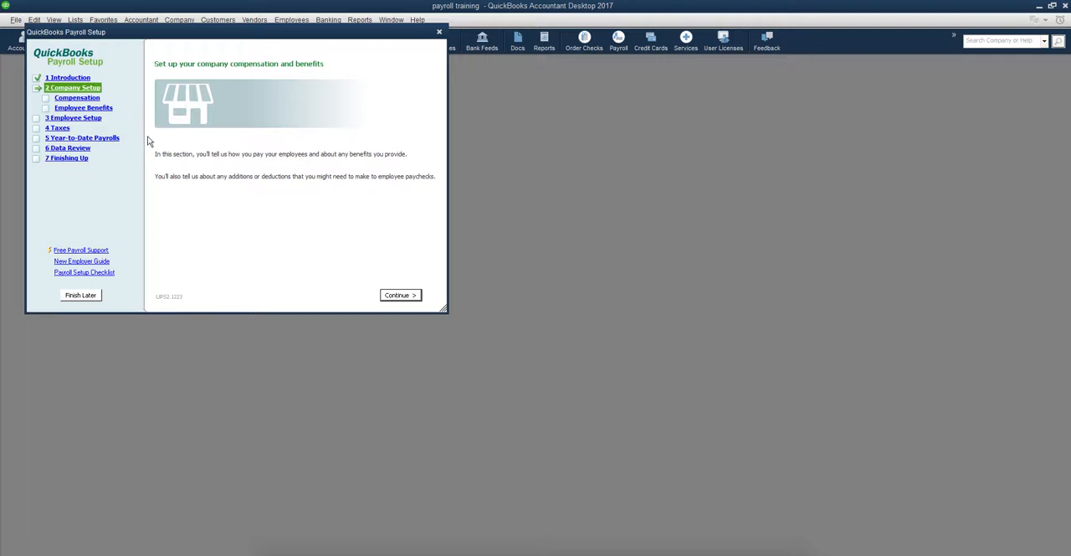
mouse_move(74, 132)
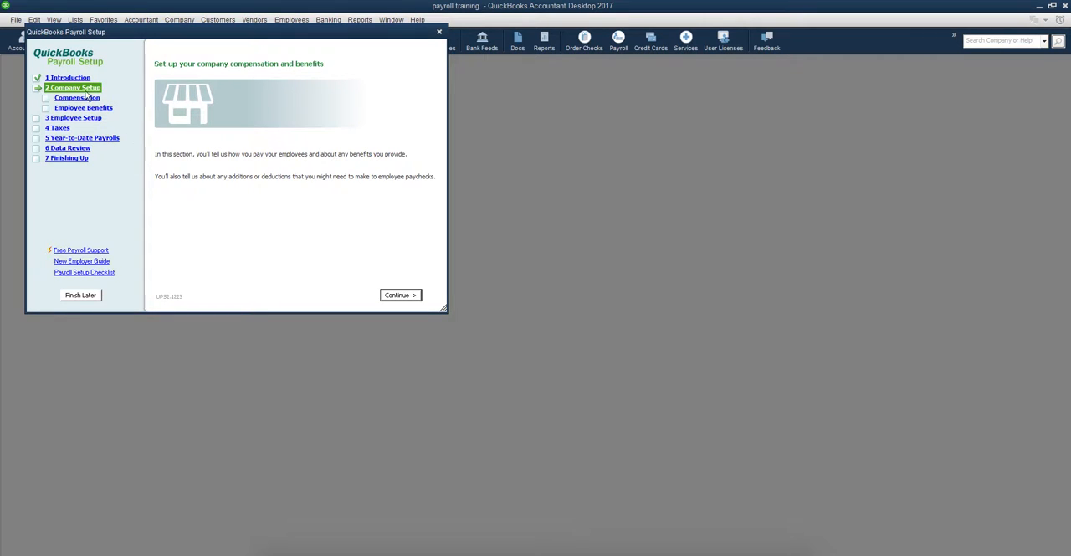
left_click(400, 295)
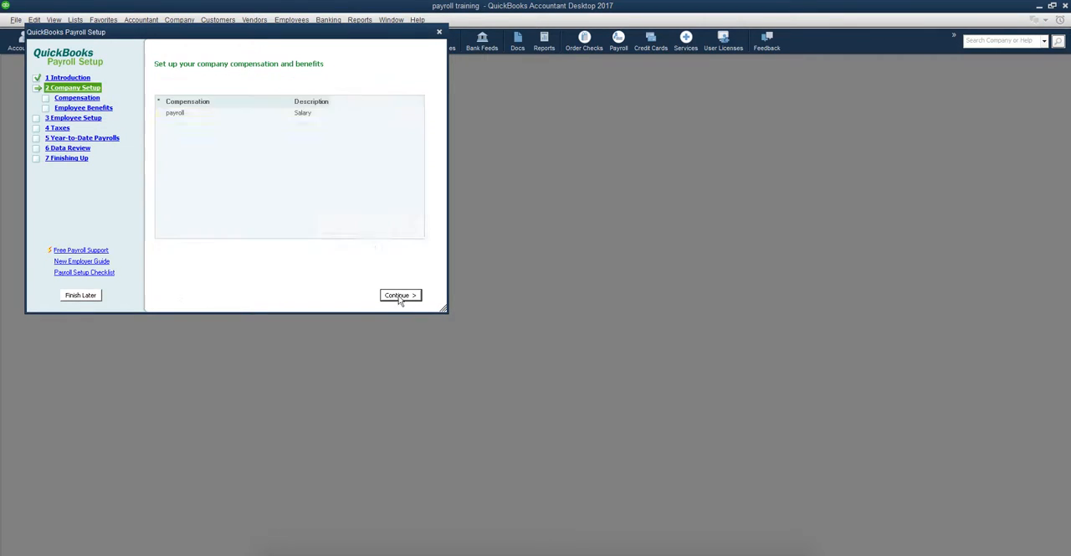
left_click(400, 294)
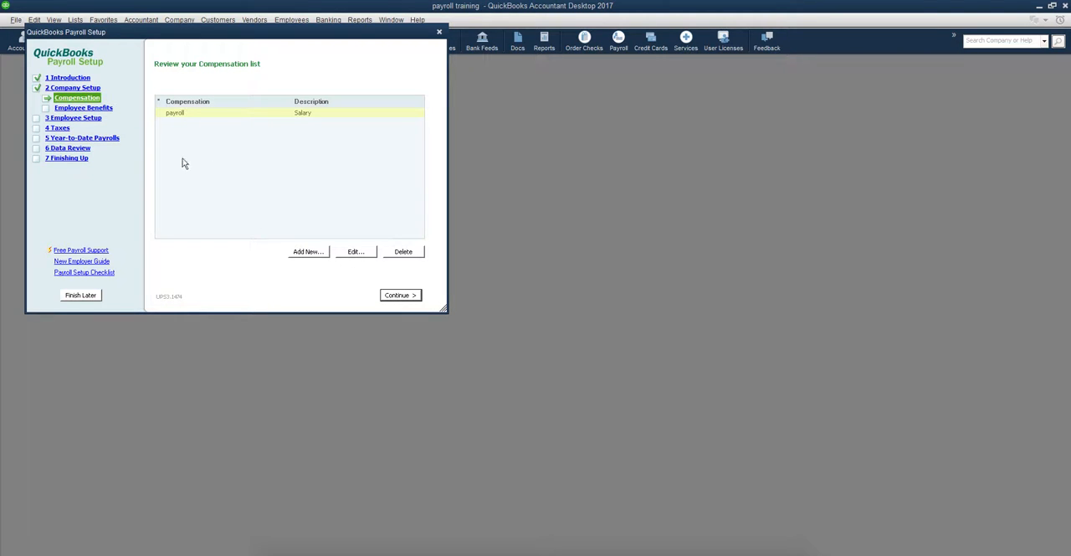
mouse_move(92, 124)
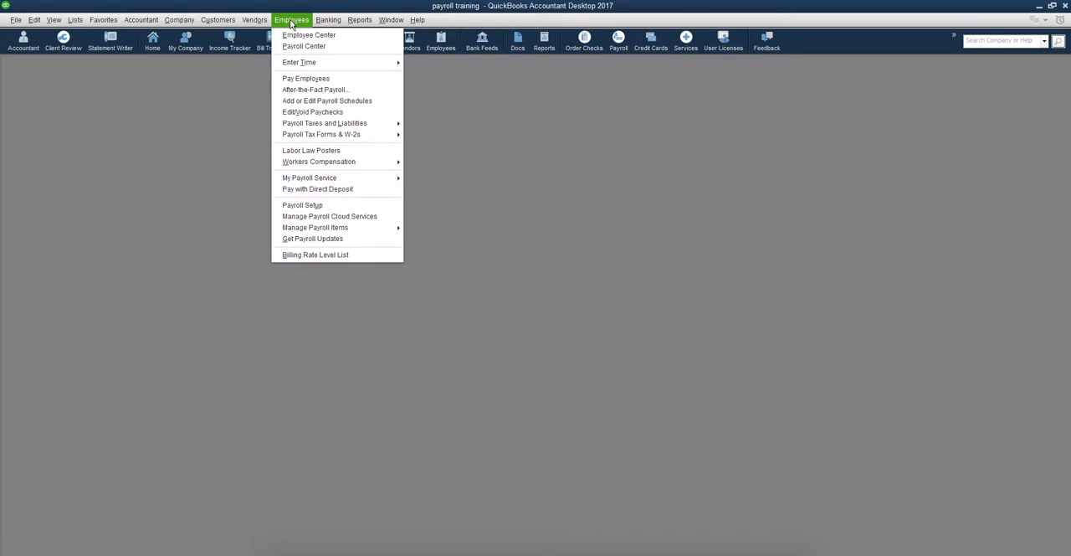
mouse_move(307, 47)
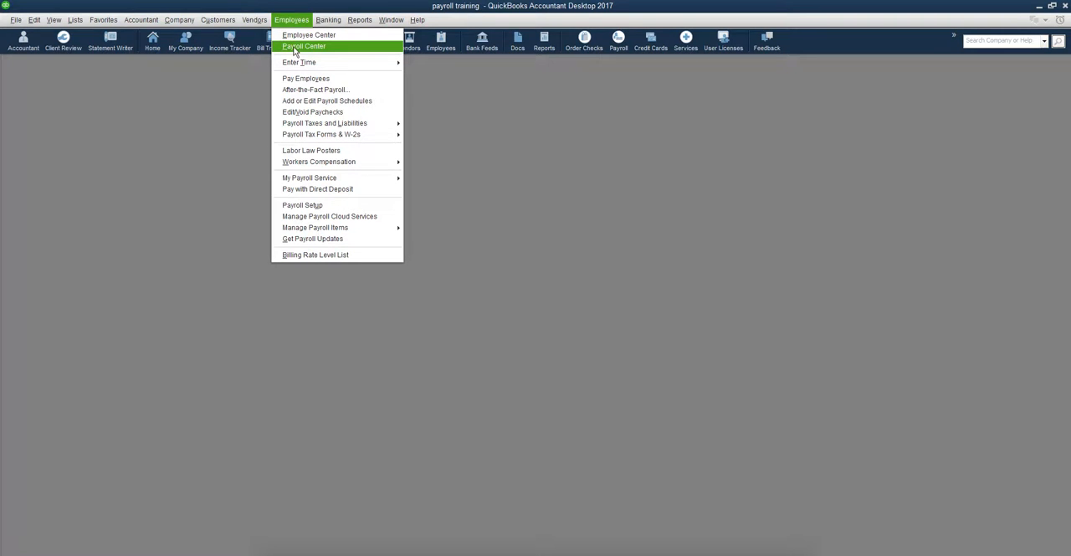
mouse_move(338, 100)
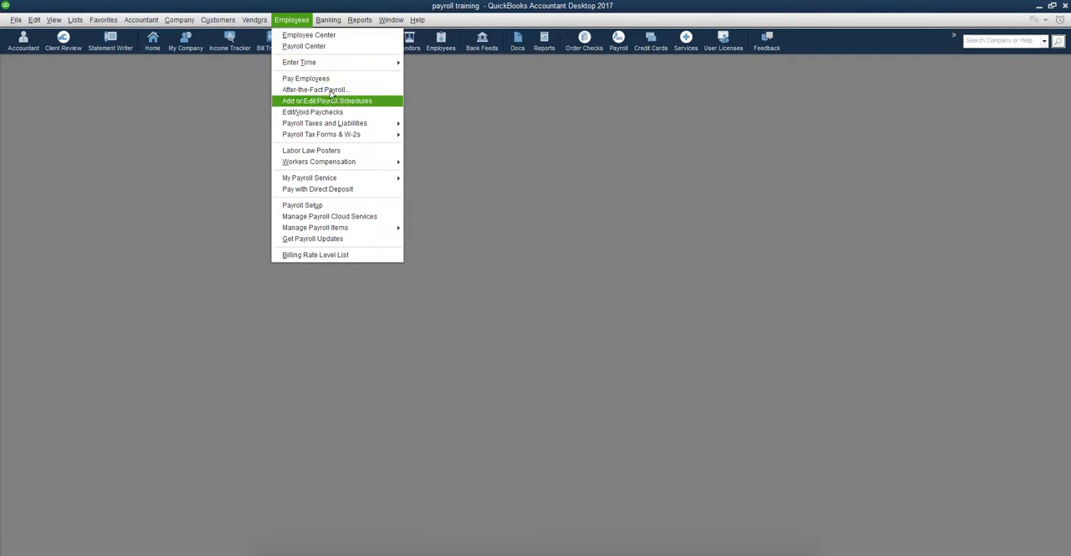
mouse_move(327, 90)
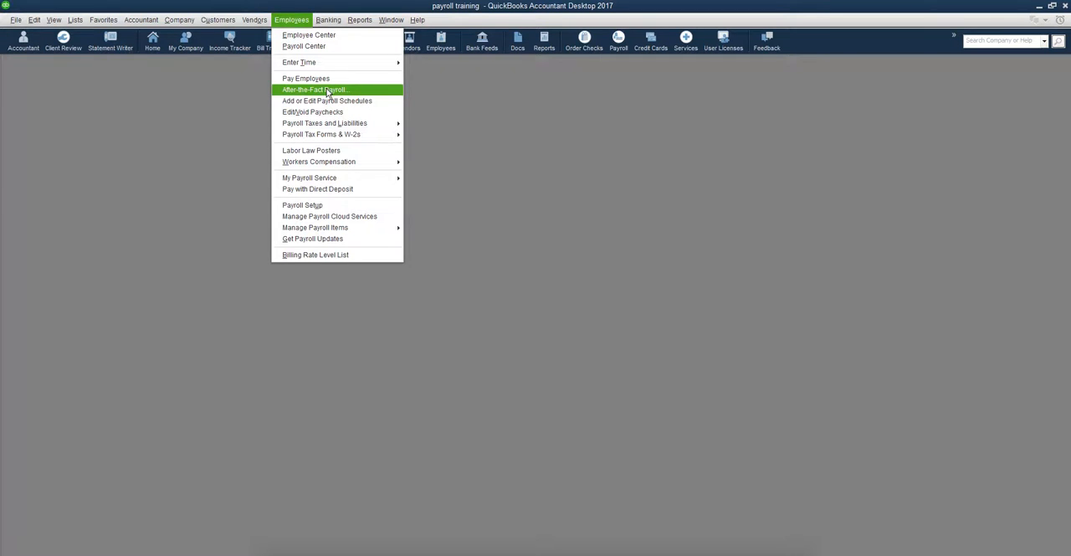
Step: Bring up the After-the-Fact Payroll window for entering paycheck 1 dated 02/12/2017
left_click(323, 90)
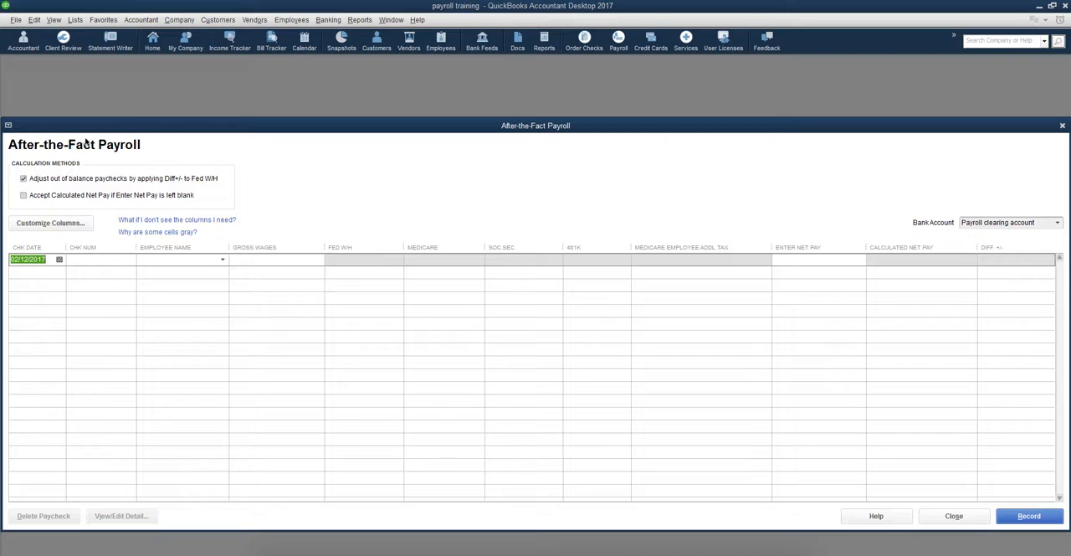
mouse_move(25, 178)
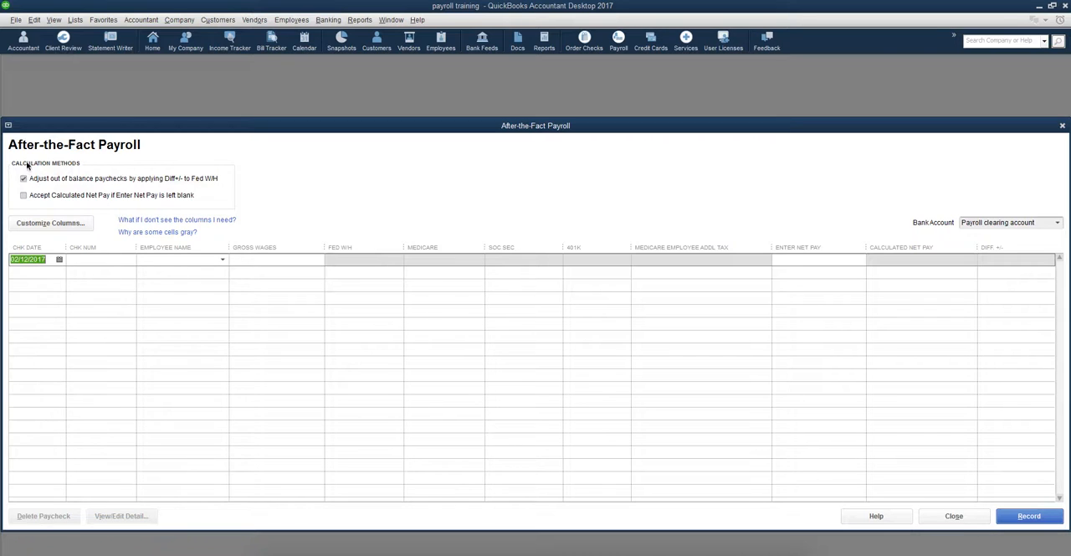
mouse_move(177, 184)
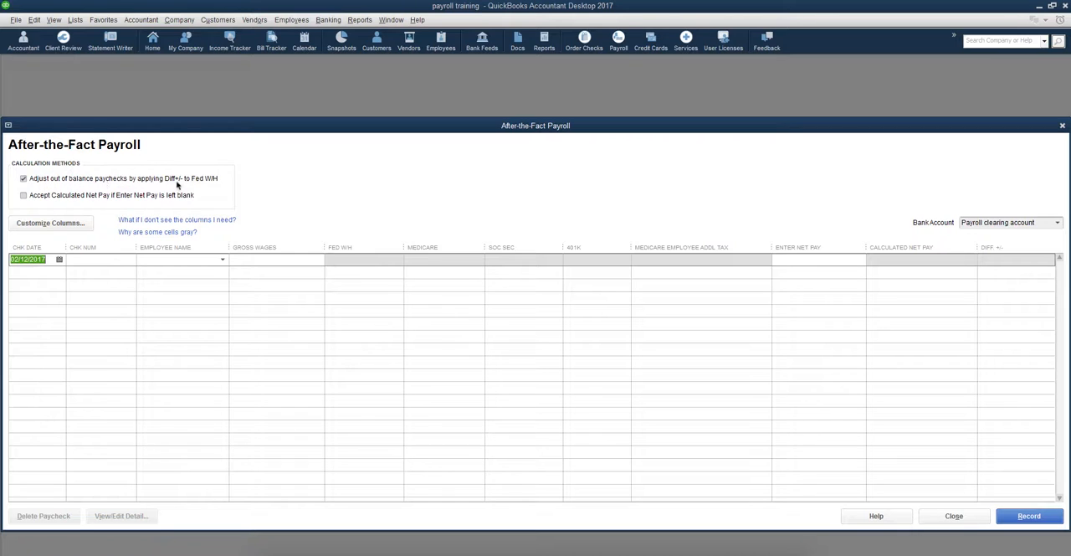
mouse_move(186, 233)
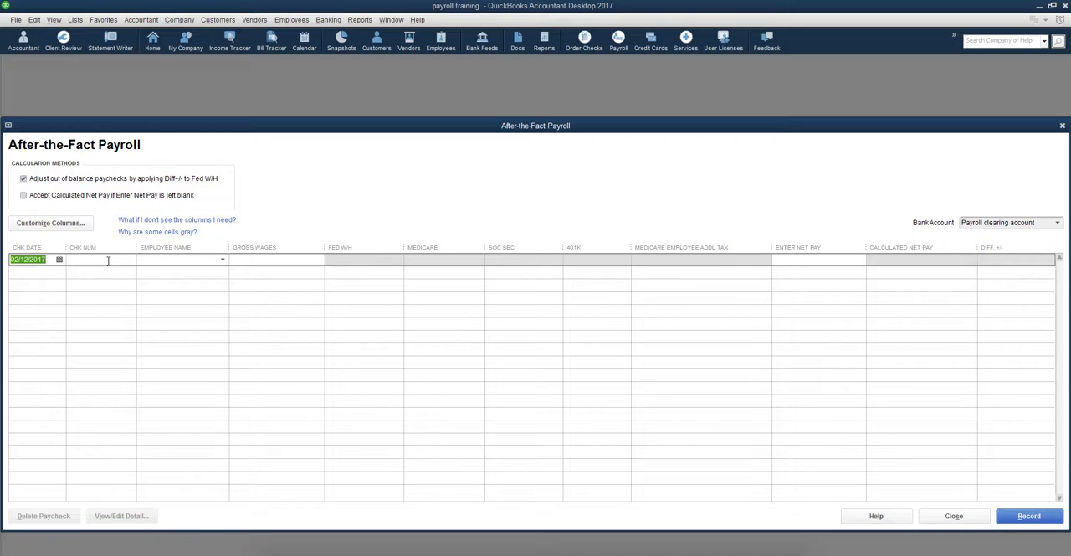
mouse_move(92, 261)
type("1")
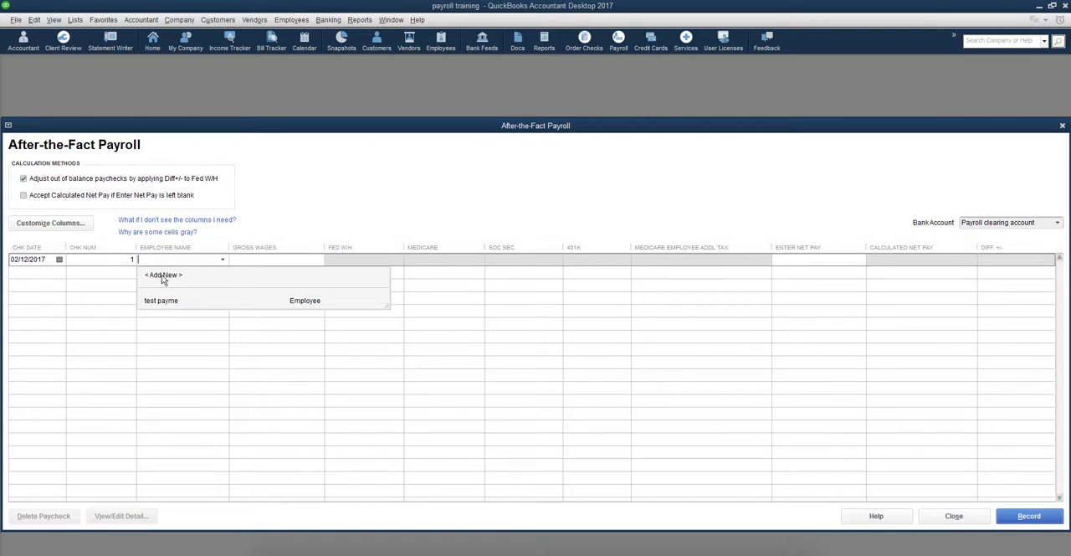
Step: Add a new employee from Employee Name with first name Payme, last name and Social Security number
left_click(164, 275)
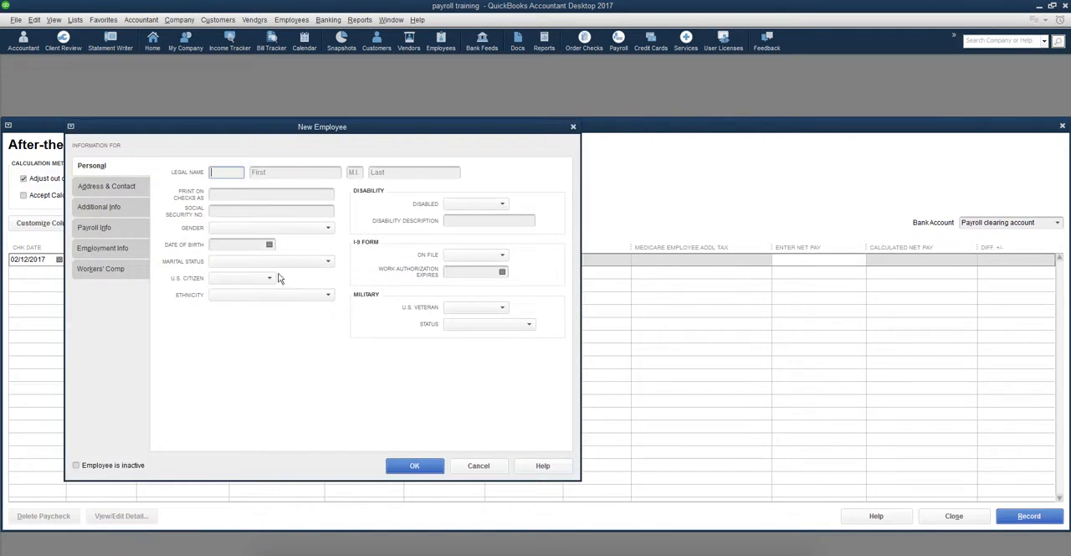
left_click(294, 171)
type("New guy")
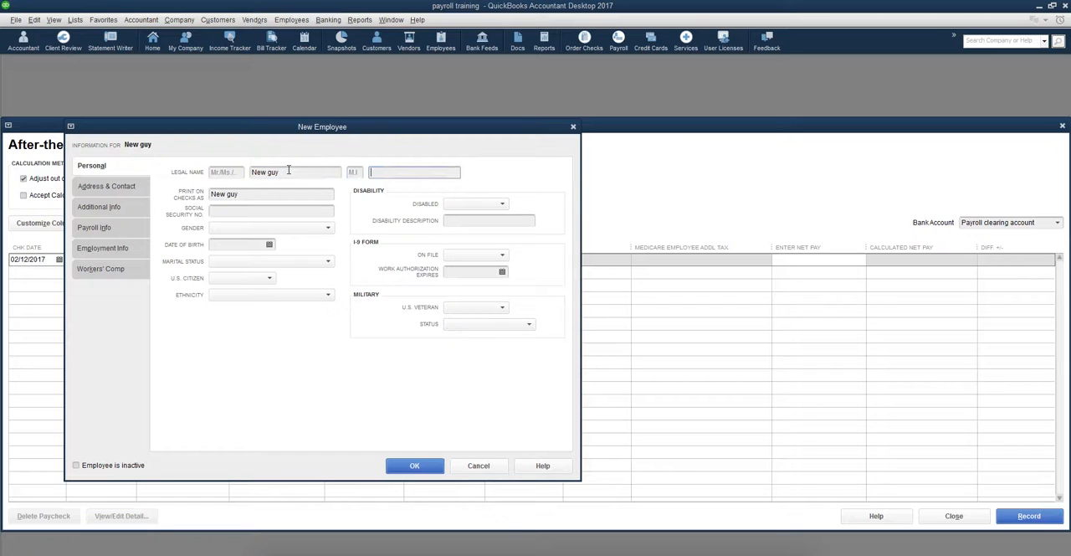
type("Payme")
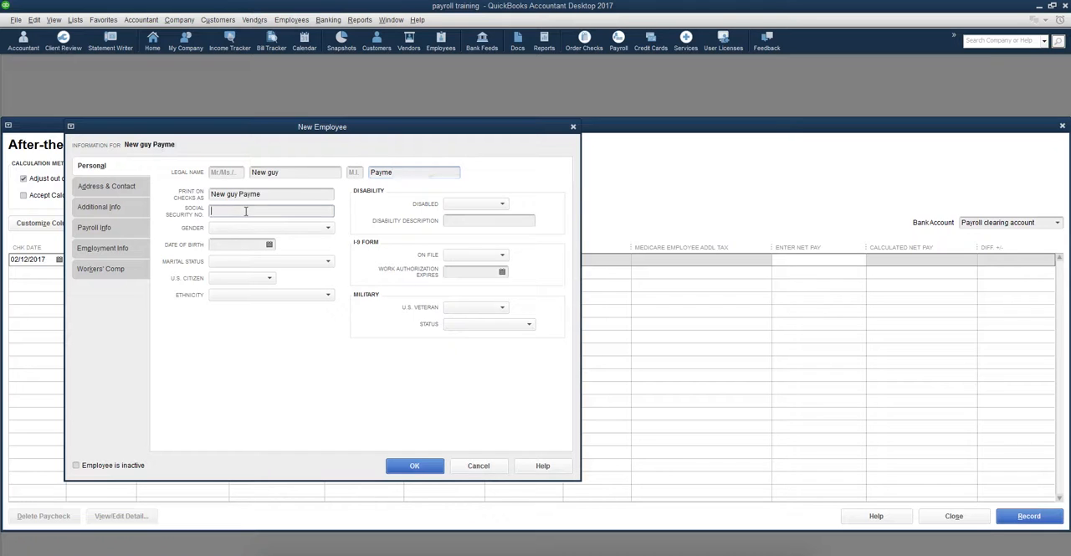
type("62")
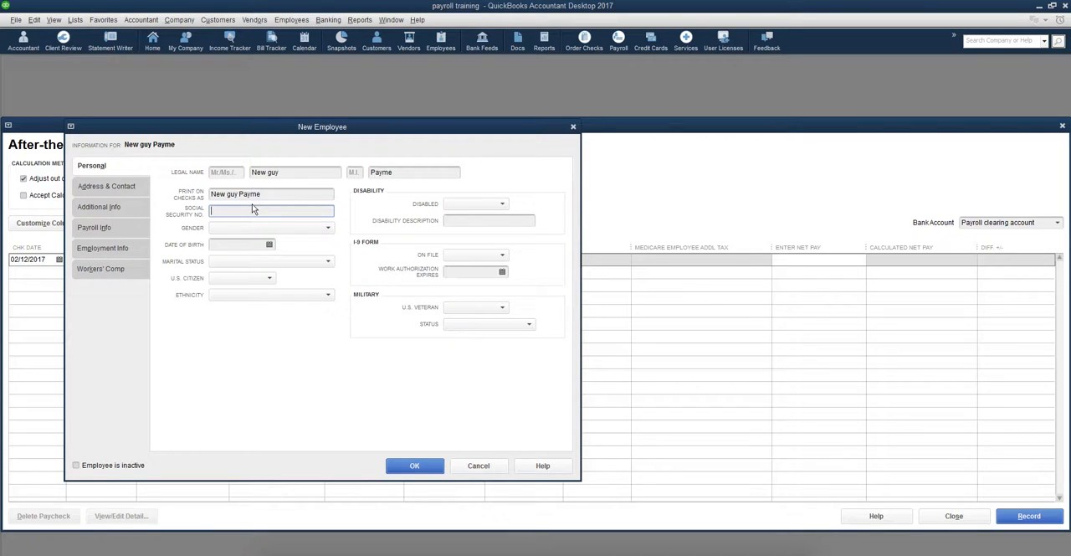
type("15415-5455")
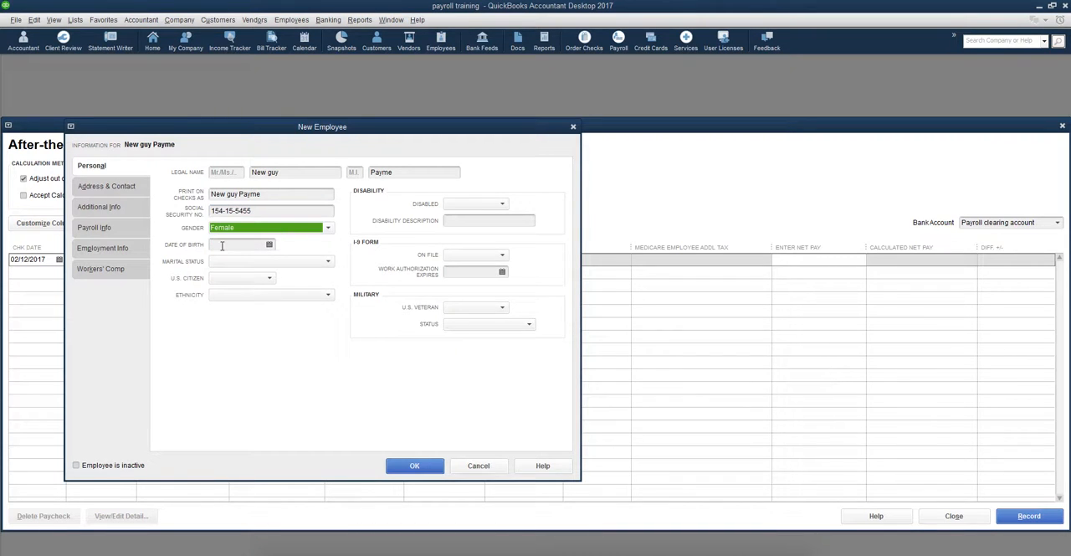
Step: Enter birth date 01/01/1980, accepting the date warning, with gender Female and Married status
type("1")
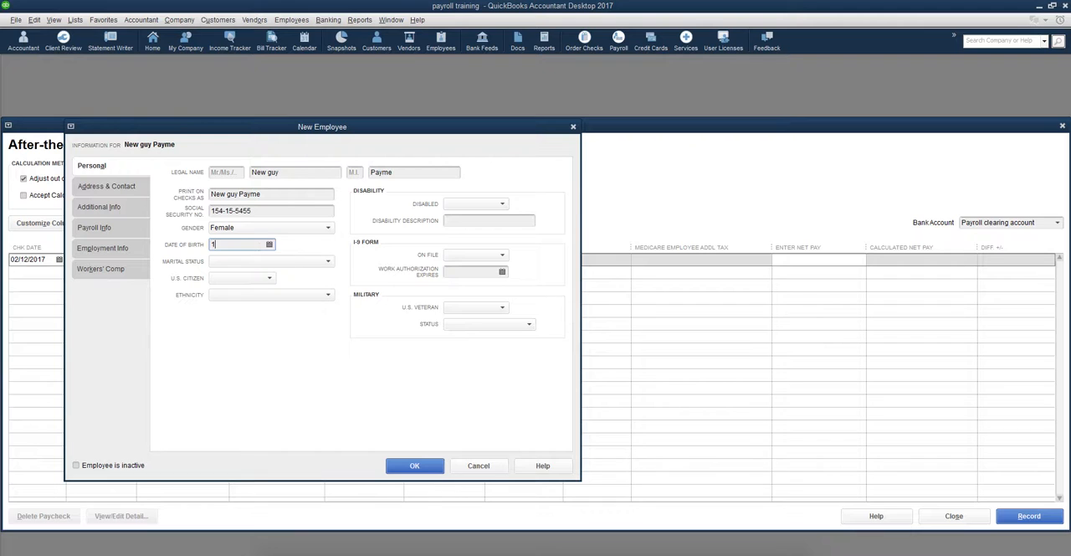
type("/1/20")
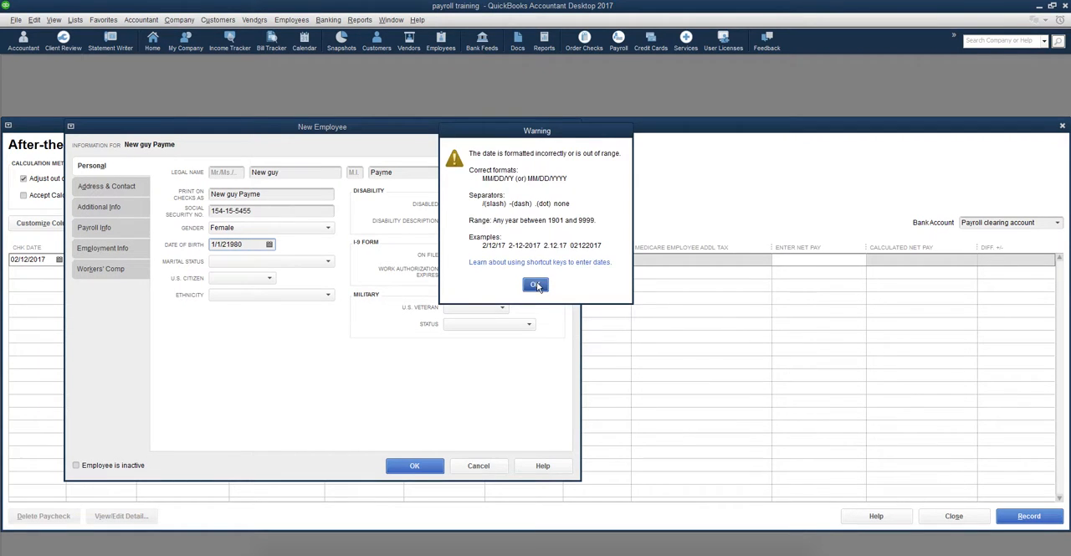
left_click(534, 284)
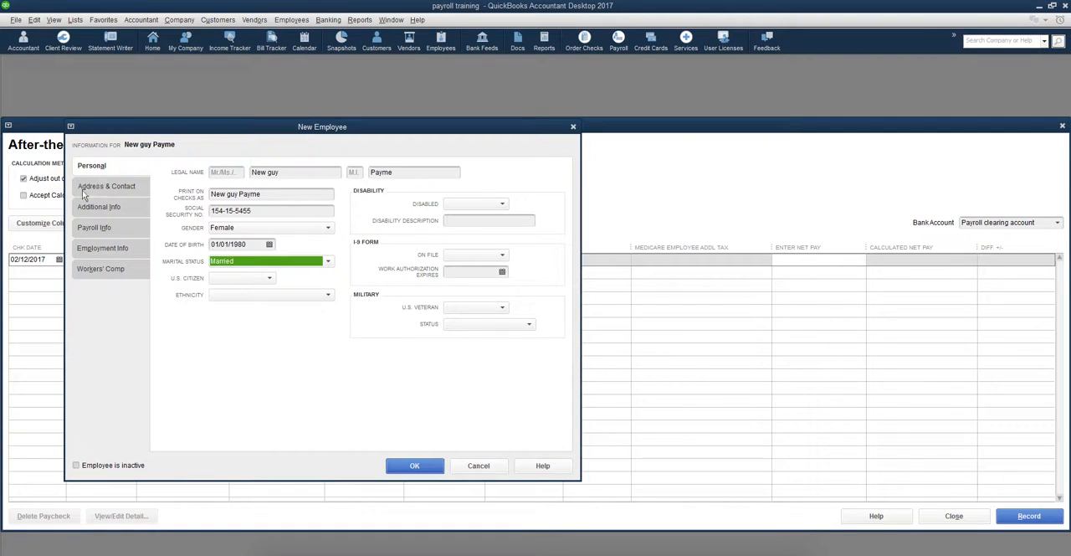
Step: From the employee's Payroll Info tab, add a new earnings payroll item
left_click(99, 208)
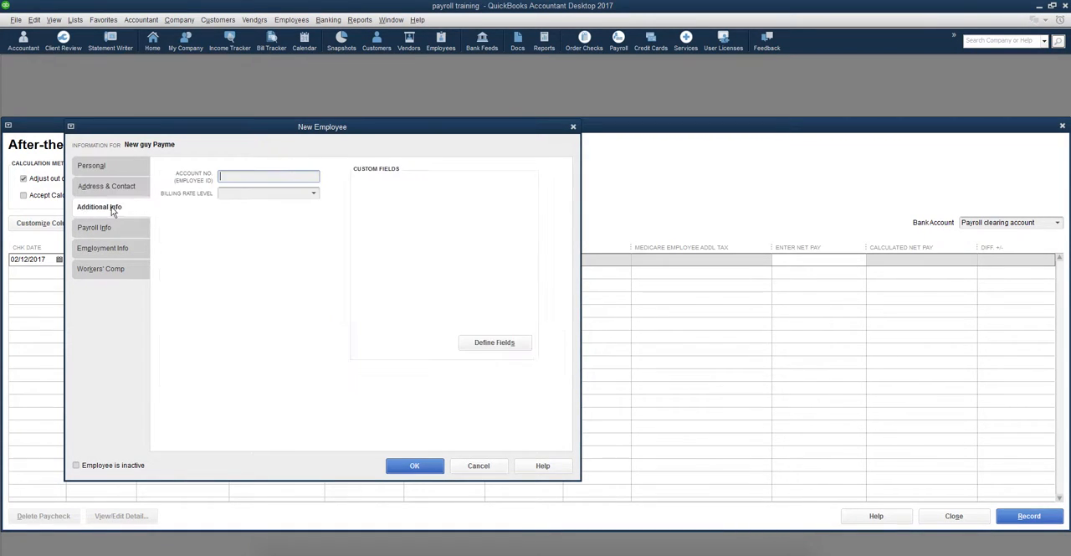
left_click(97, 227)
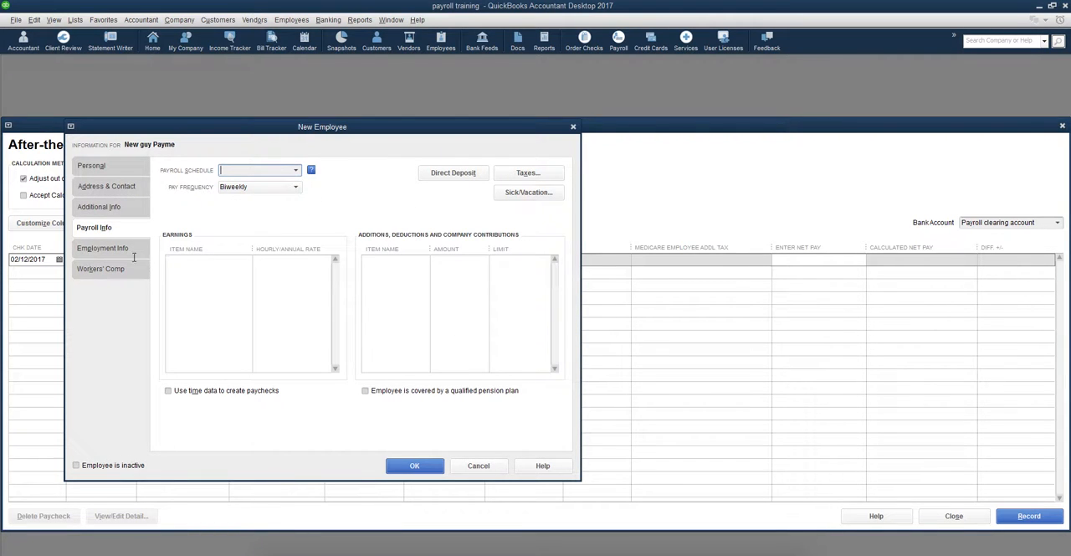
left_click(204, 261)
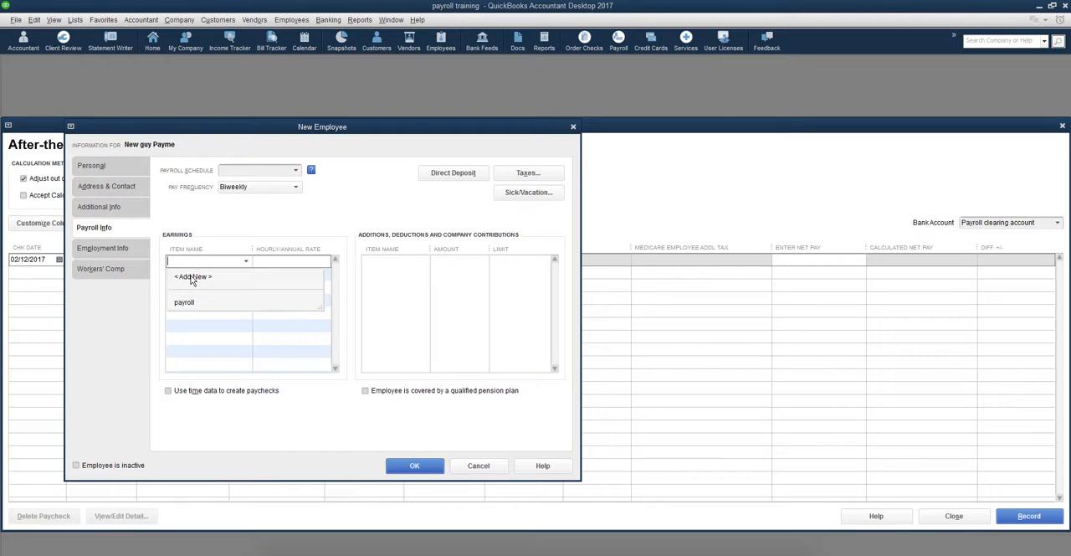
left_click(191, 276)
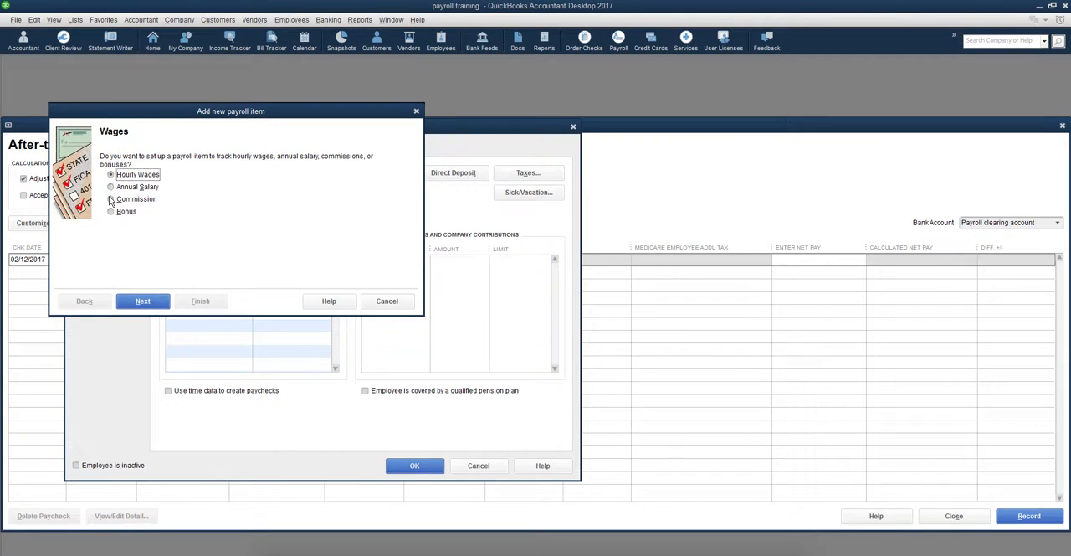
Step: Create an Annual Salary, Regular Pay item named 'pay' tracked to Payroll Expenses
left_click(142, 300)
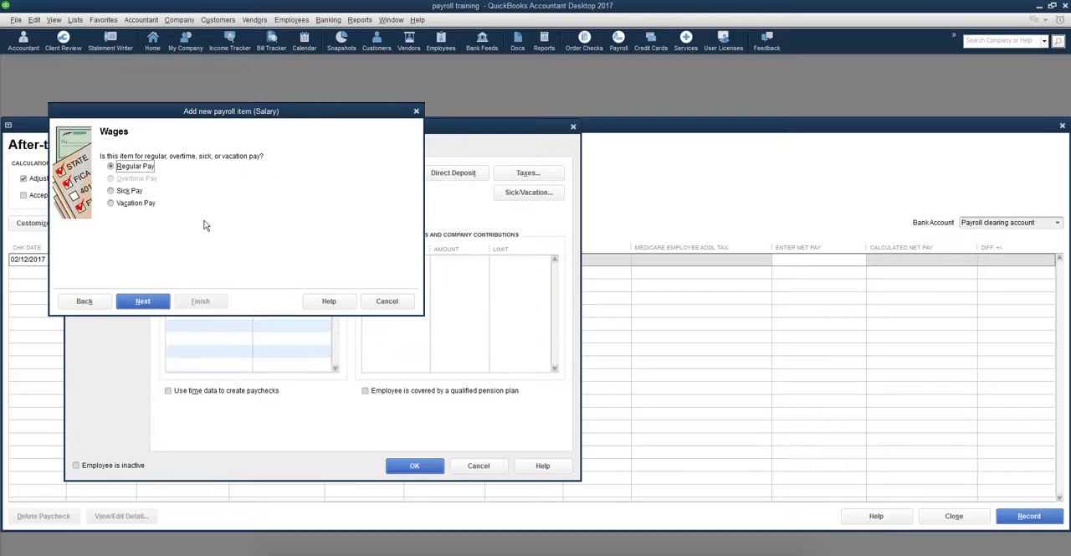
left_click(143, 300)
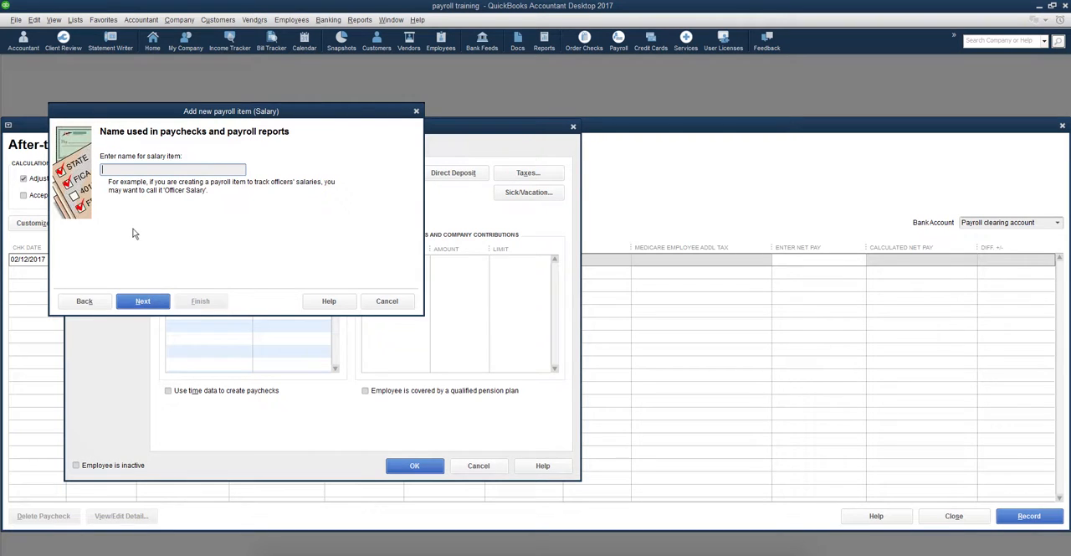
type("p")
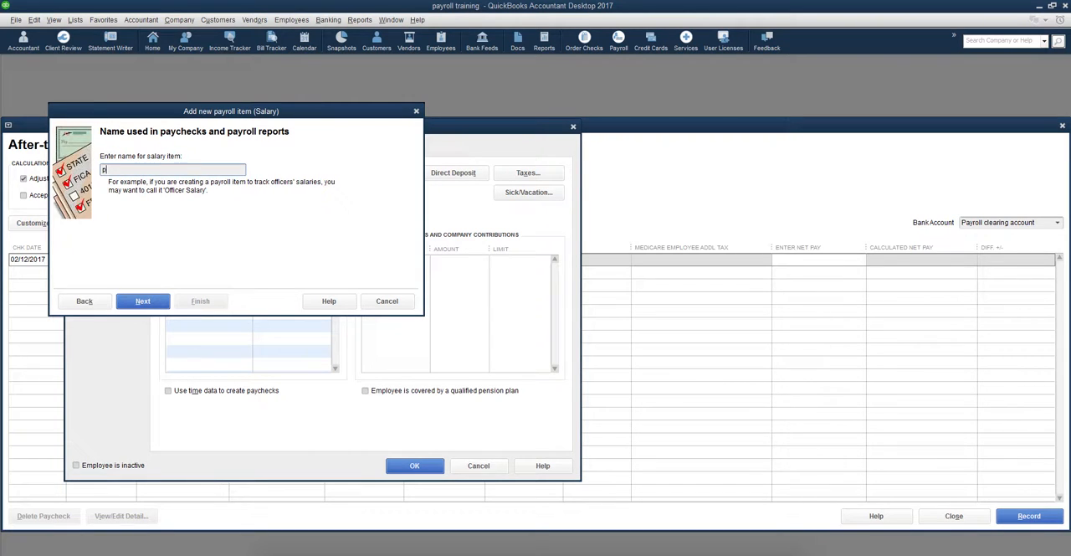
type("ay")
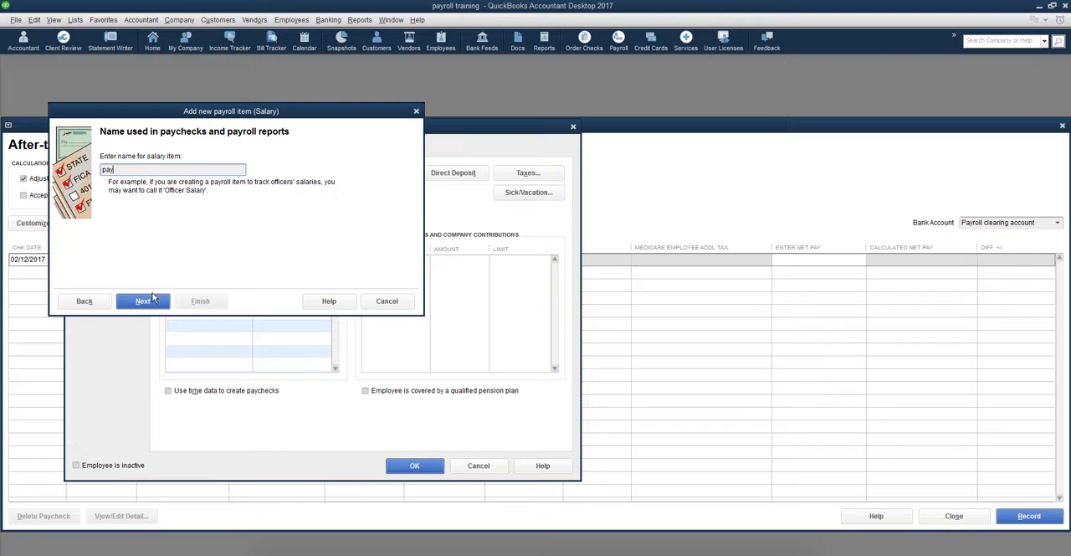
left_click(142, 300)
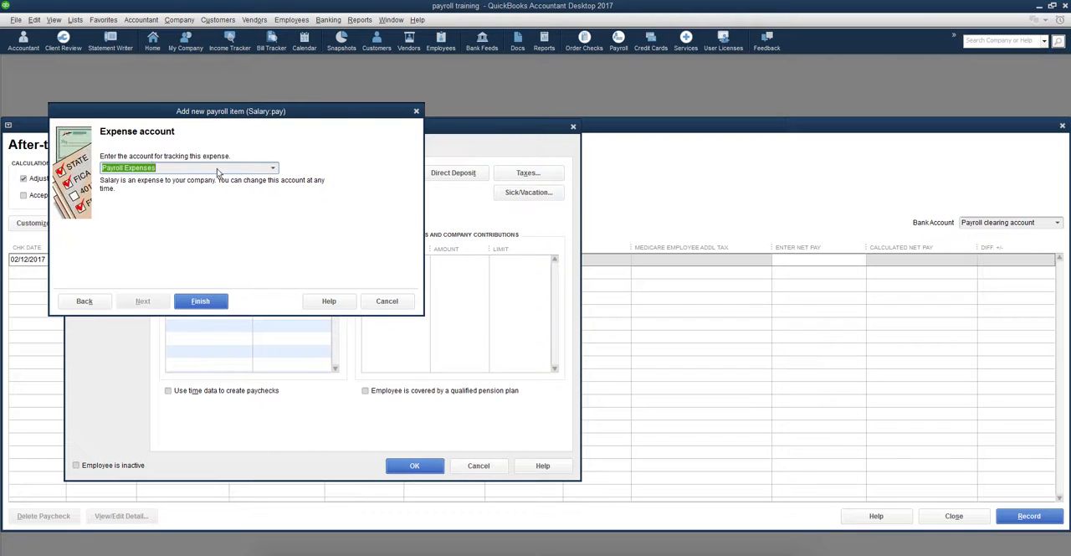
mouse_move(178, 214)
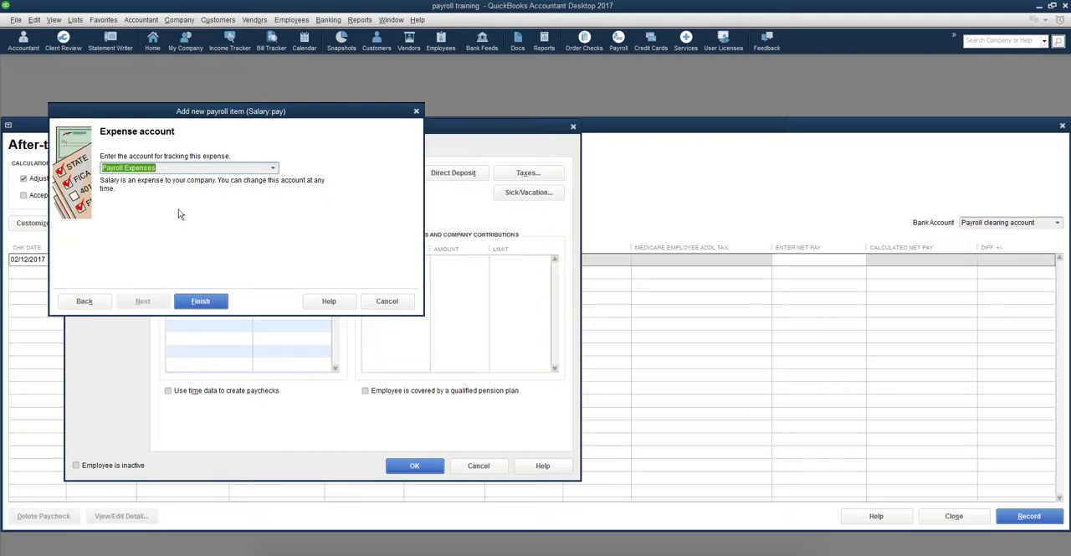
left_click(200, 300)
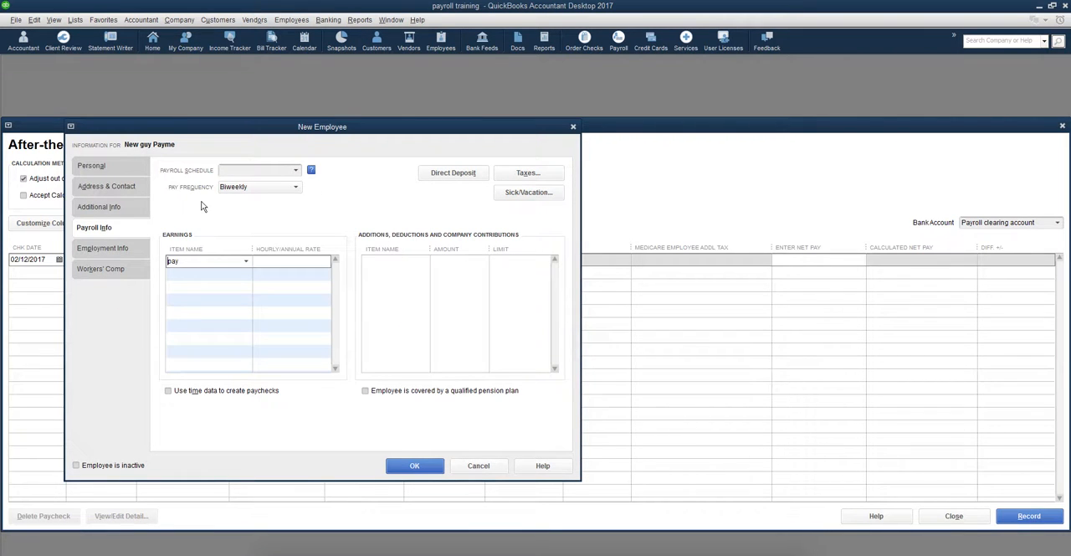
mouse_move(514, 200)
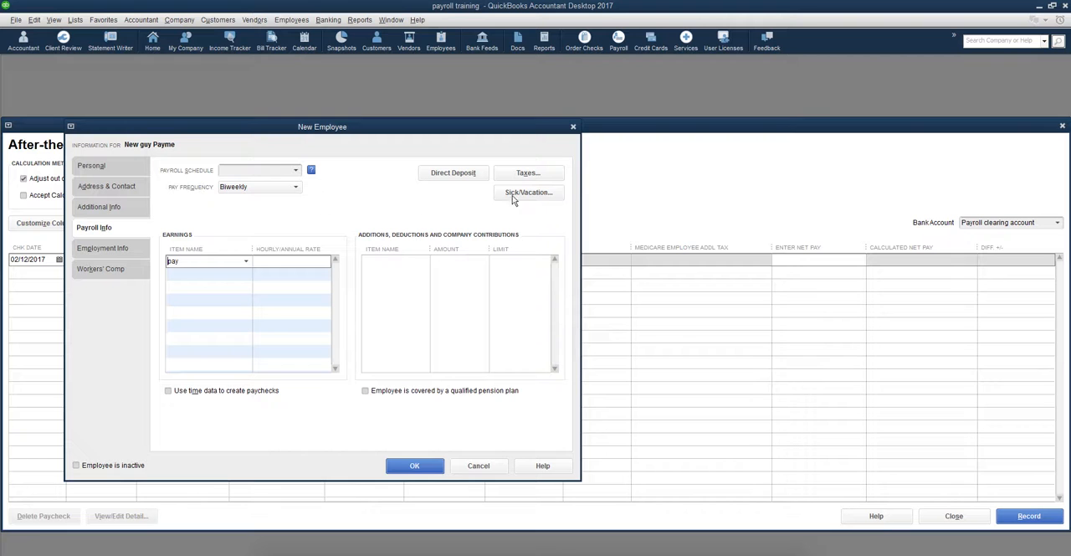
Step: Accept default tax settings and give the salary item a 50,000.00 annual rate, leaving other payroll info as is
left_click(529, 172)
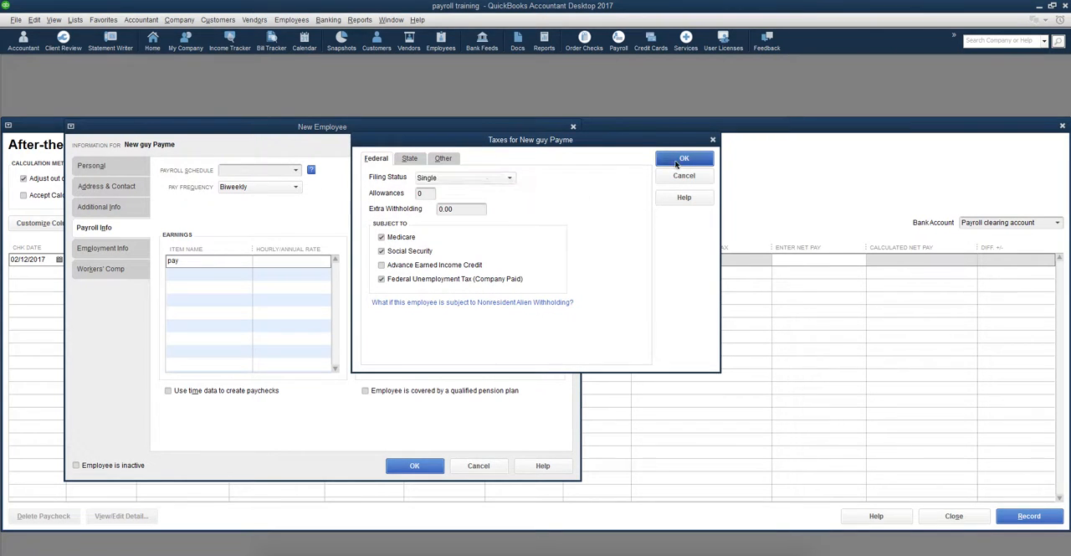
left_click(683, 157)
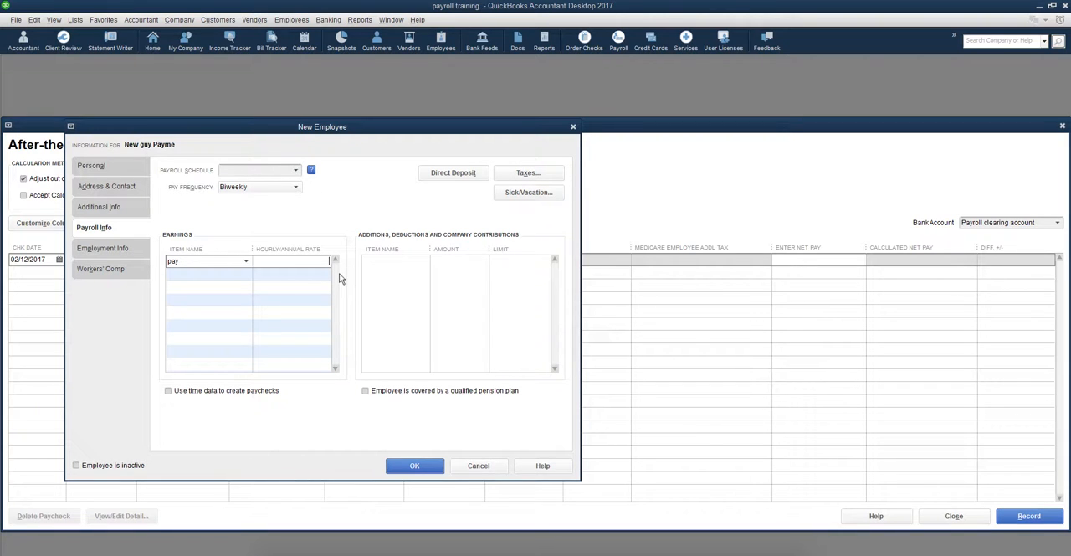
type("5000")
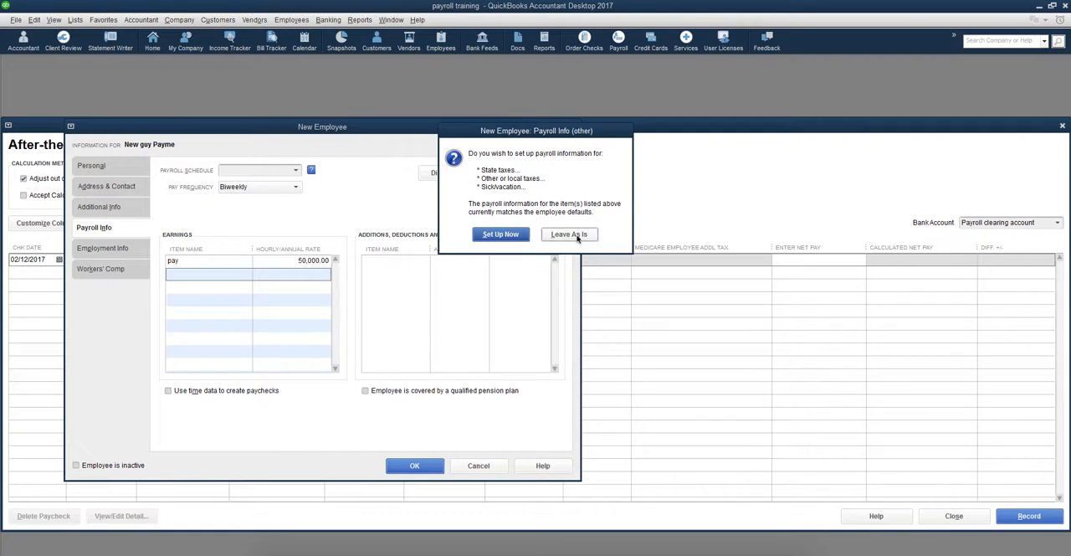
left_click(569, 234)
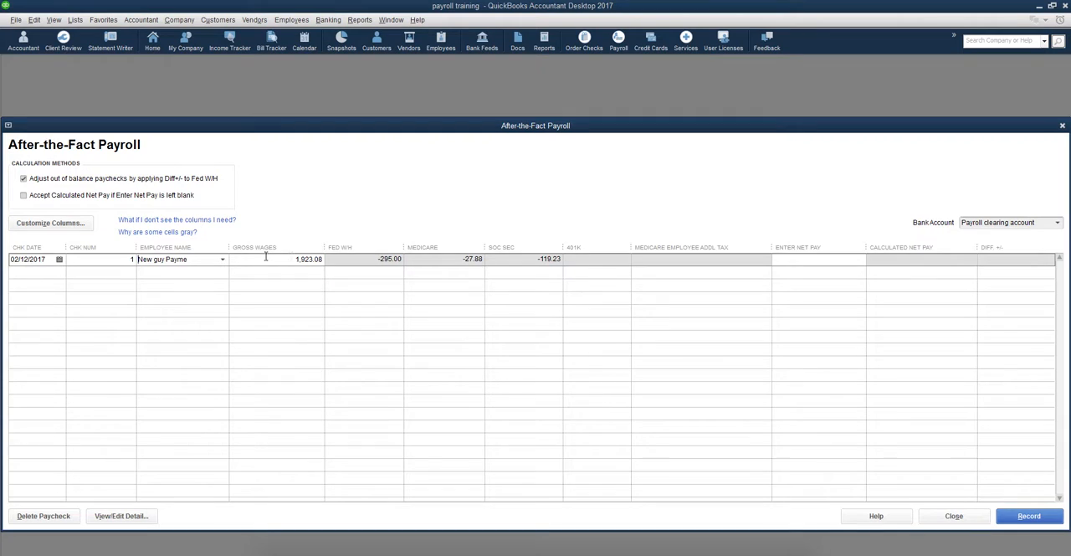
mouse_move(323, 249)
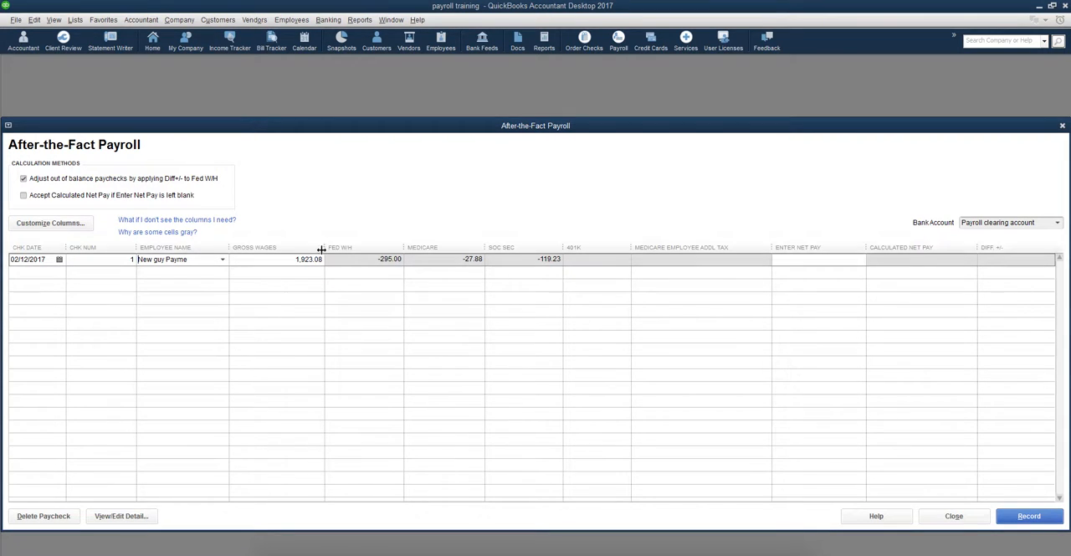
Step: Enter net pay 2,500 on paycheck 1 and apply the difference to Fed WH, leaving 724.03 unbalanced
left_click(307, 257)
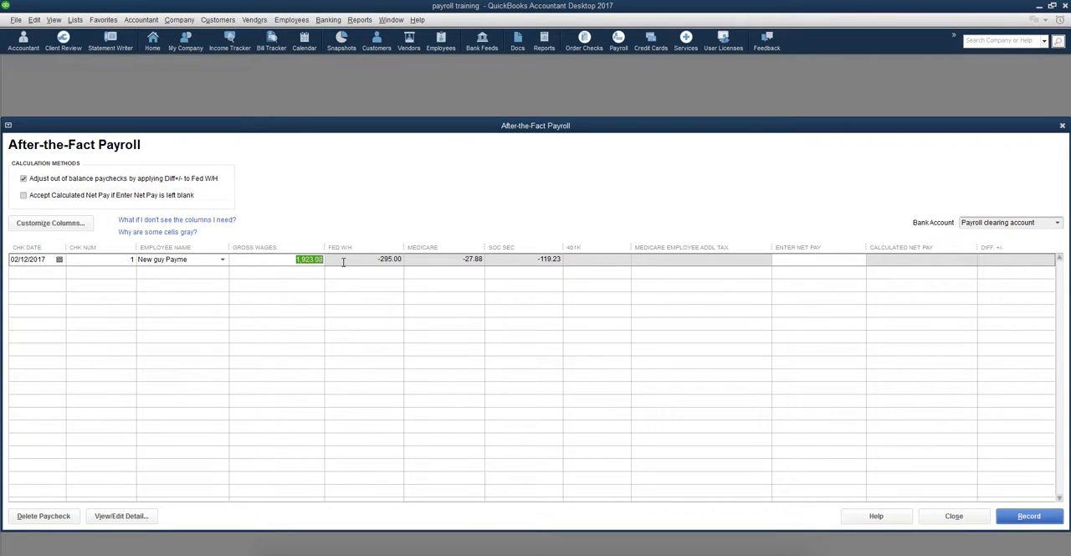
left_click(817, 258)
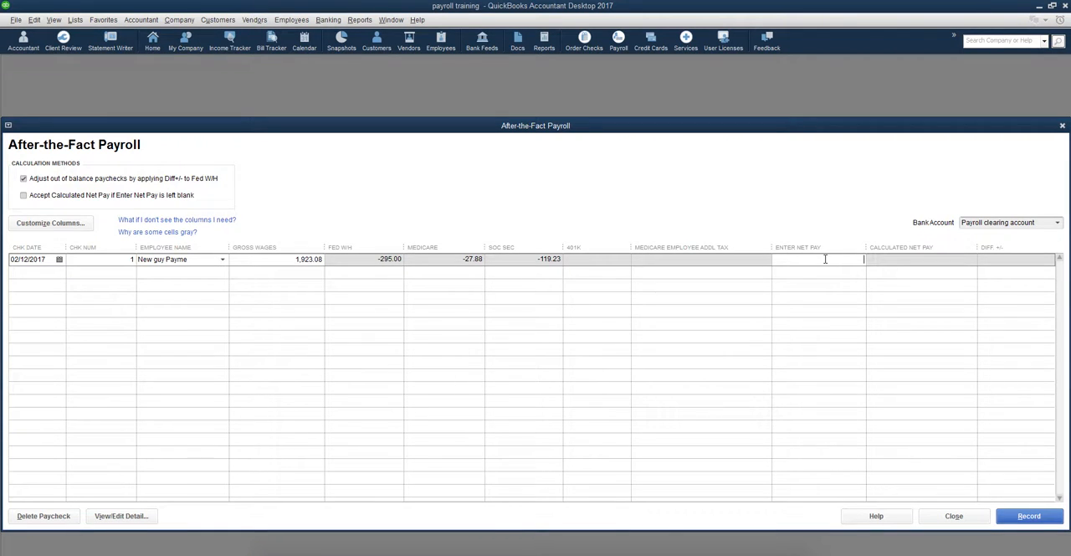
type("2500")
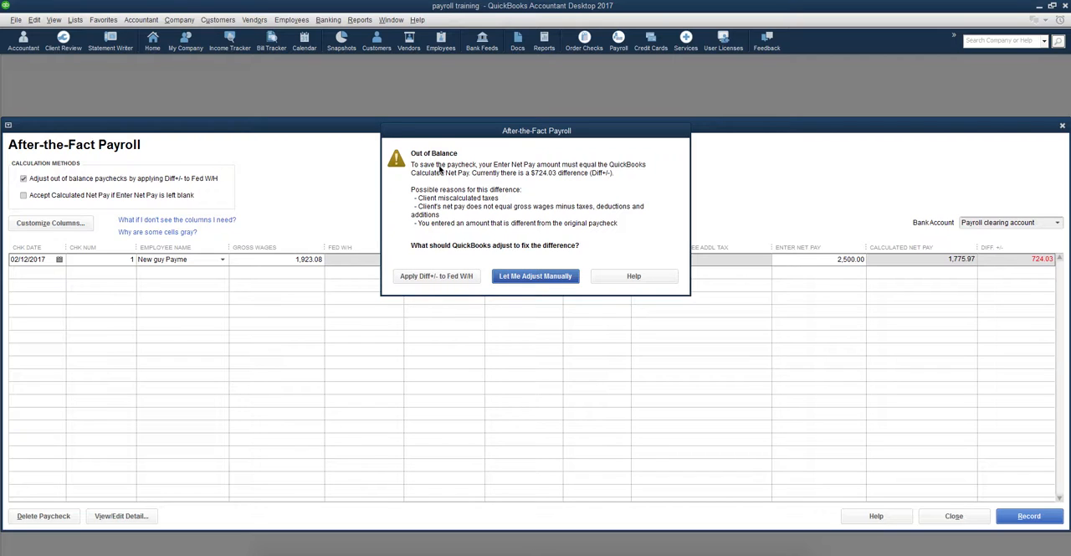
mouse_move(436, 255)
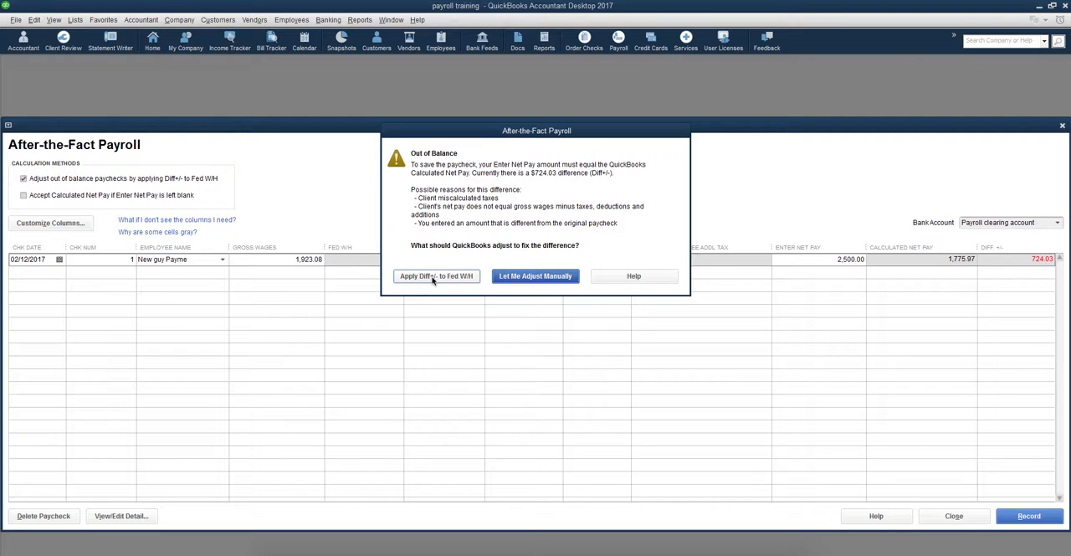
left_click(435, 274)
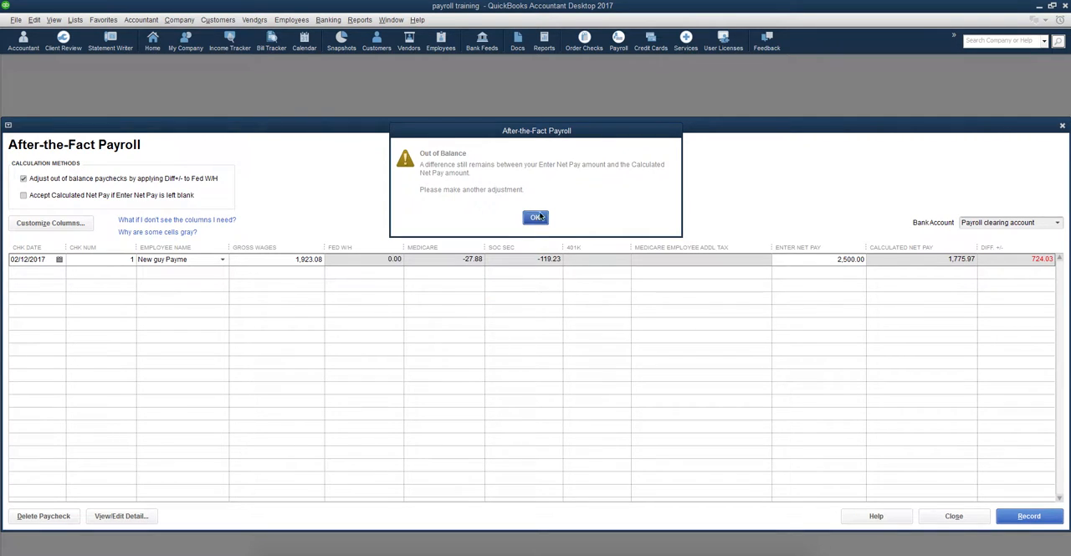
left_click(534, 217)
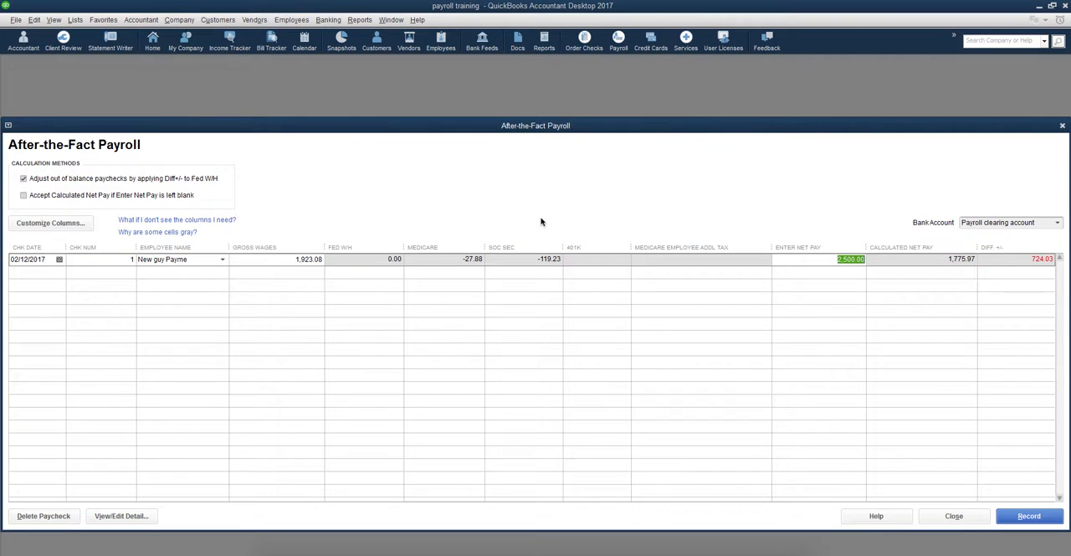
mouse_move(815, 276)
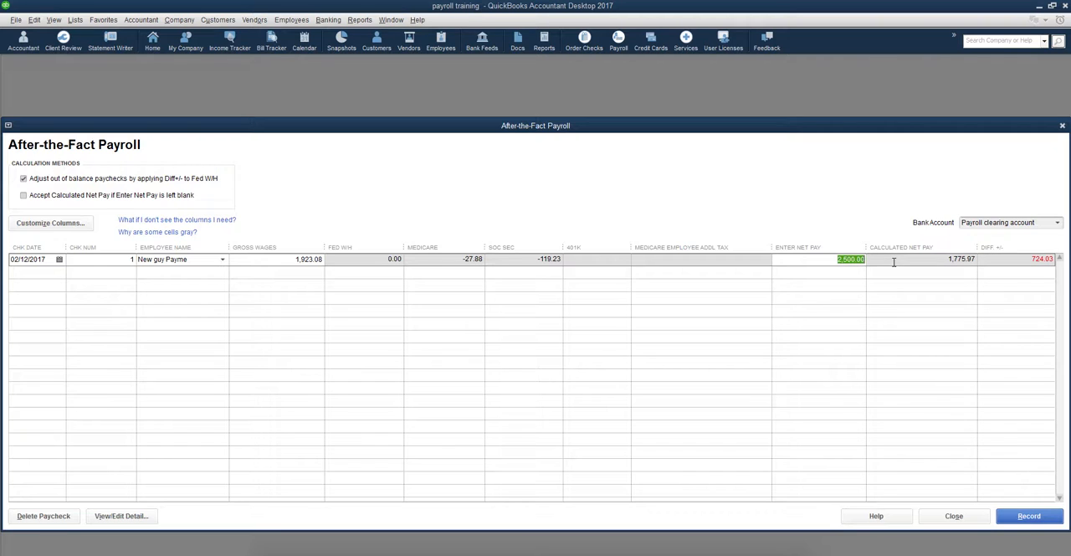
Step: Raise paycheck 1 net pay to 5,000.00 and apply the 3,224.03 difference to Fed WH, acknowledging the warning
type("50000")
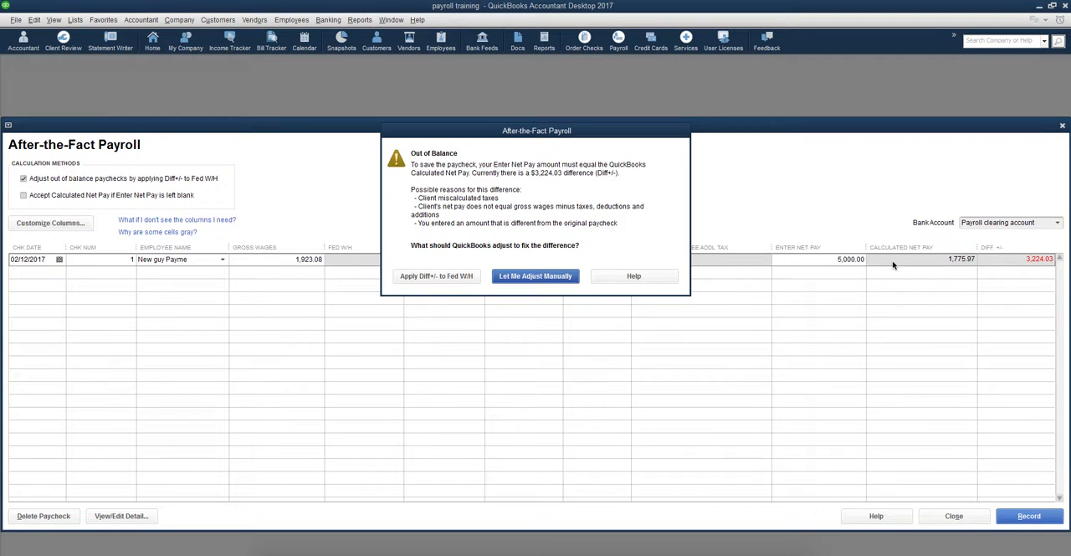
left_click(536, 274)
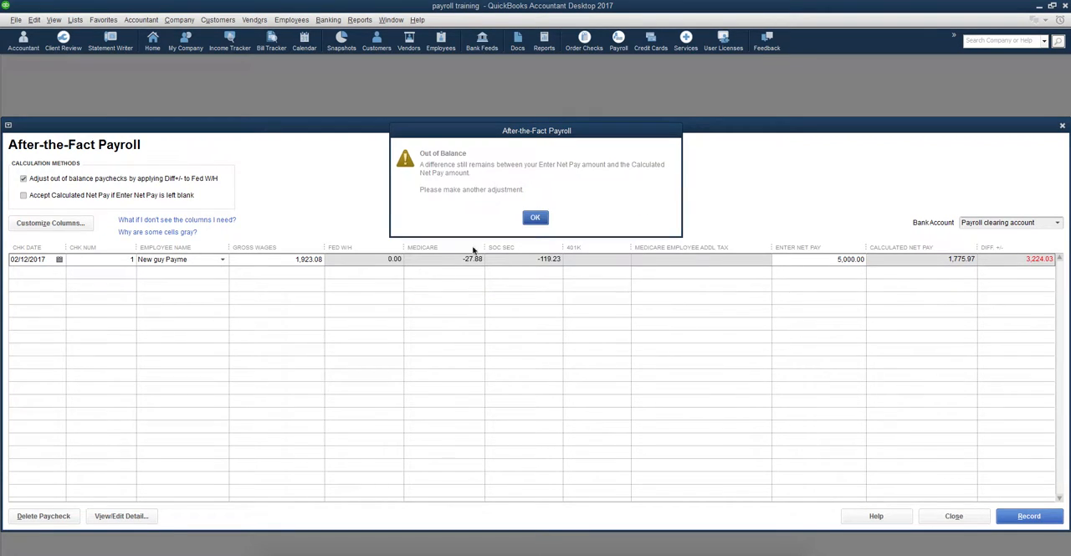
mouse_move(524, 201)
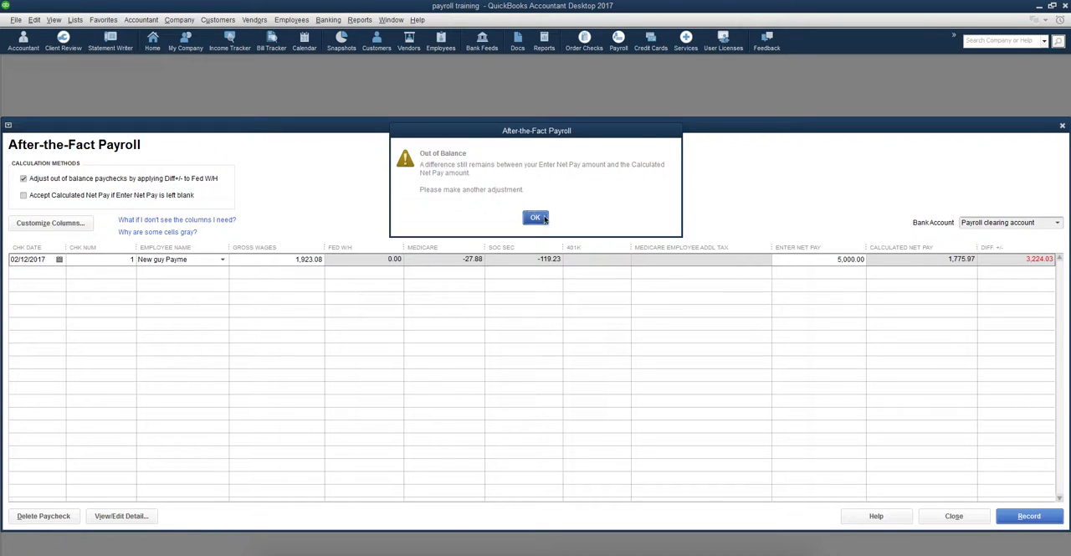
left_click(532, 218)
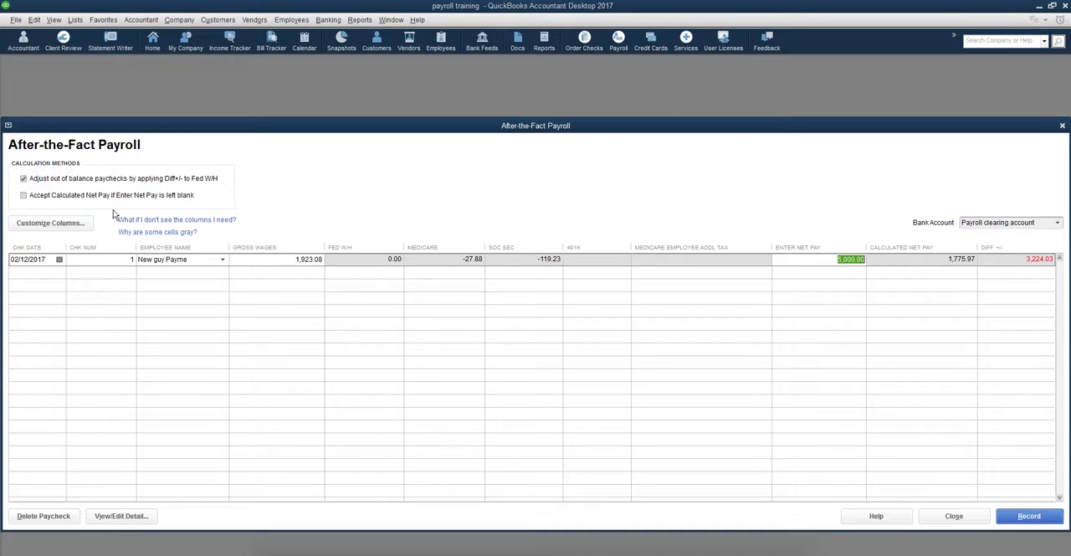
mouse_move(998, 299)
type("2,700")
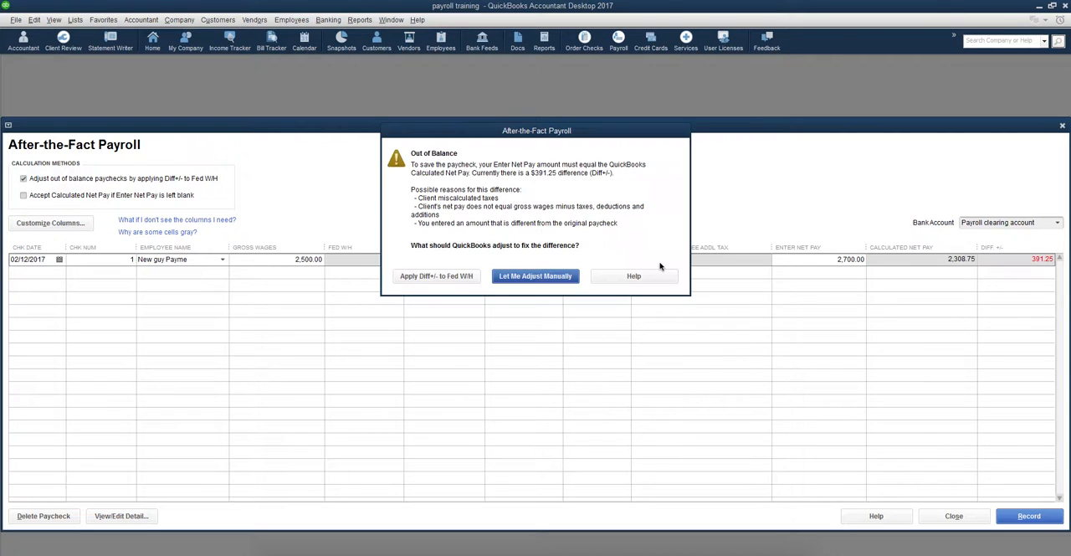
Step: Apply the 301.25 difference to Fed WH, then set gross wages 5,000.00 and net pay 2,500.00
left_click(536, 275)
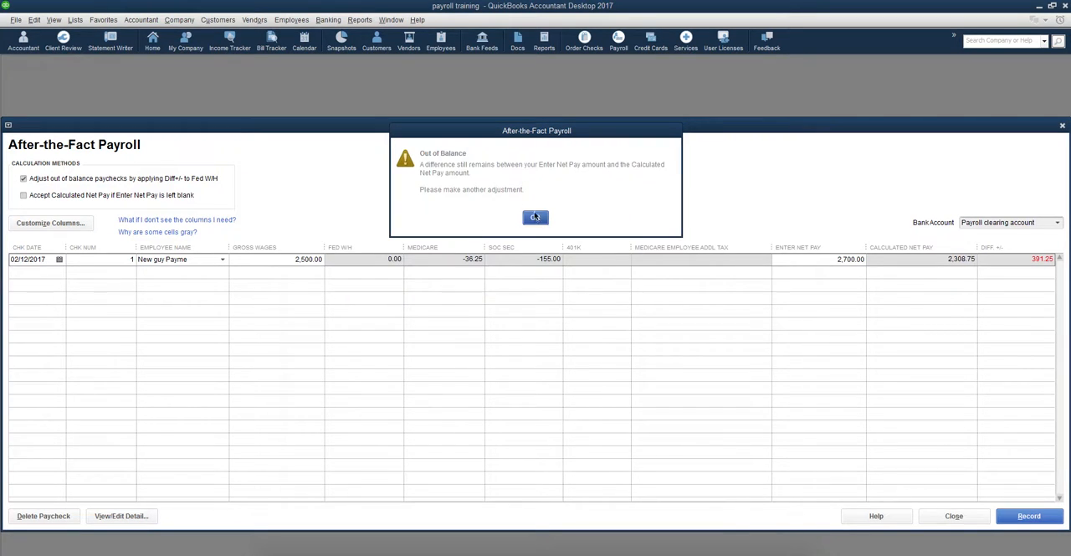
left_click(536, 217)
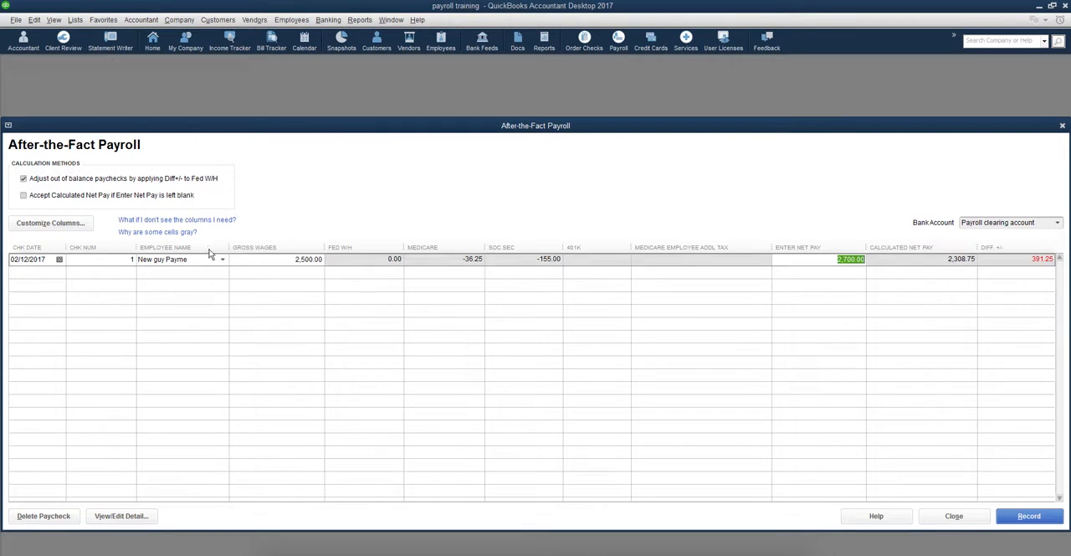
mouse_move(924, 273)
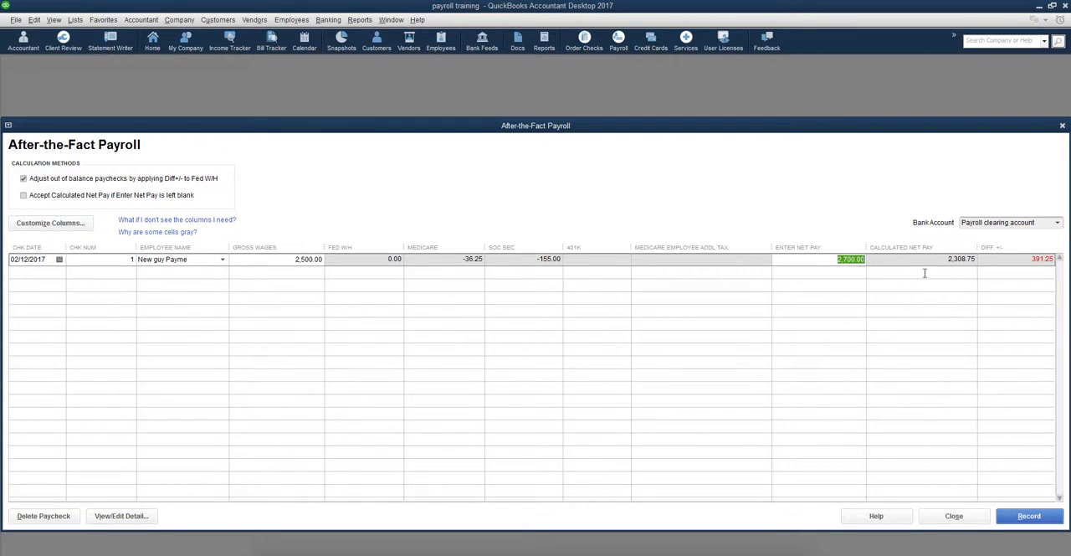
mouse_move(857, 271)
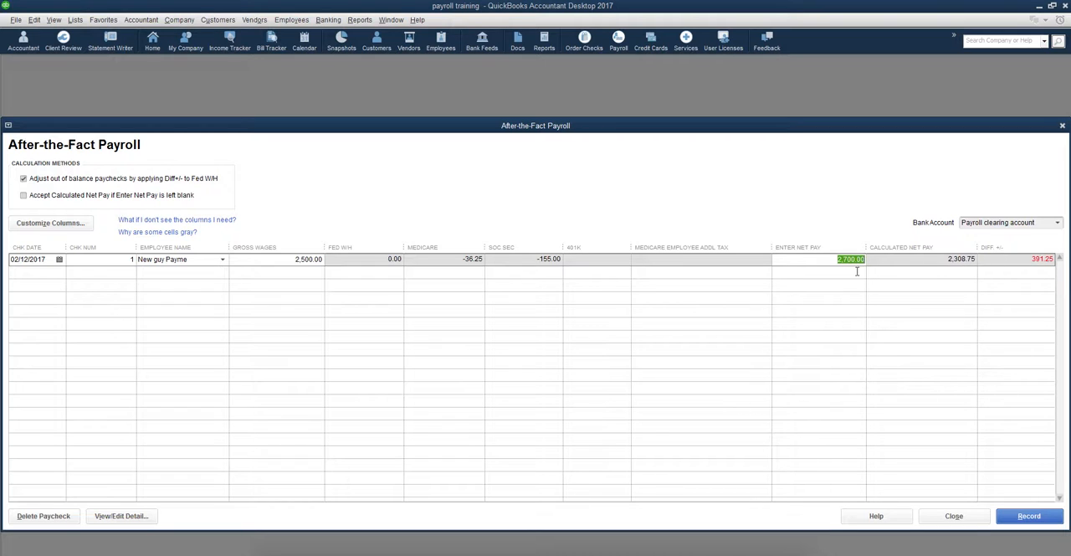
mouse_move(884, 268)
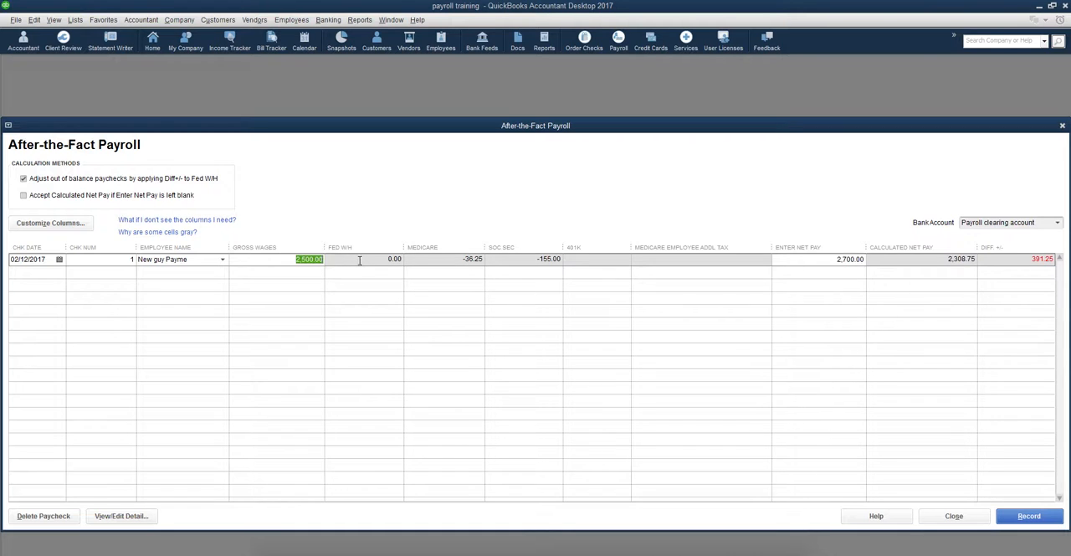
type("5000")
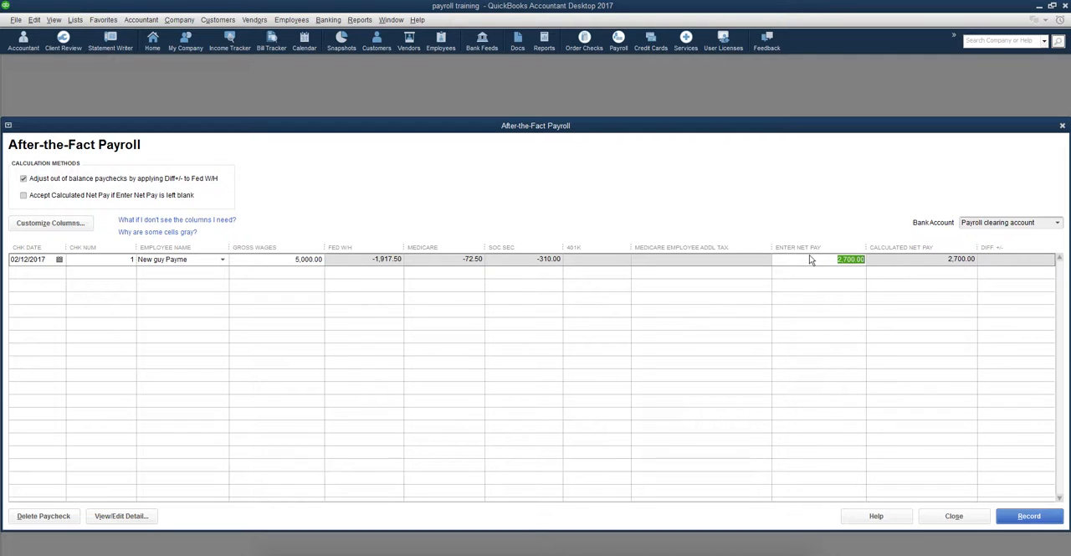
mouse_move(268, 204)
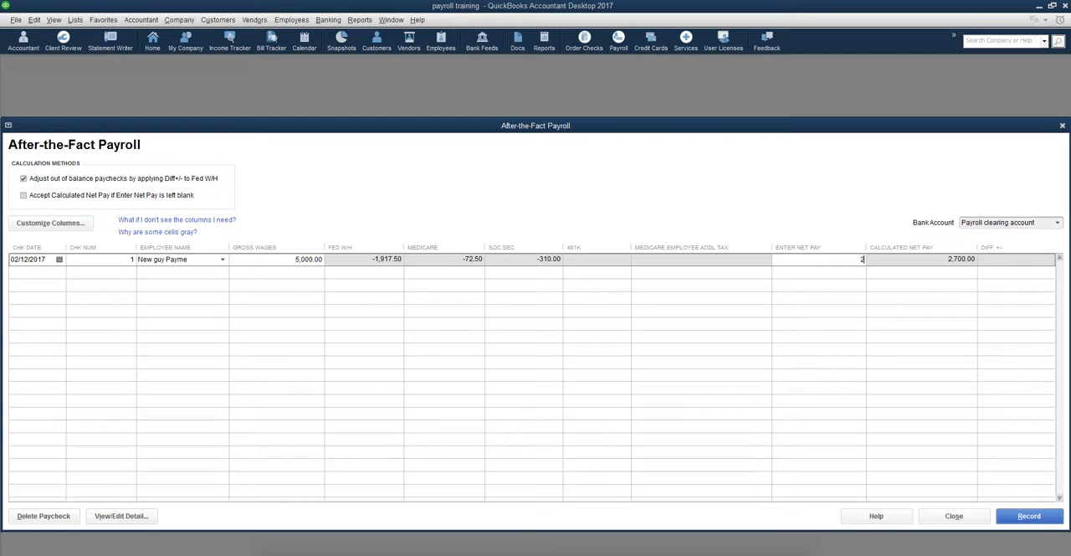
type("2500.00")
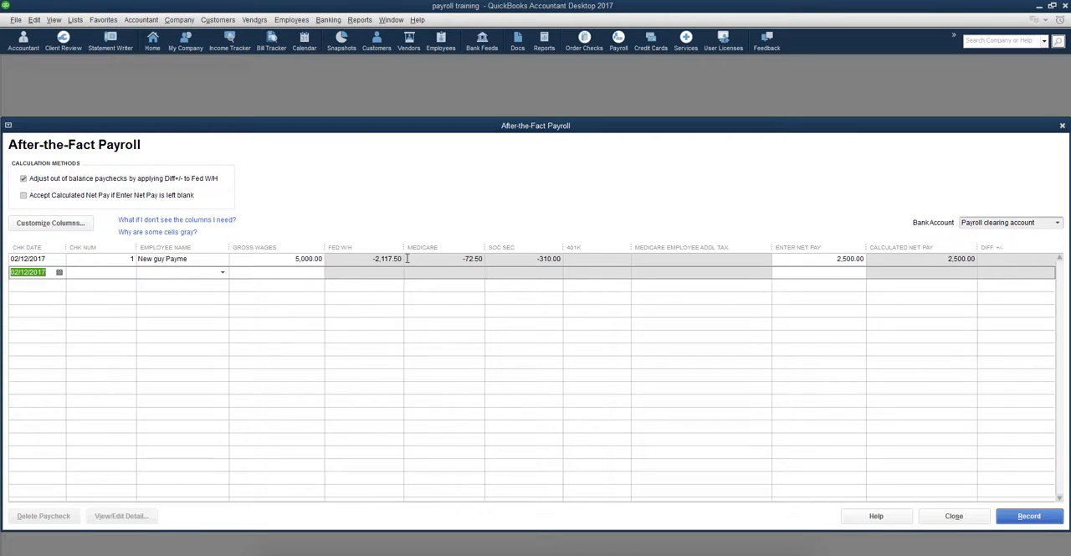
mouse_move(370, 258)
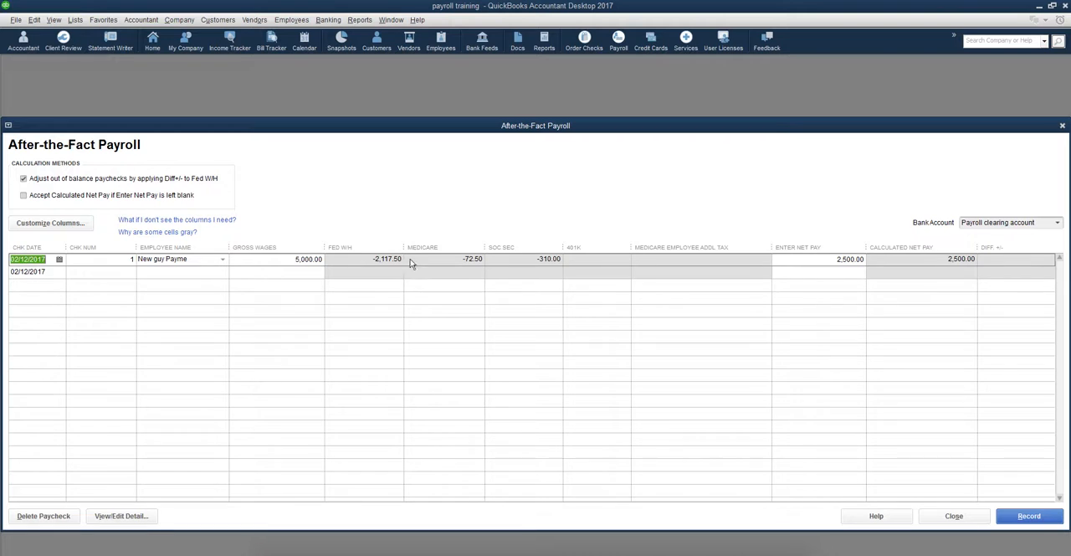
mouse_move(428, 266)
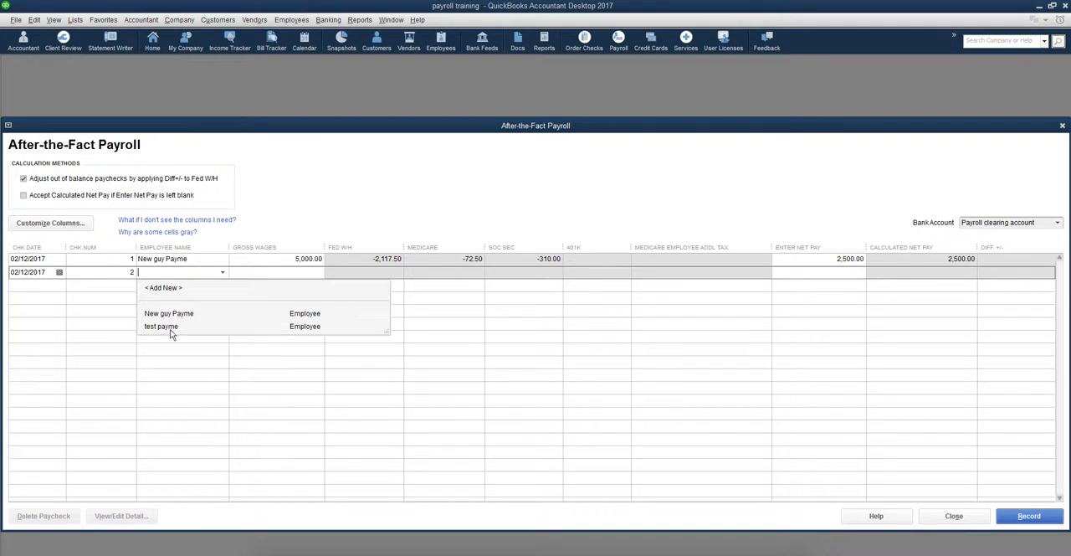
Step: Record paycheck 2 for the second employee with 3,000 net pay, applying the difference to Fed WH
left_click(161, 325)
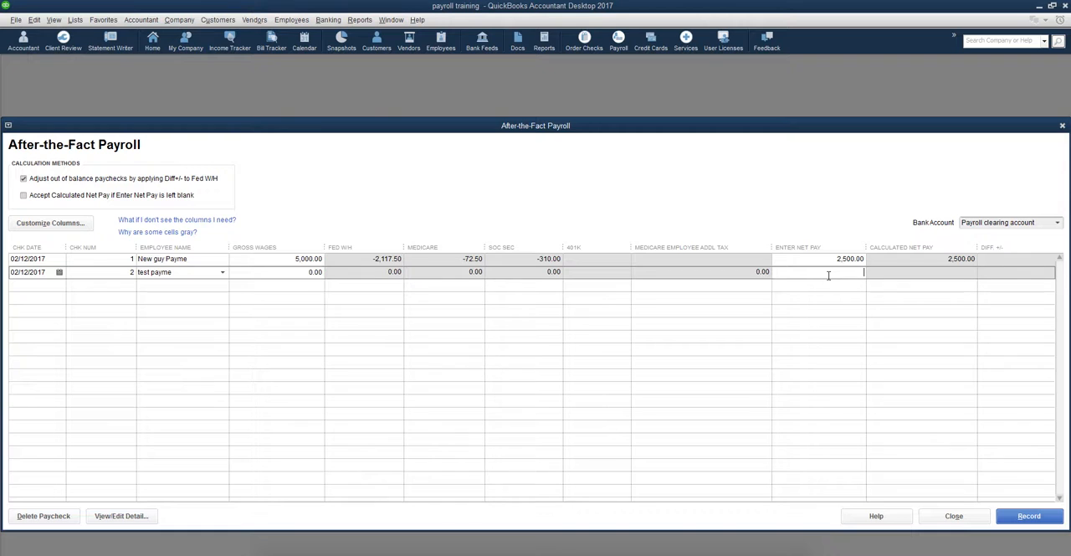
type("30")
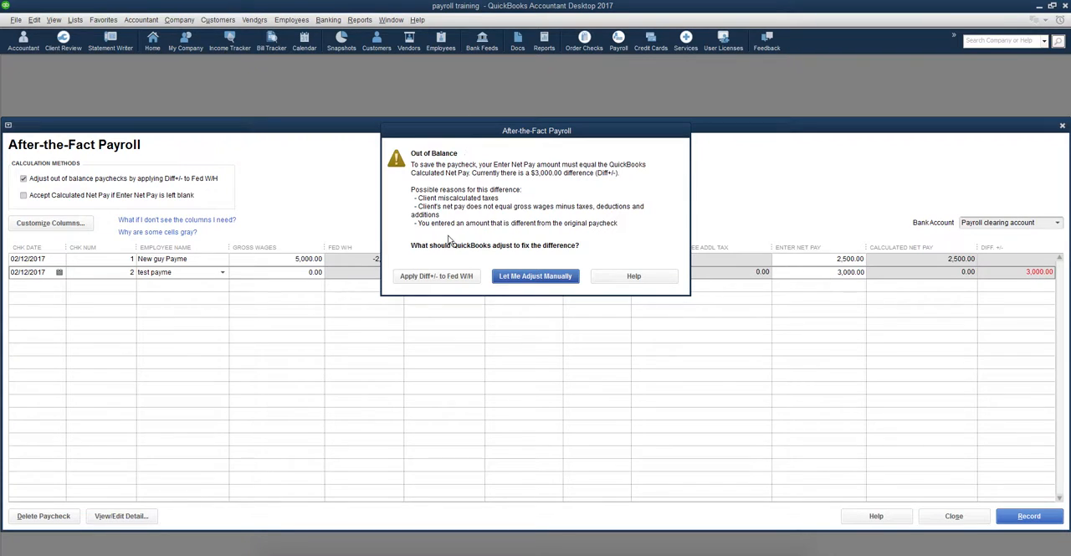
left_click(536, 275)
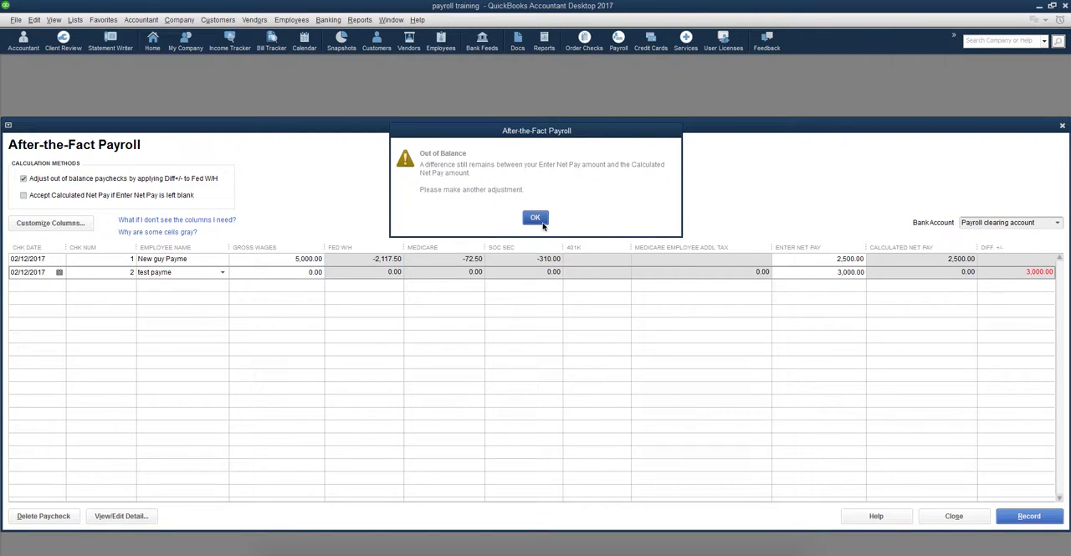
left_click(536, 218)
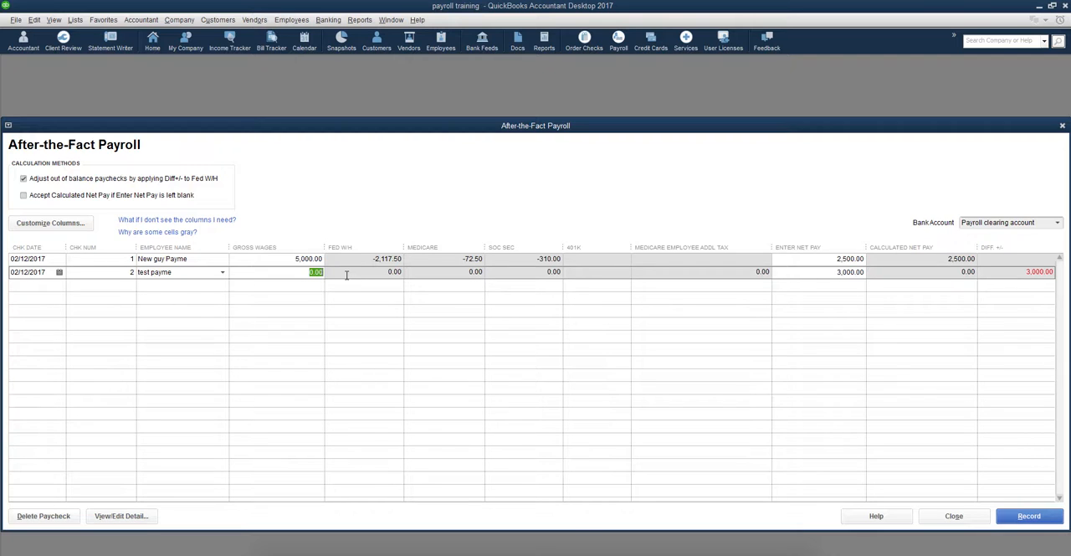
Step: Give paycheck 2 gross wages 7,000.00, try net pay 8,000, then settle on 6,000.00 net
type("7000")
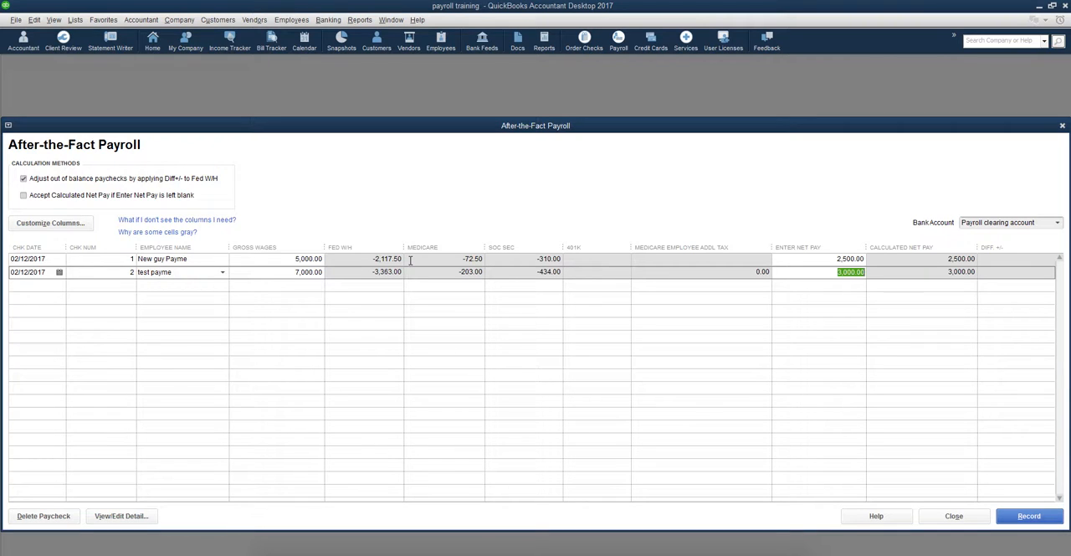
mouse_move(300, 286)
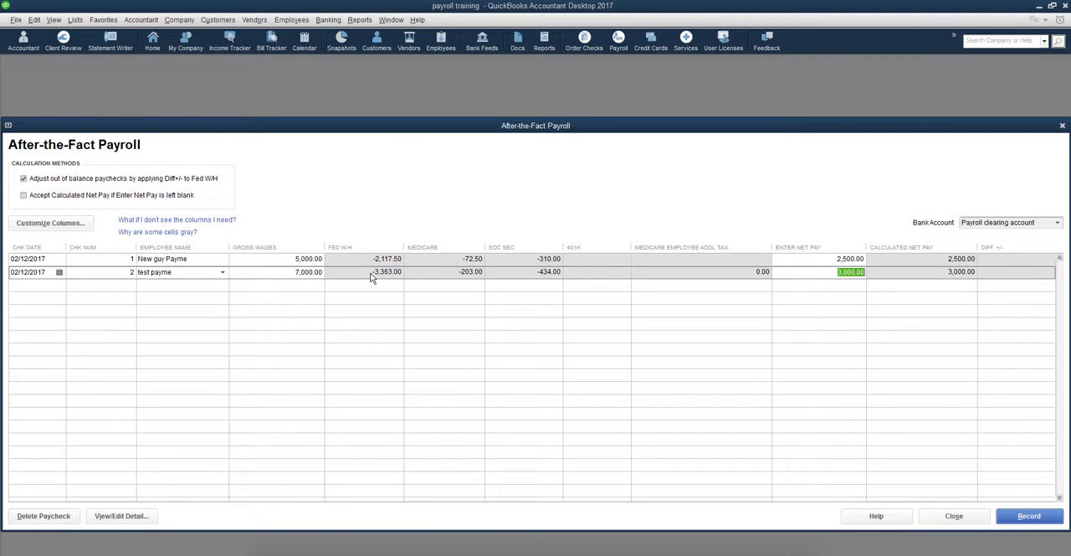
mouse_move(378, 278)
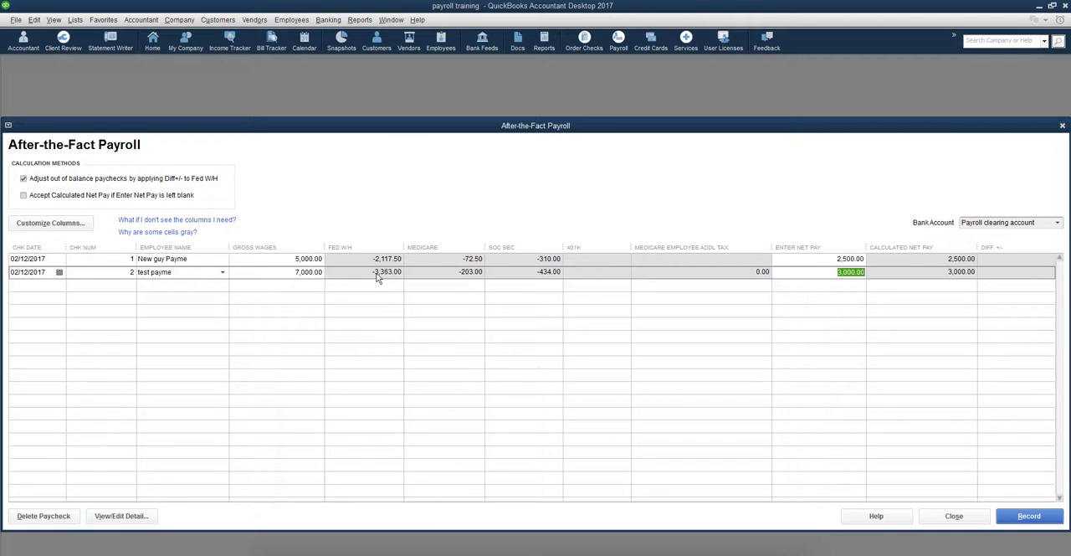
mouse_move(903, 285)
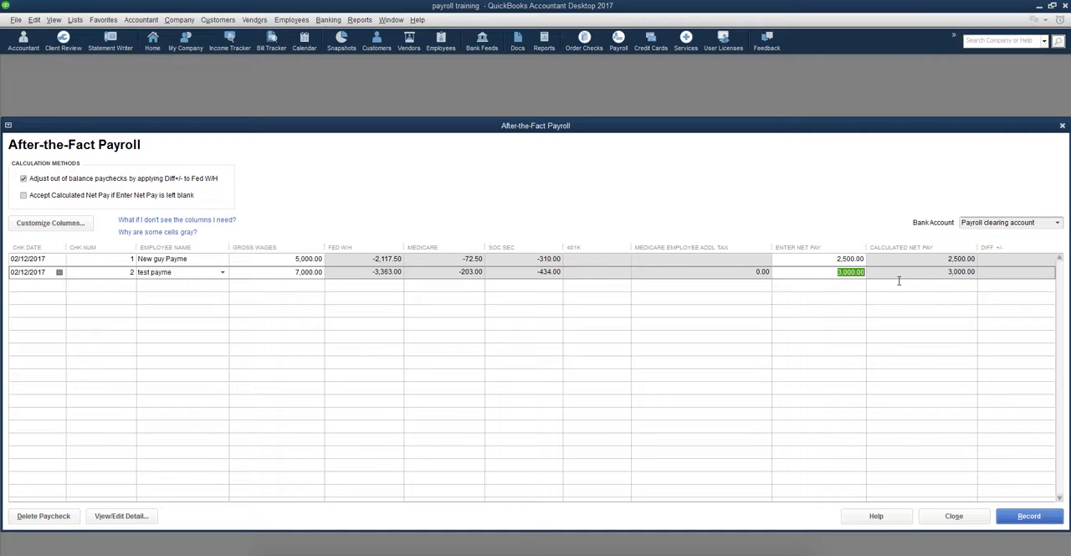
type("8000")
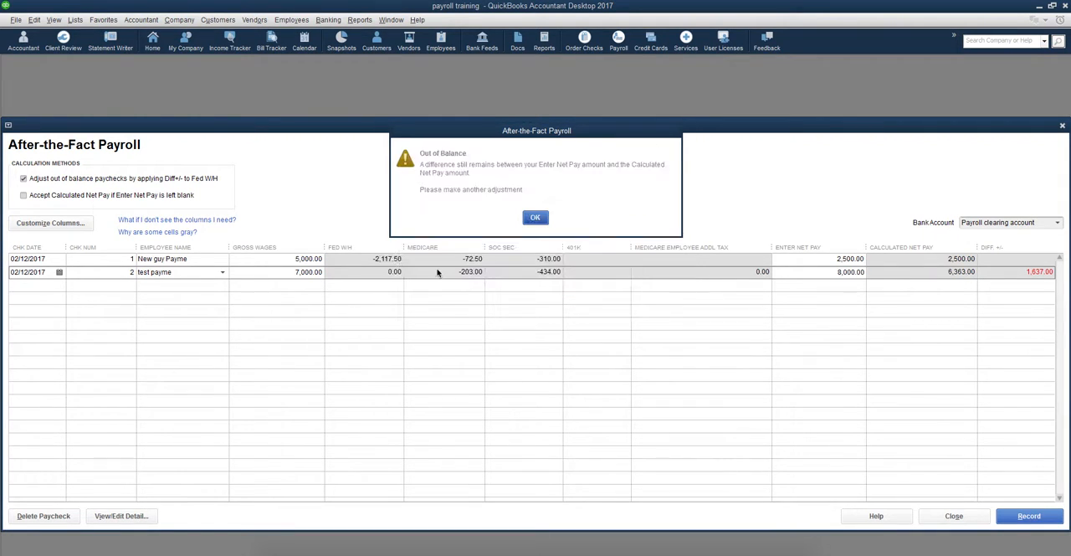
left_click(536, 218)
type("6,000")
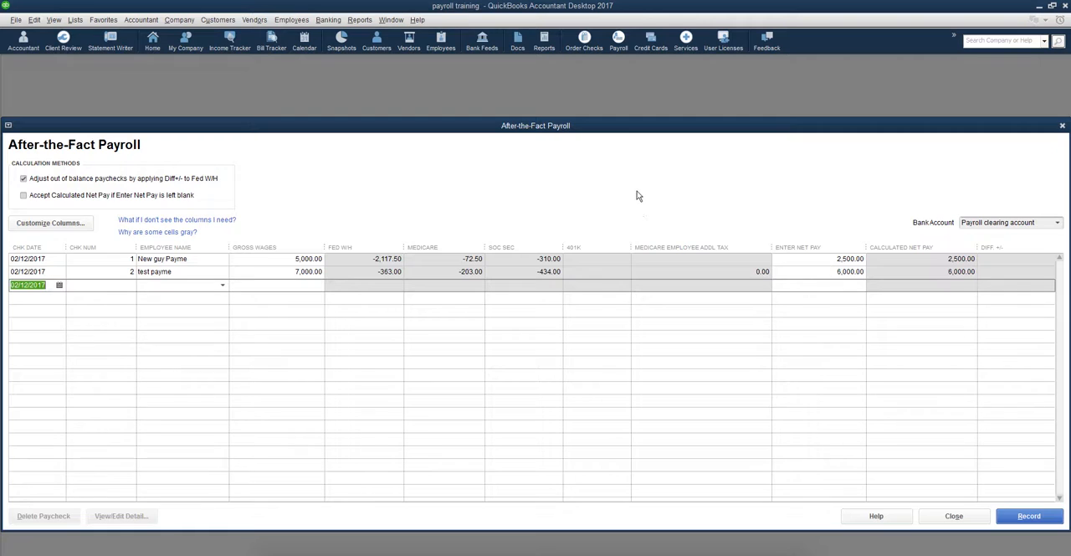
mouse_move(645, 207)
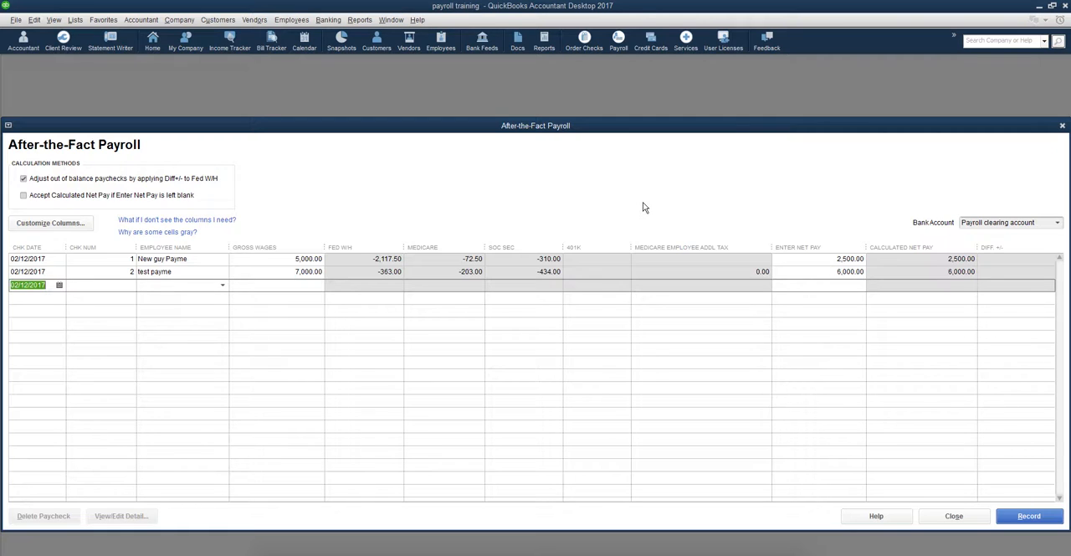
mouse_move(257, 398)
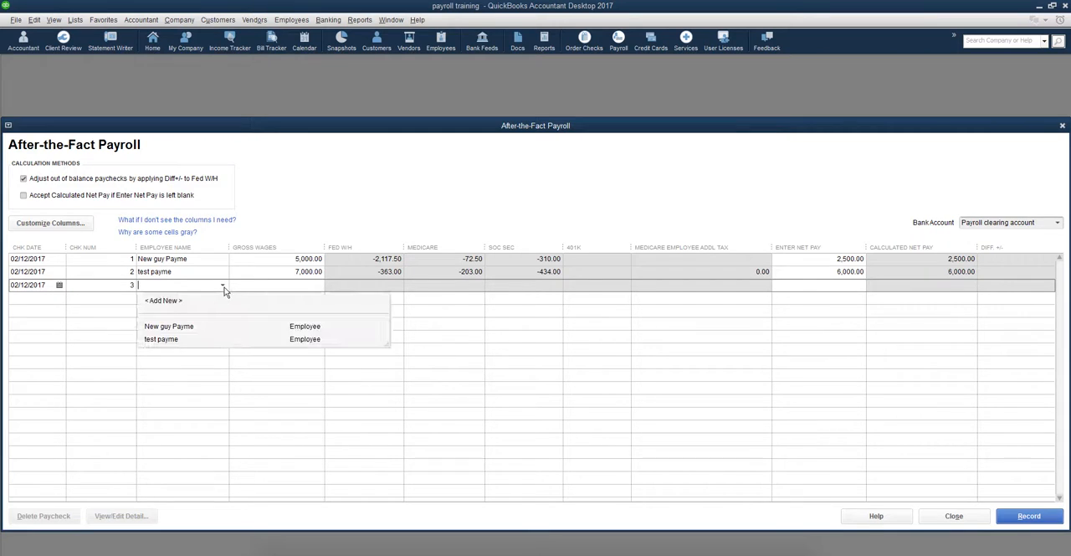
Step: Add a new employee named dude with the default federal tax settings
left_click(163, 300)
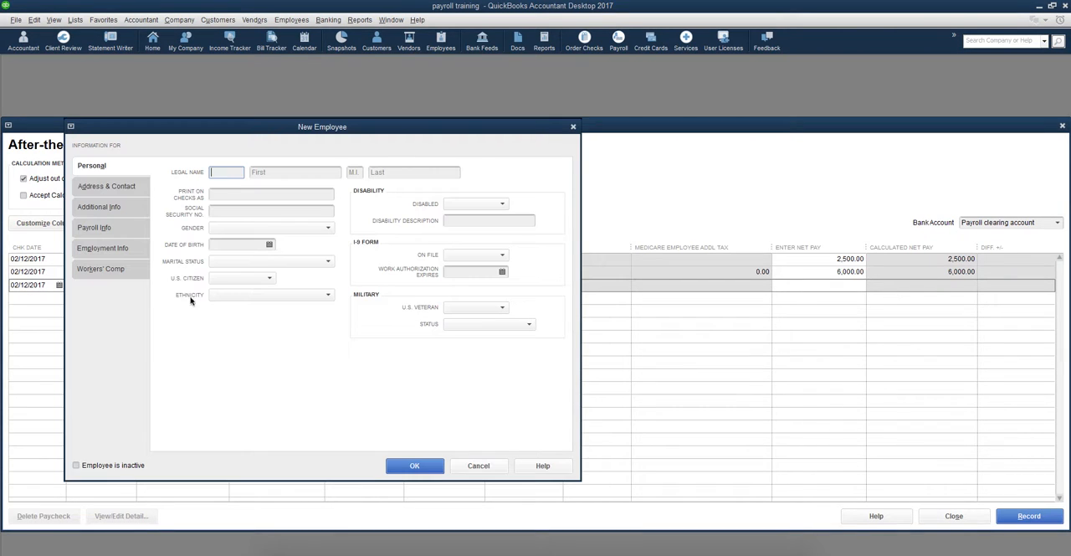
left_click(294, 170)
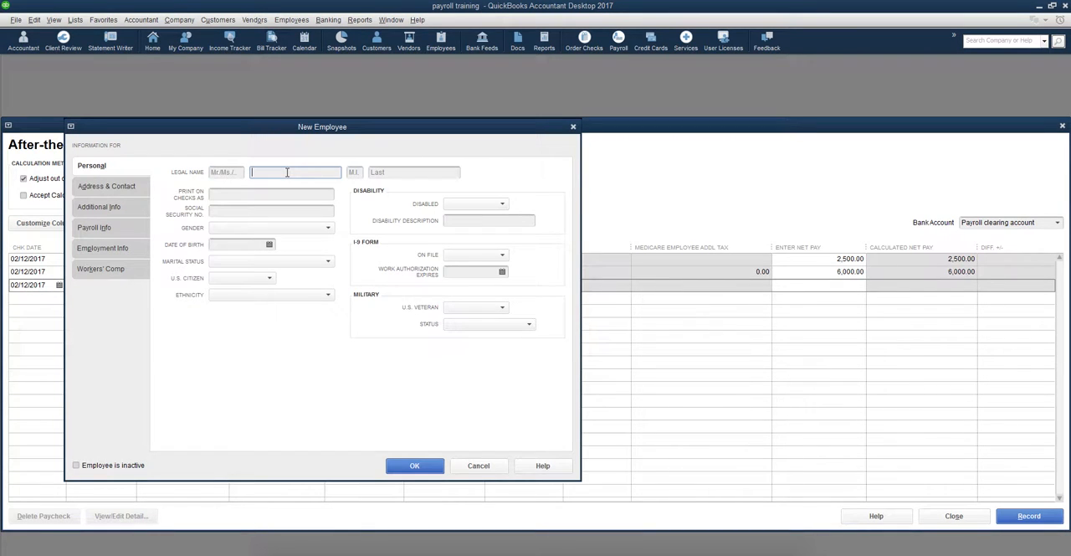
type("dude")
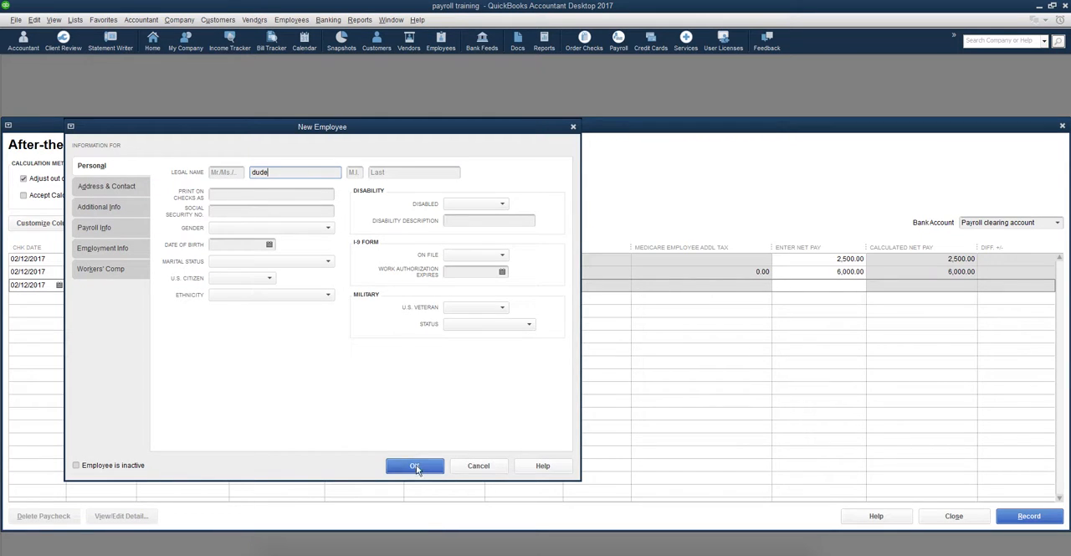
left_click(415, 466)
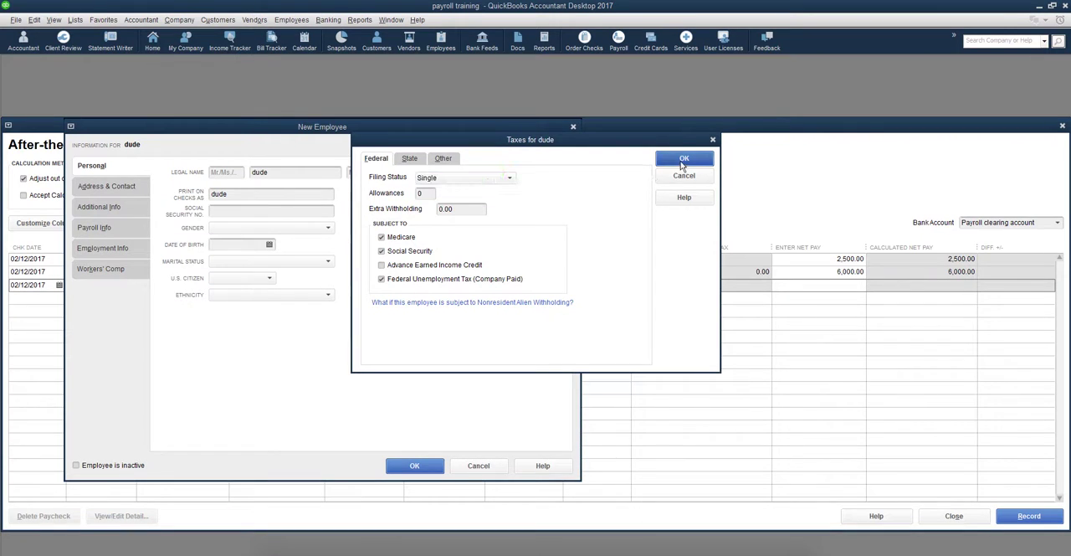
left_click(683, 157)
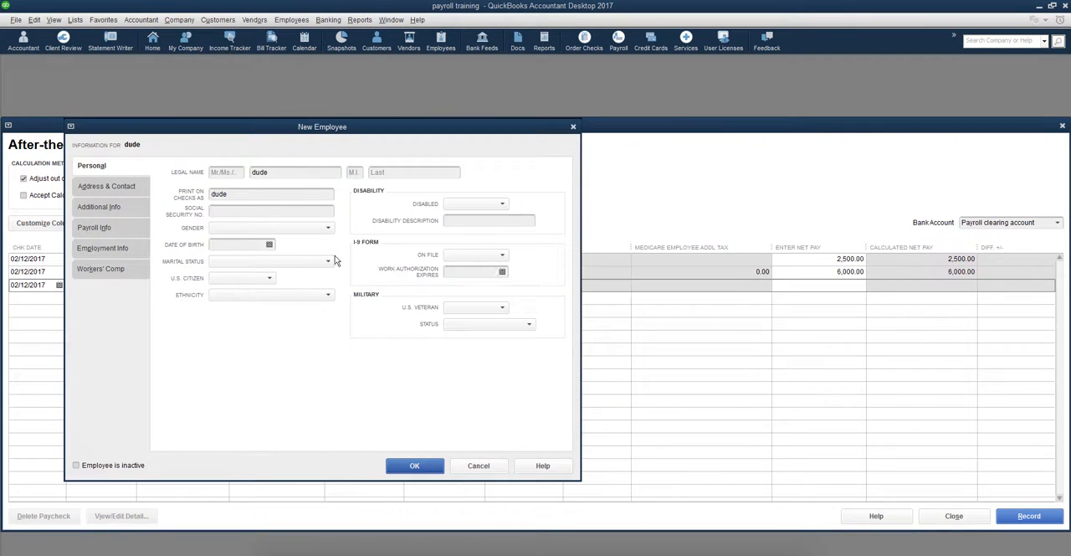
Step: On dude's Payroll Info page keep Biweekly pay frequency and begin an earnings item
left_click(94, 227)
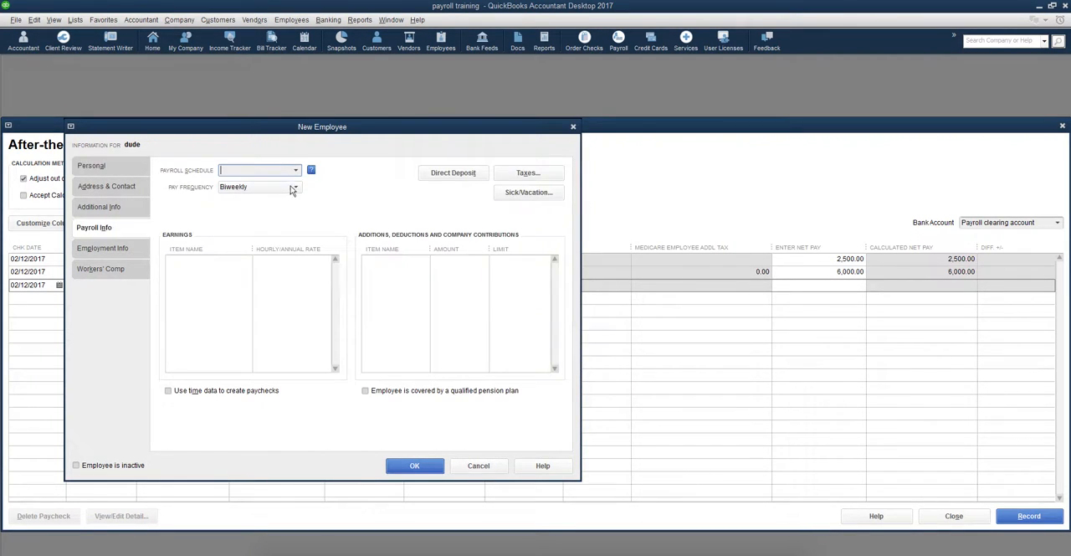
left_click(292, 187)
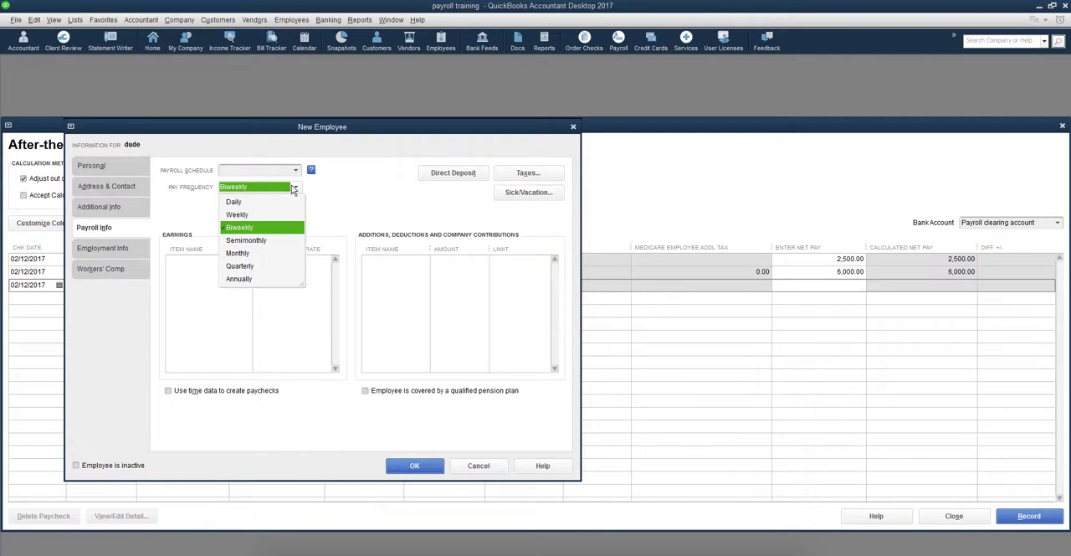
left_click(239, 228)
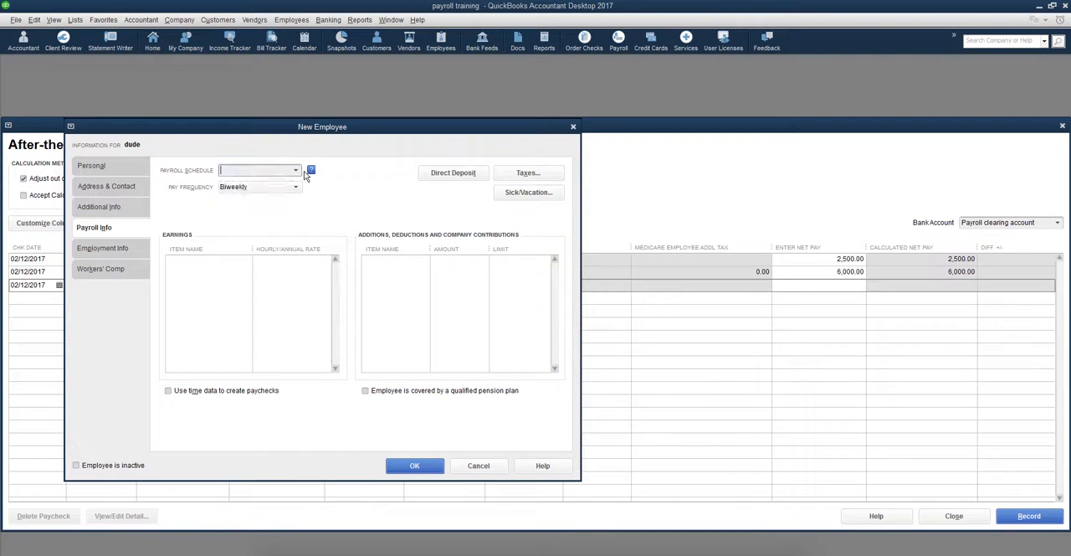
left_click(204, 261)
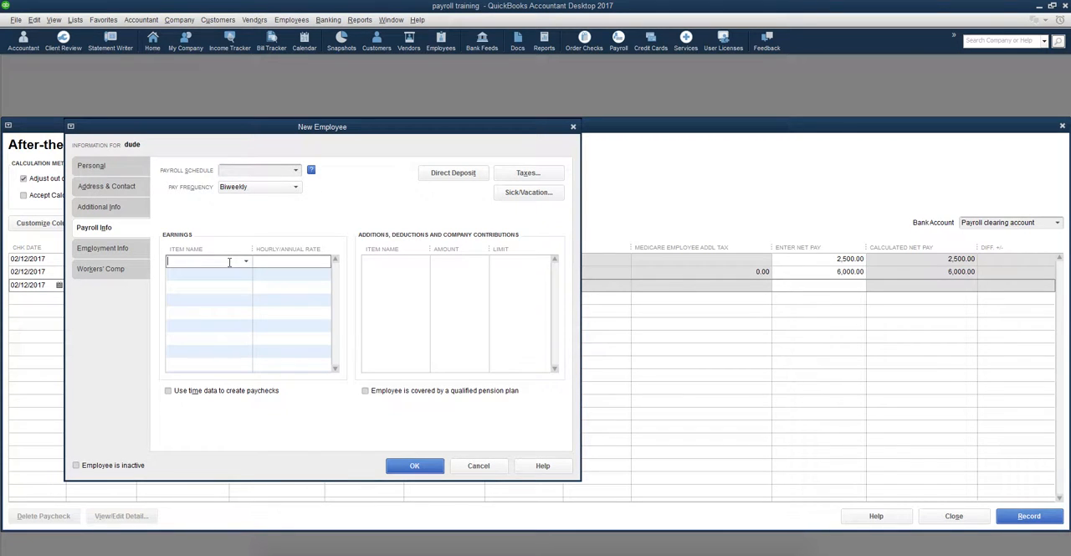
Step: Create a new hourly wage payroll item named hour as regular pay
type("50")
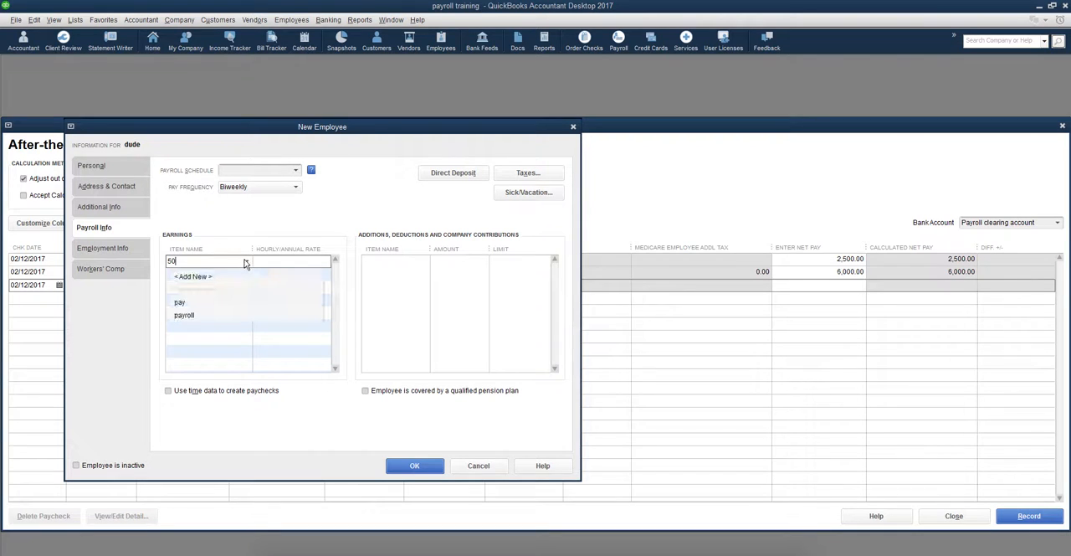
left_click(197, 274)
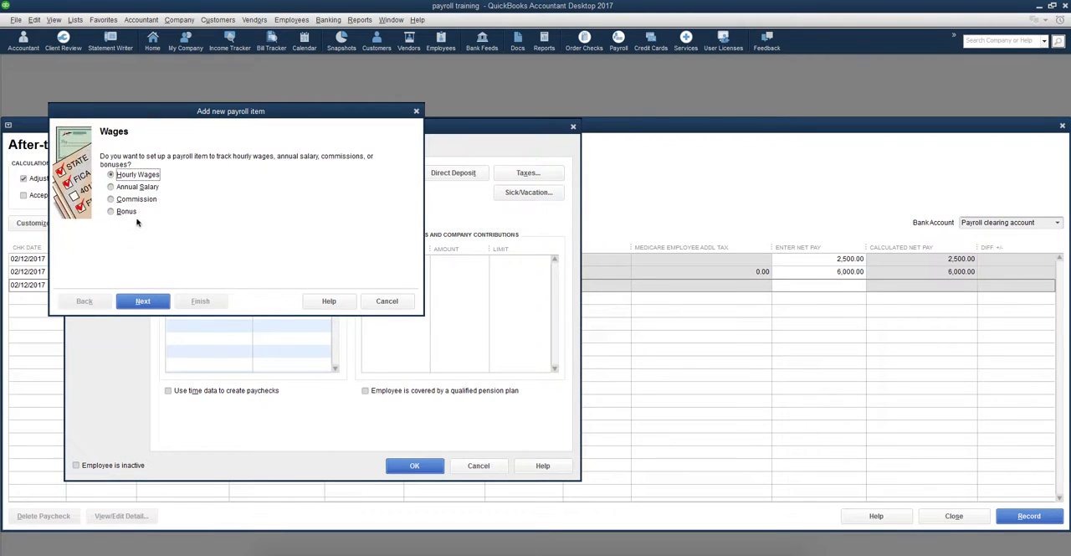
mouse_move(140, 261)
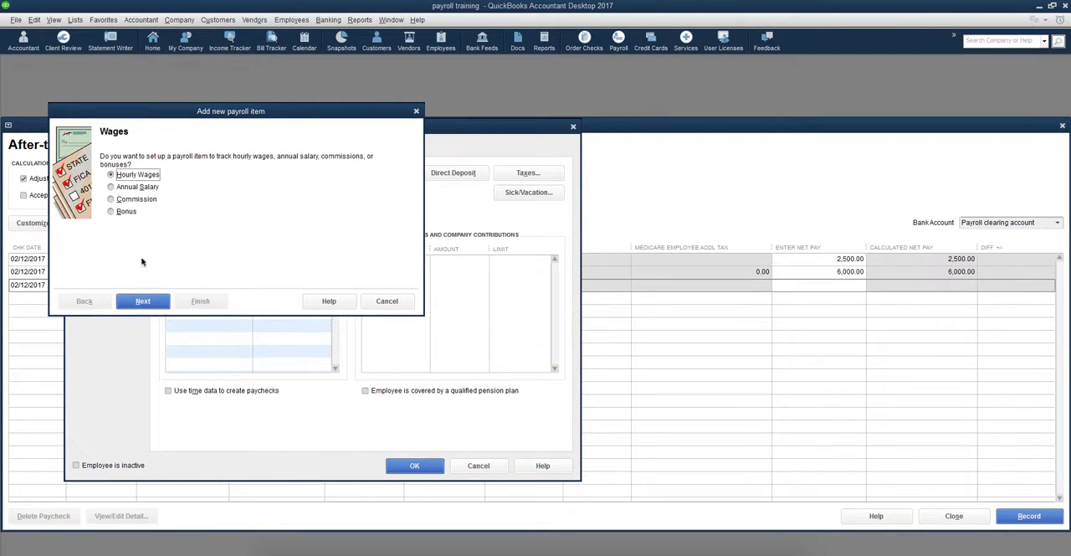
left_click(142, 299)
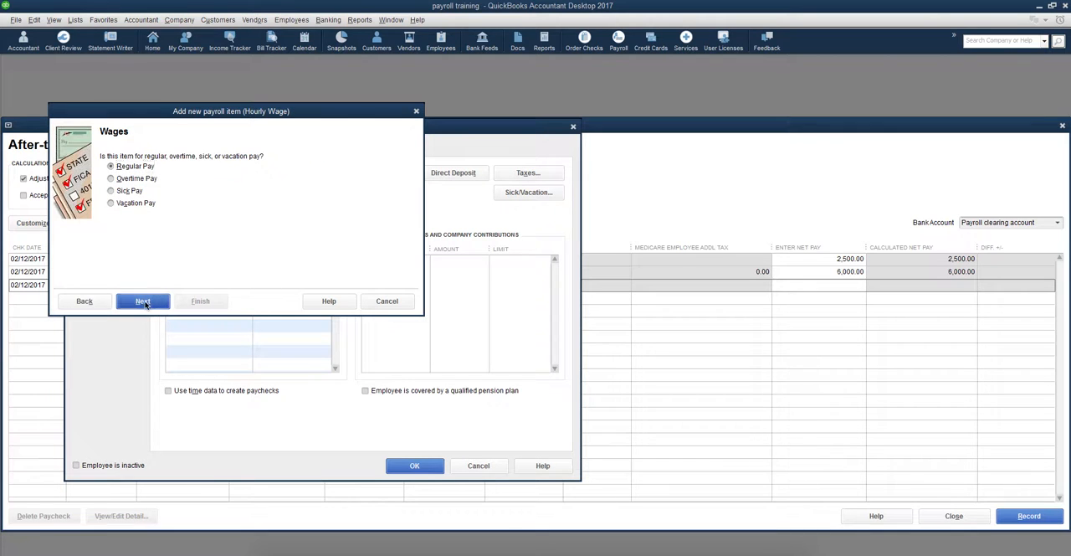
left_click(143, 300)
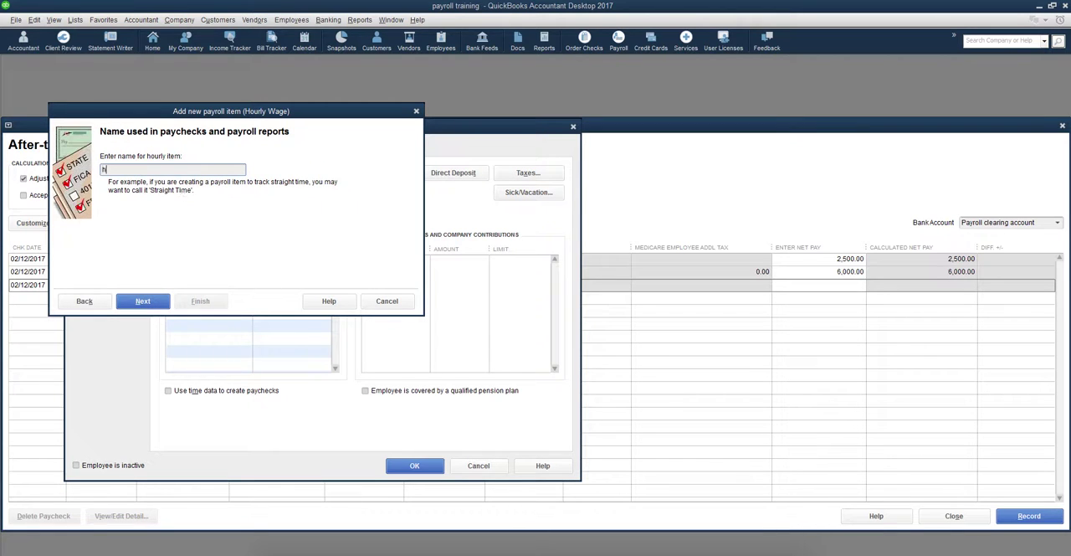
left_click(142, 300)
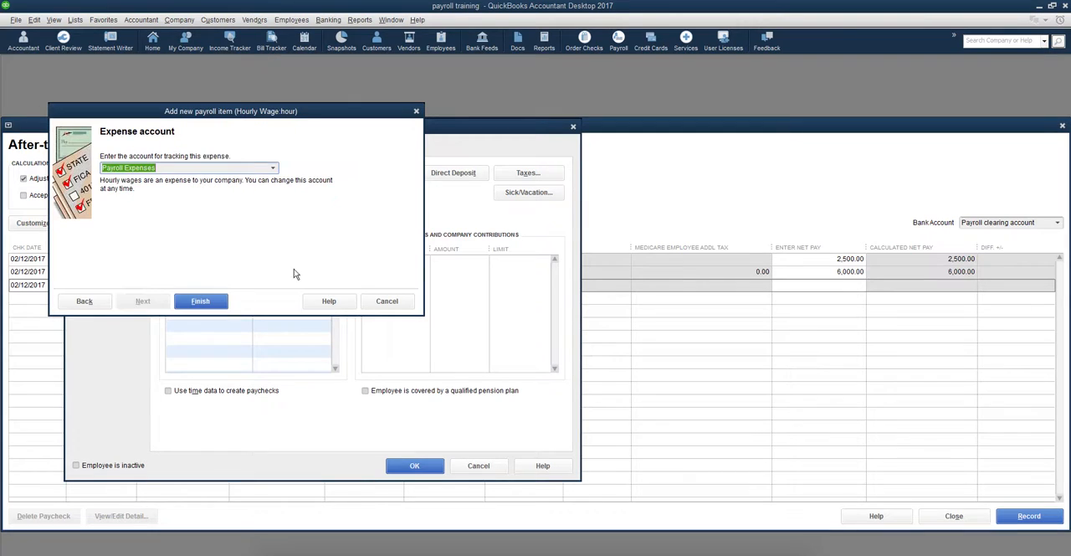
left_click(201, 300)
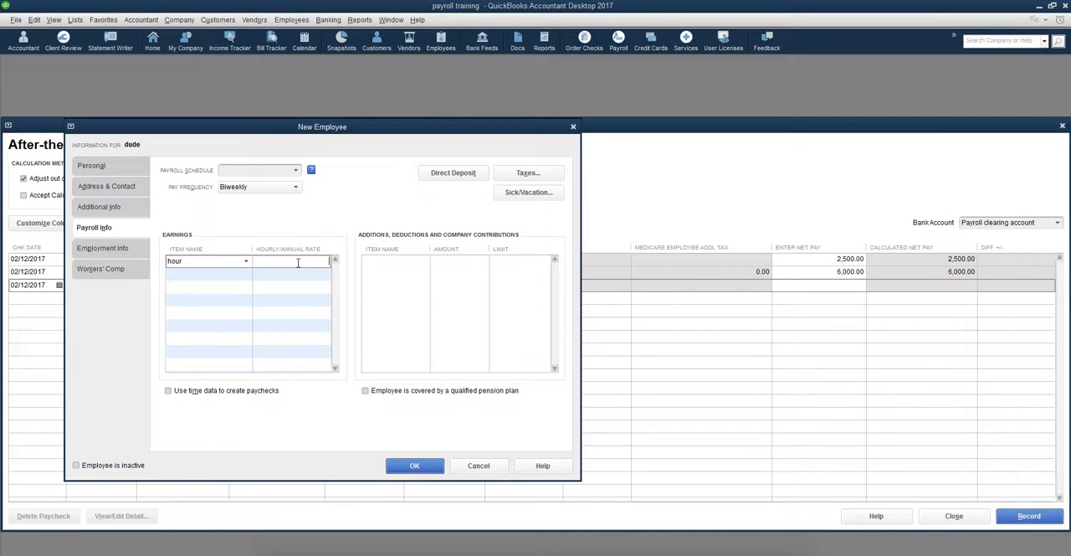
Step: Set the hour item's rate to 25.00 and save dude's record
type("25.00")
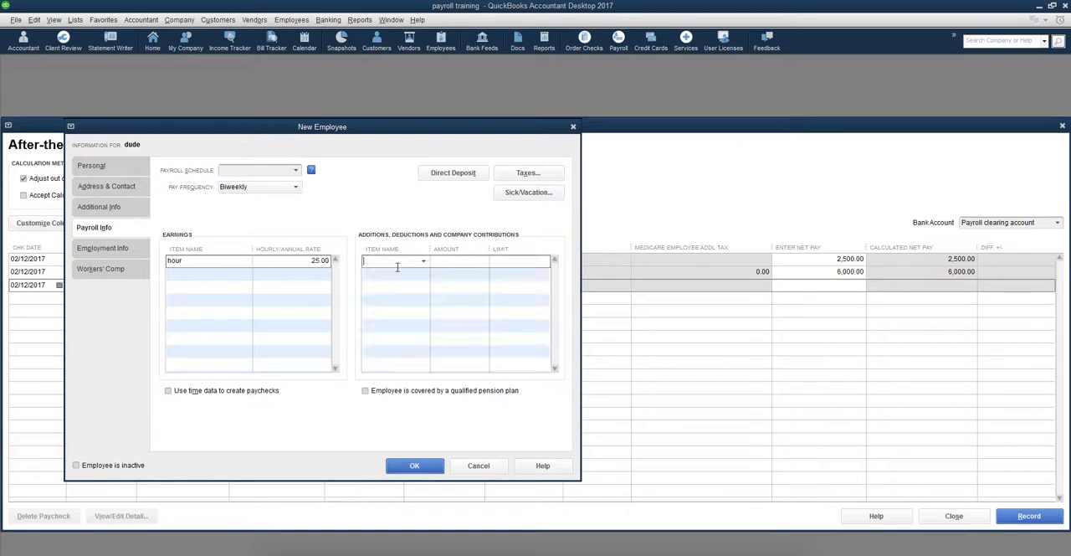
left_click(416, 466)
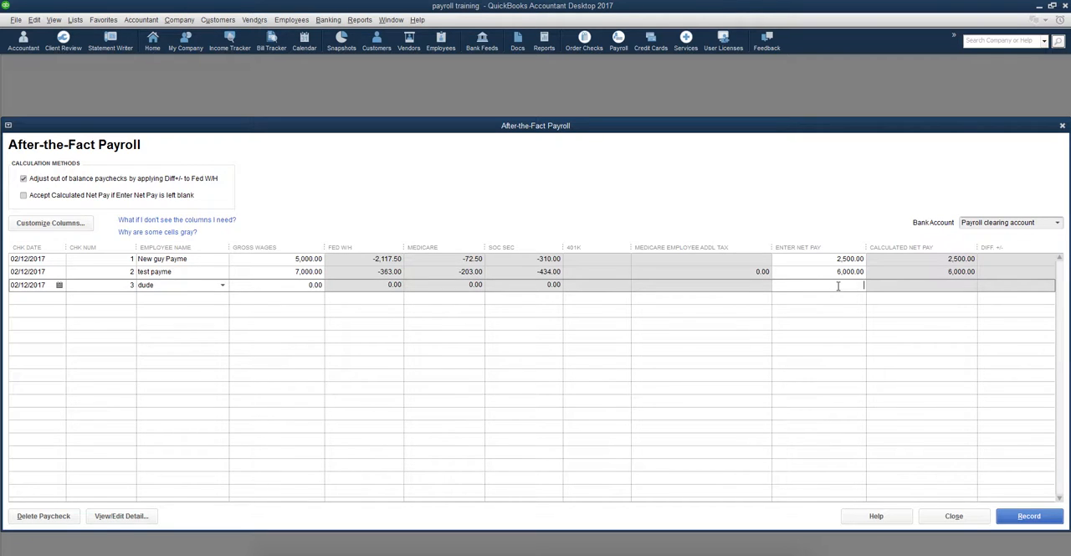
Step: Enter 1,500.00 net pay for dude, apply the difference to federal withholding, and set gross wages 2,500.00
type("1500")
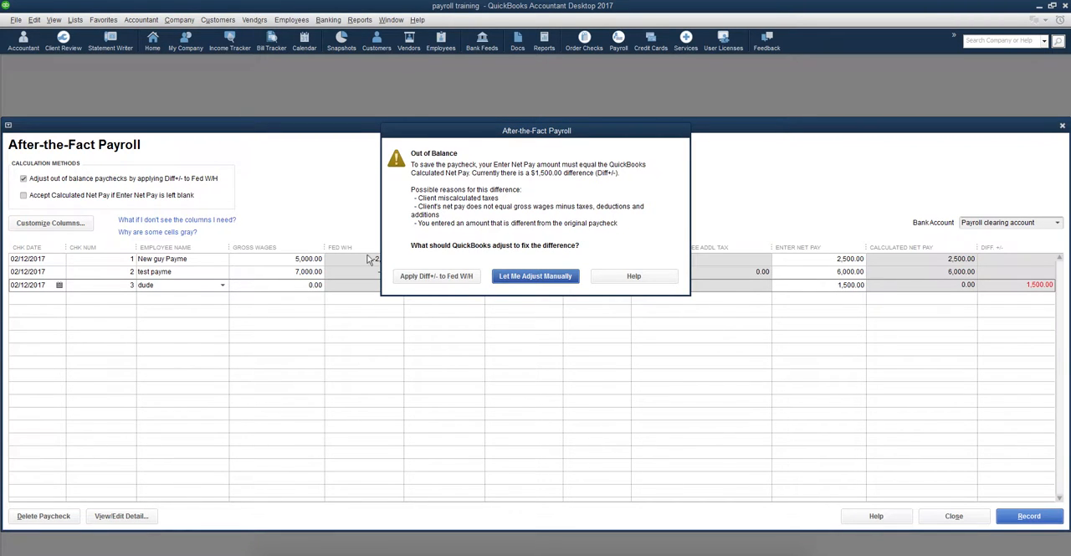
left_click(535, 274)
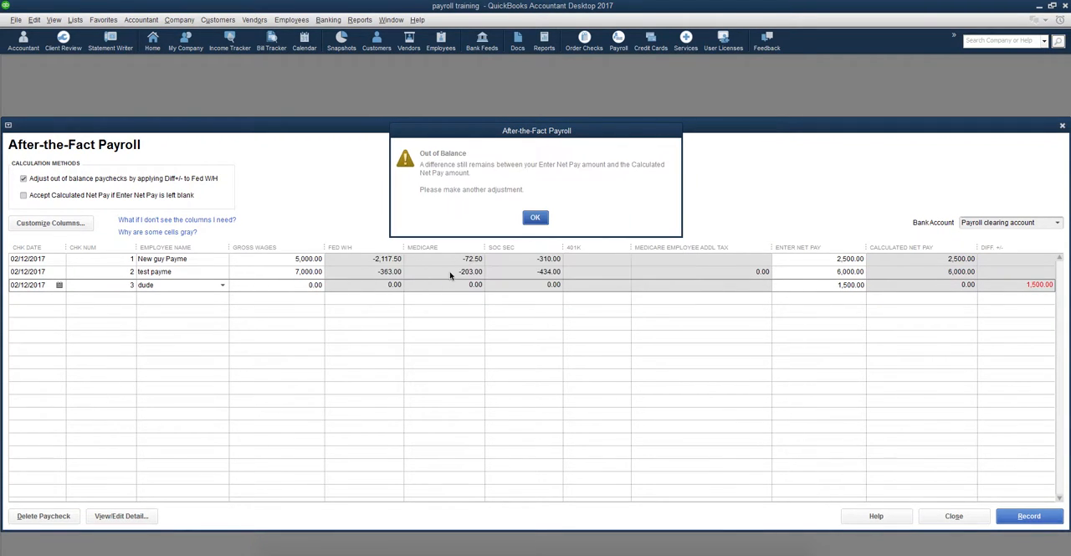
left_click(534, 218)
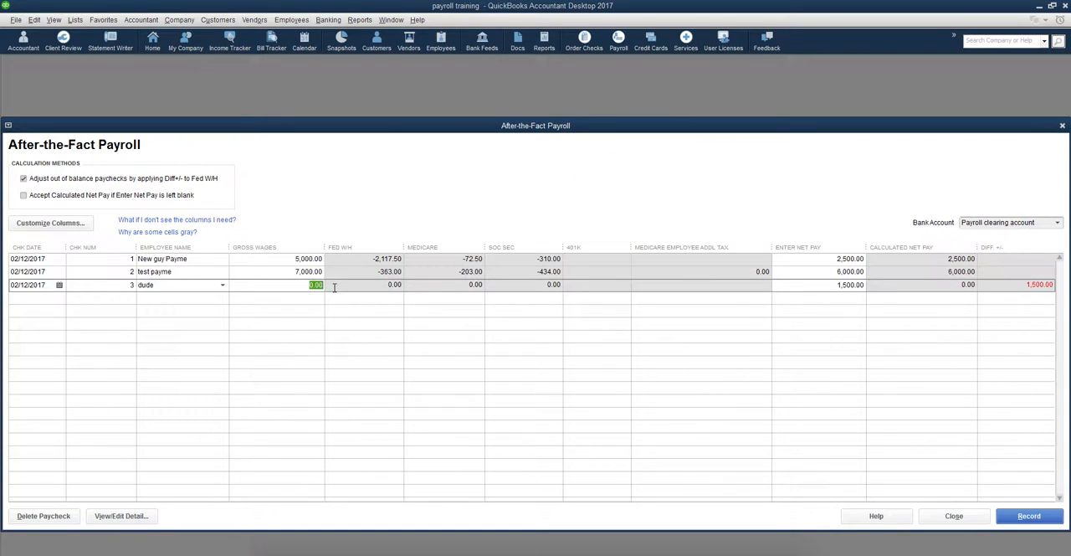
type("25")
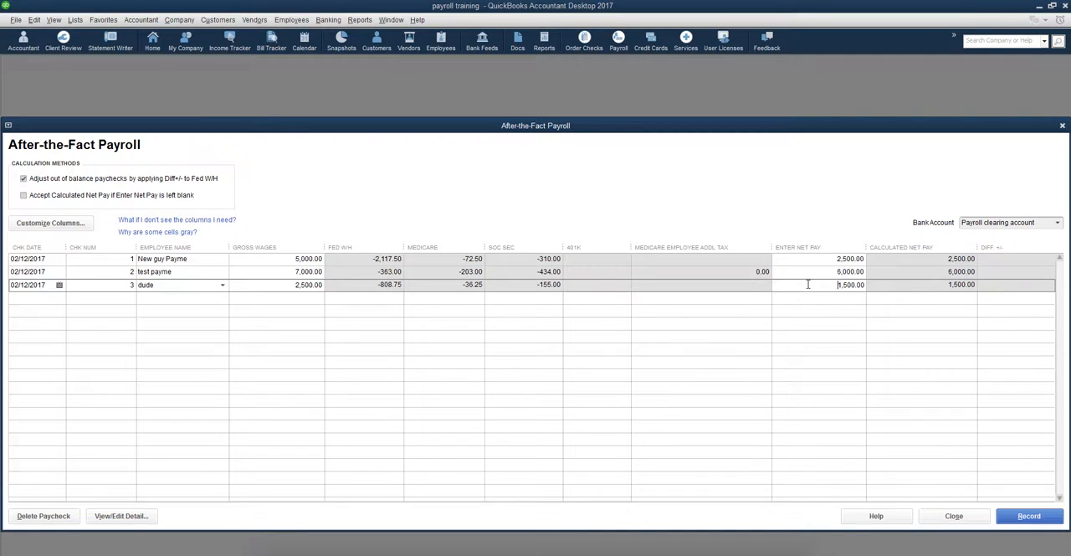
double_click(849, 285)
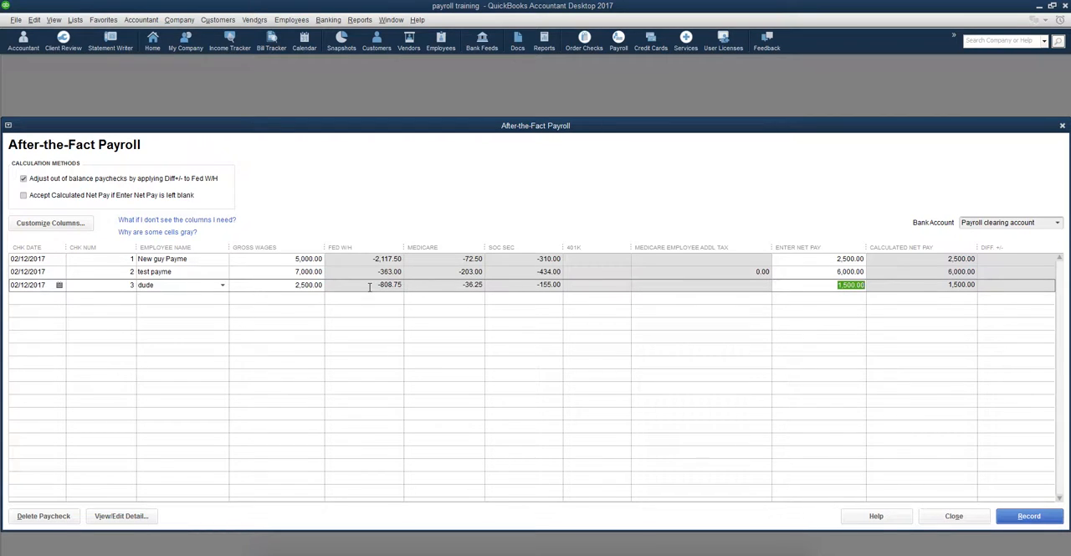
mouse_move(383, 291)
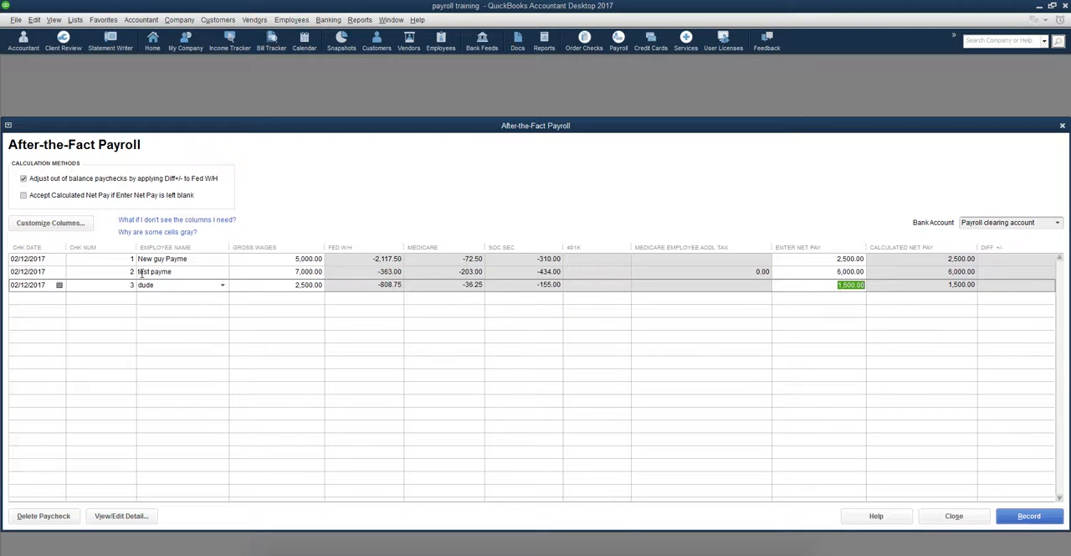
mouse_move(141, 253)
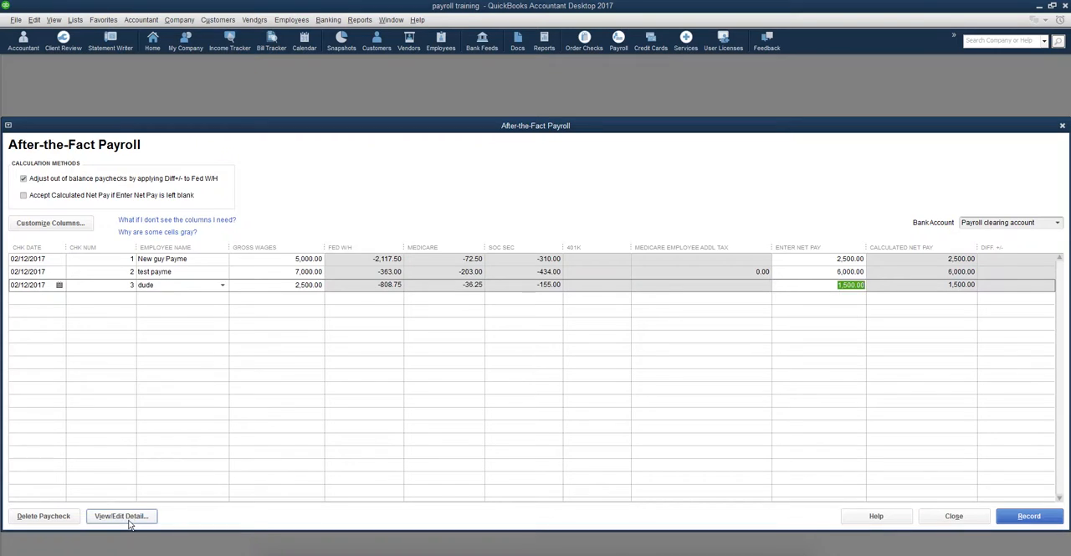
Step: In dude's paycheck preview, dismiss the edit warning and set hours worked to 75.00
left_click(121, 516)
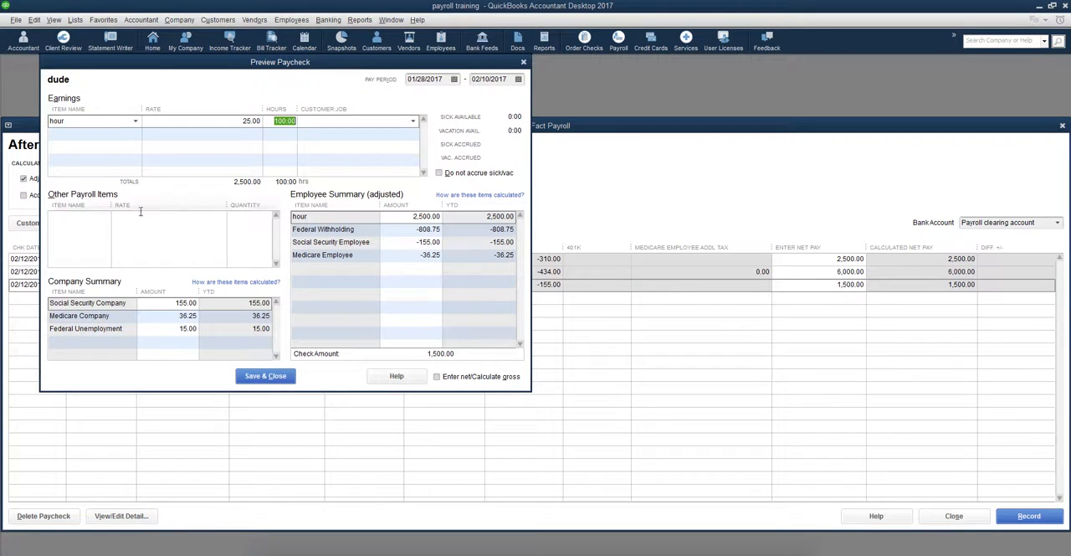
mouse_move(246, 107)
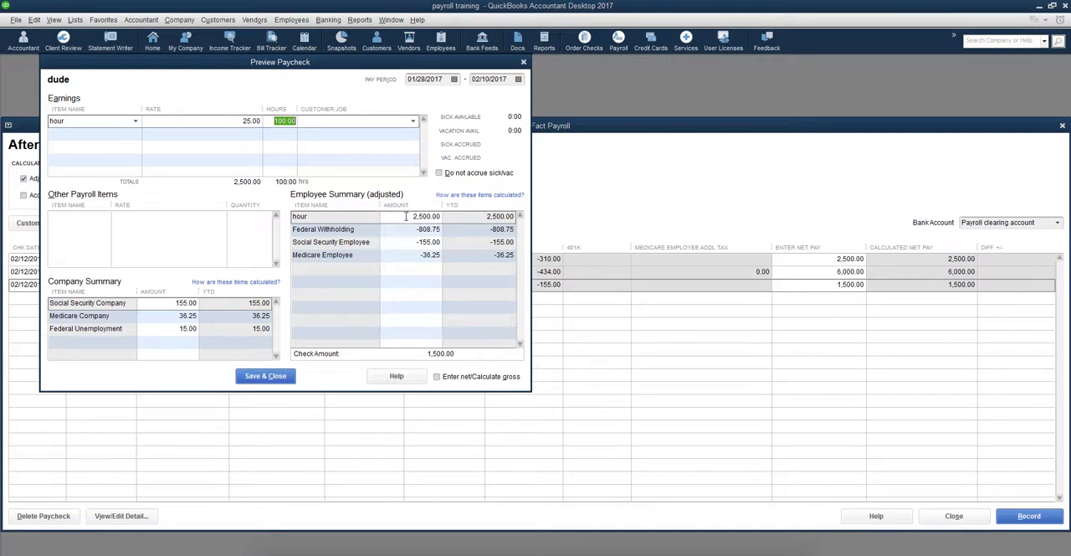
left_click(424, 216)
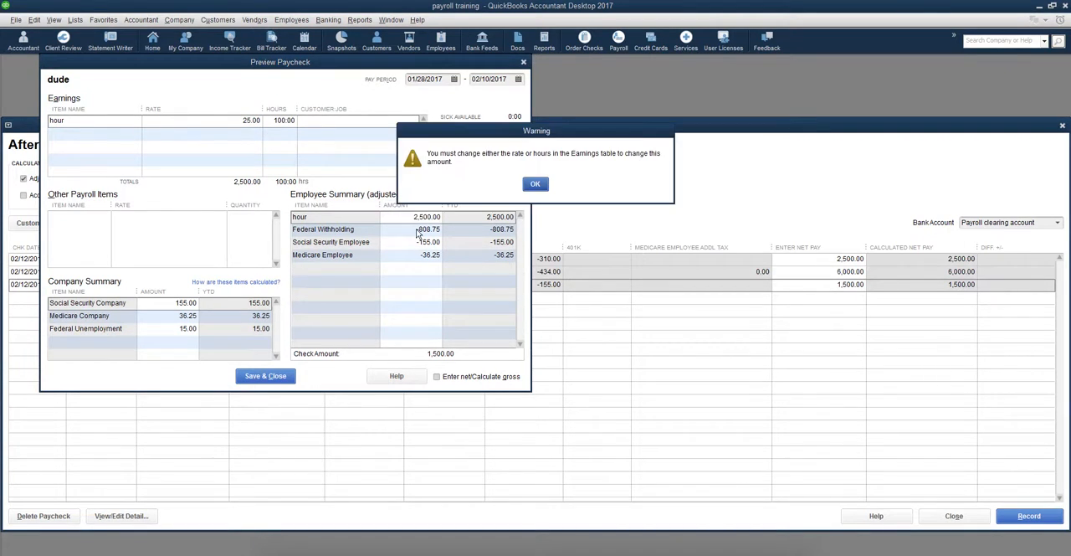
left_click(536, 184)
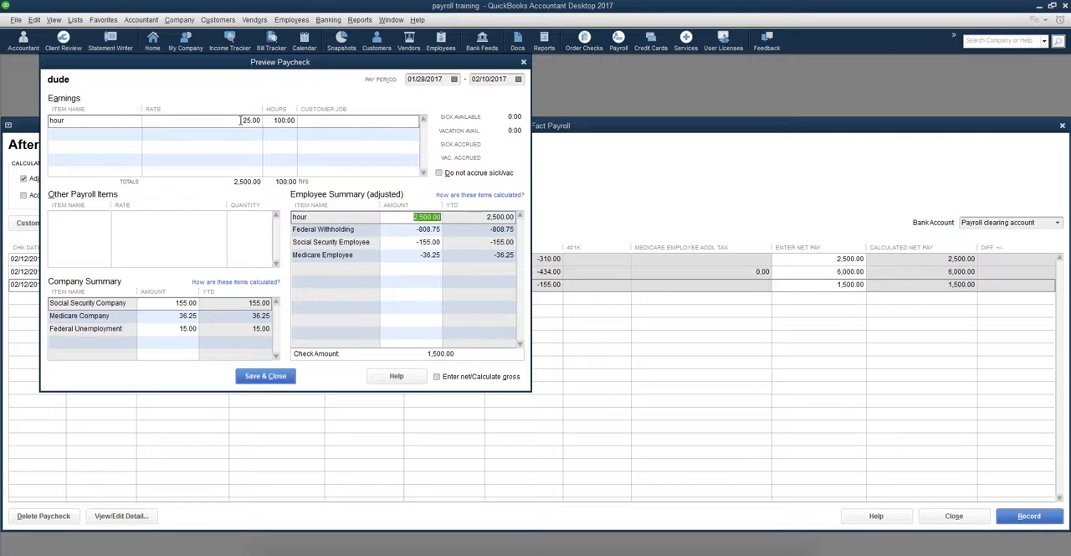
left_click(283, 120)
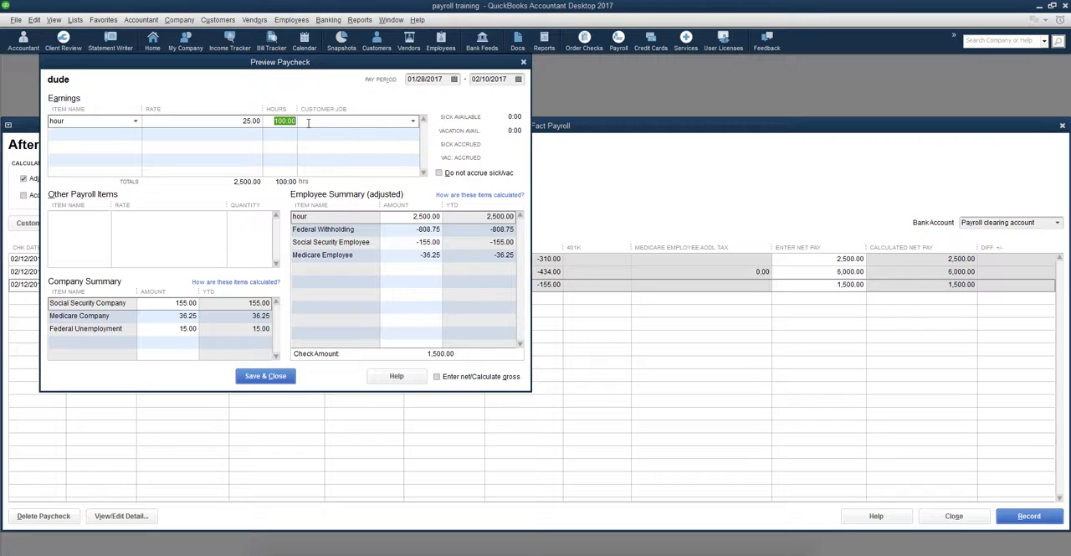
type("75.00")
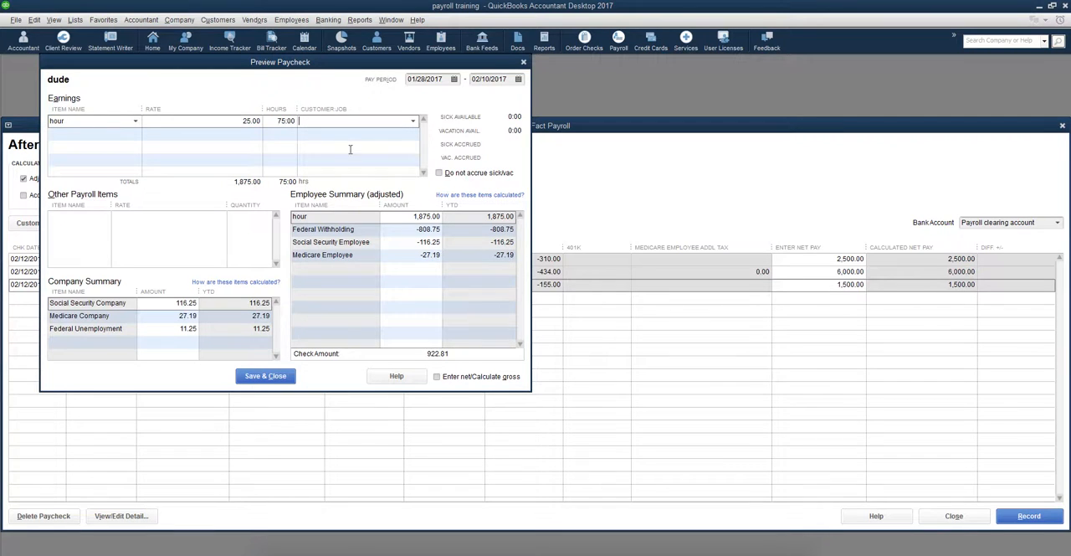
mouse_move(437, 376)
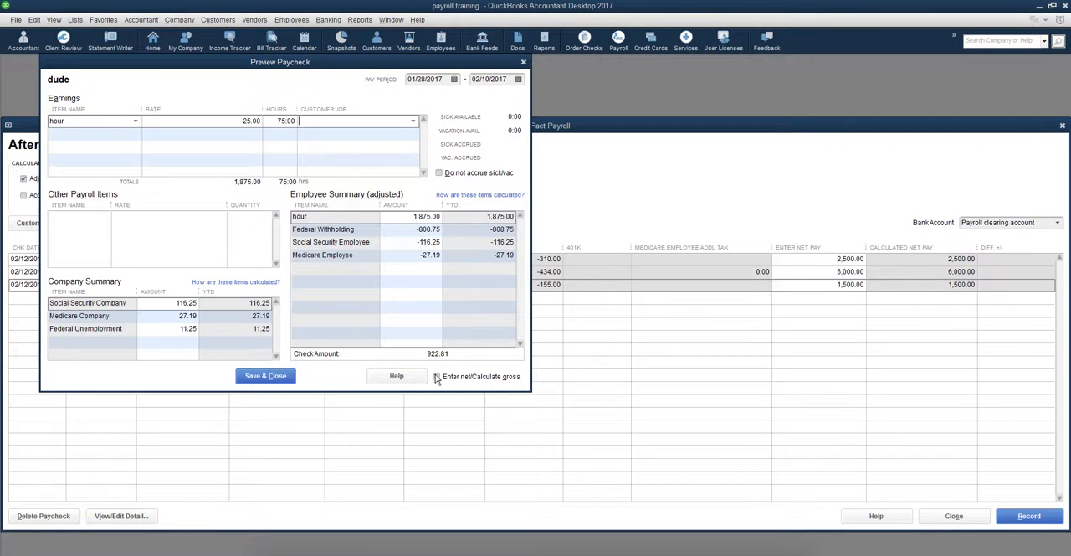
Step: Toggle Enter net/Calculate gross on and off, dismissing the warnings, then save and close the paycheck
left_click(437, 376)
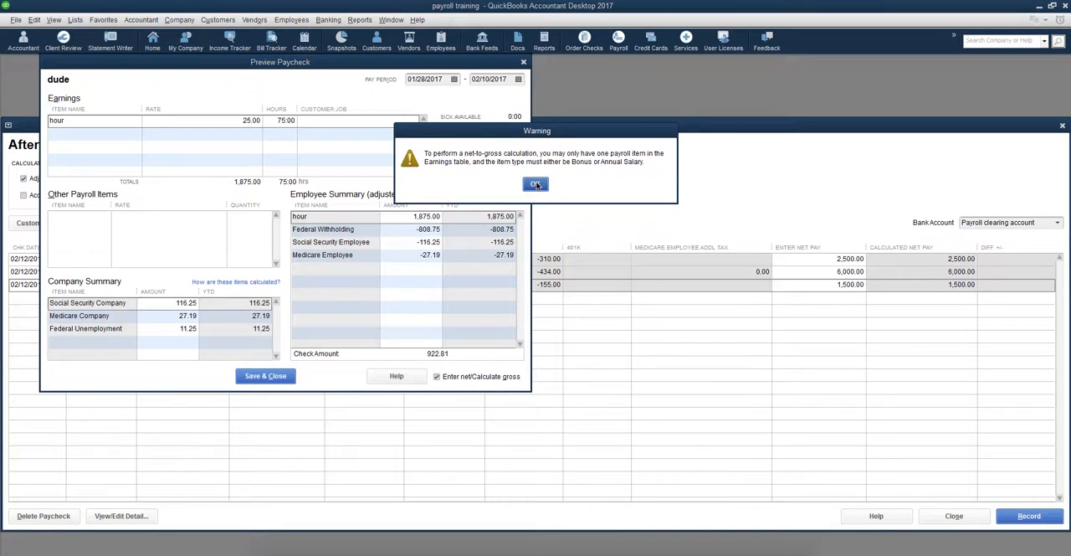
left_click(536, 184)
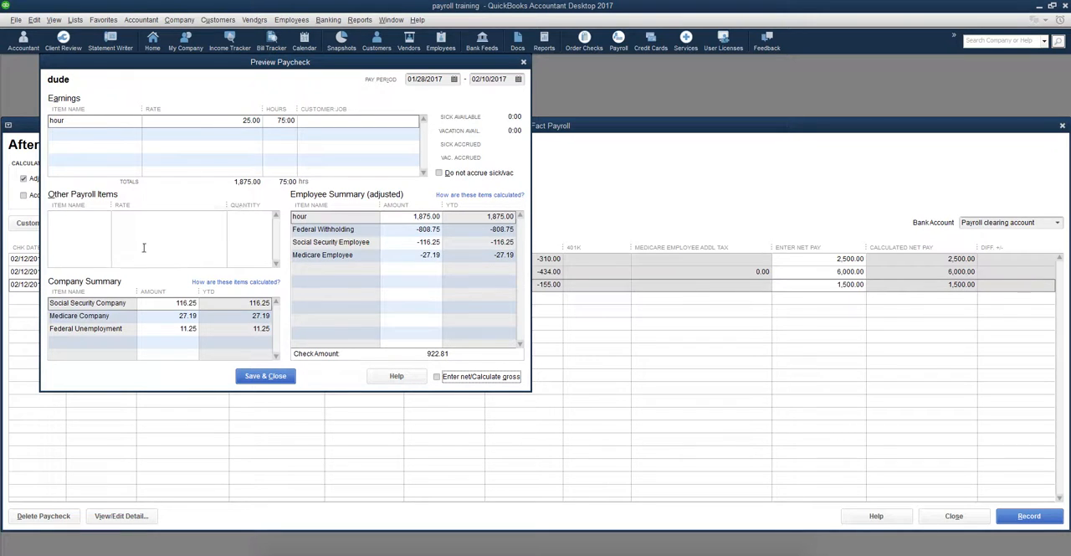
mouse_move(408, 216)
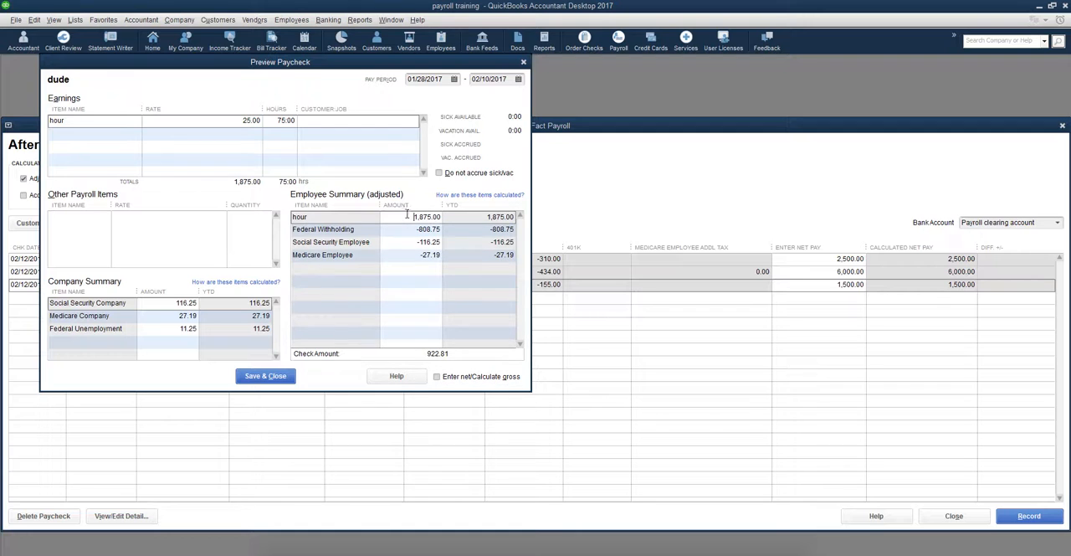
left_click(439, 377)
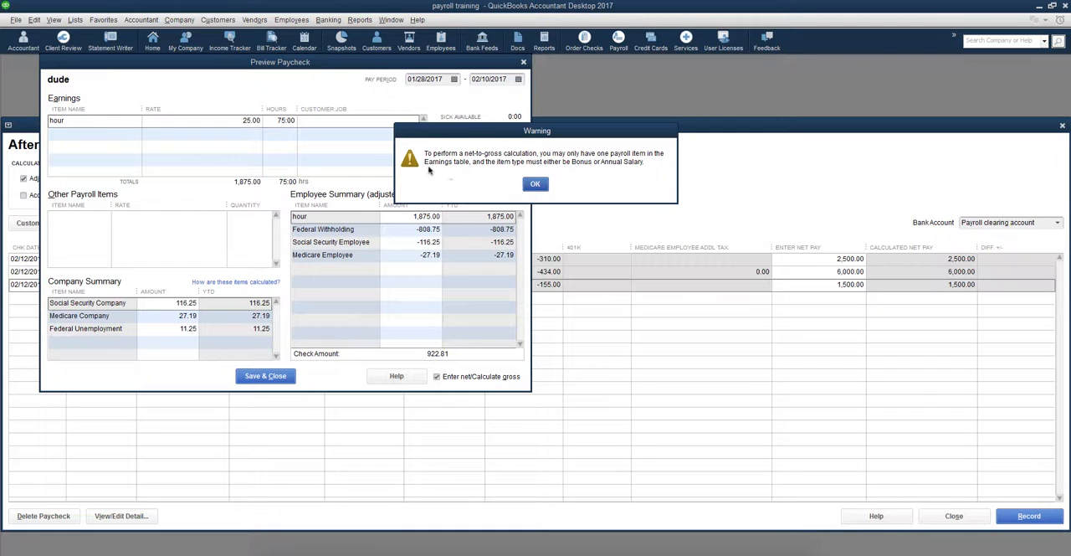
left_click(536, 184)
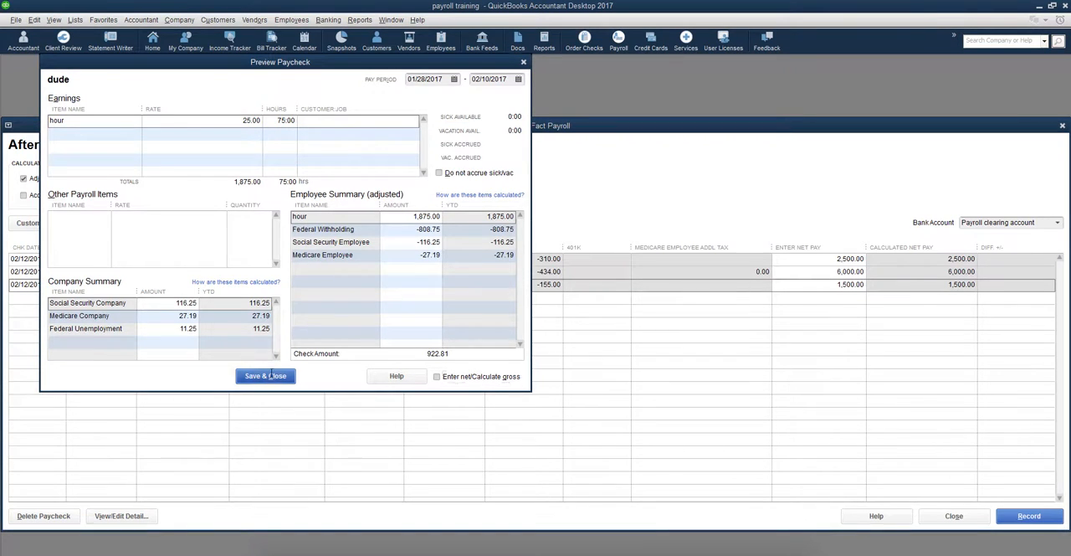
left_click(266, 374)
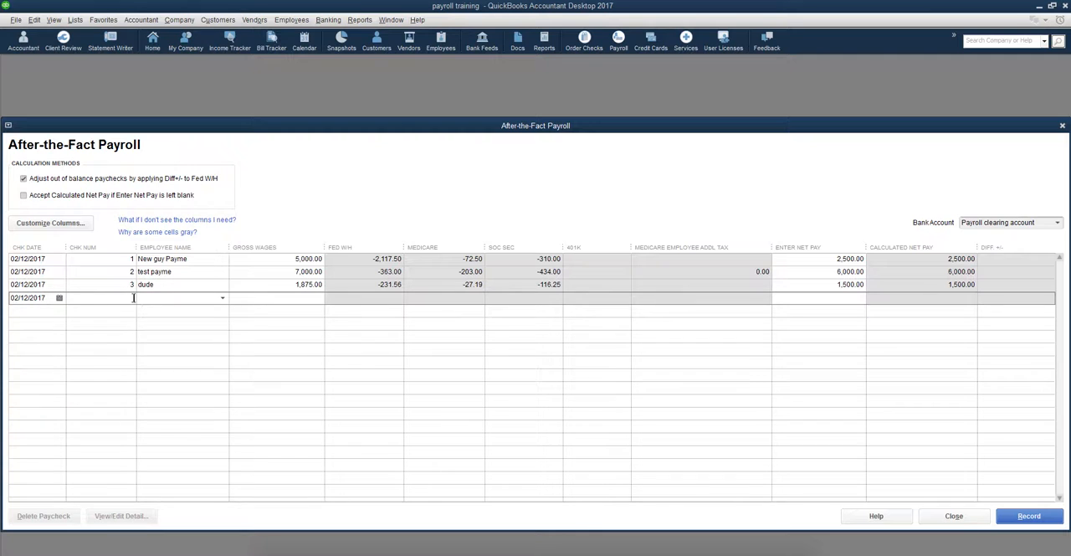
Step: Record paycheck 4 for New guy Payme with 1,000.00 net pay, saving it anyway despite the warning
type("4")
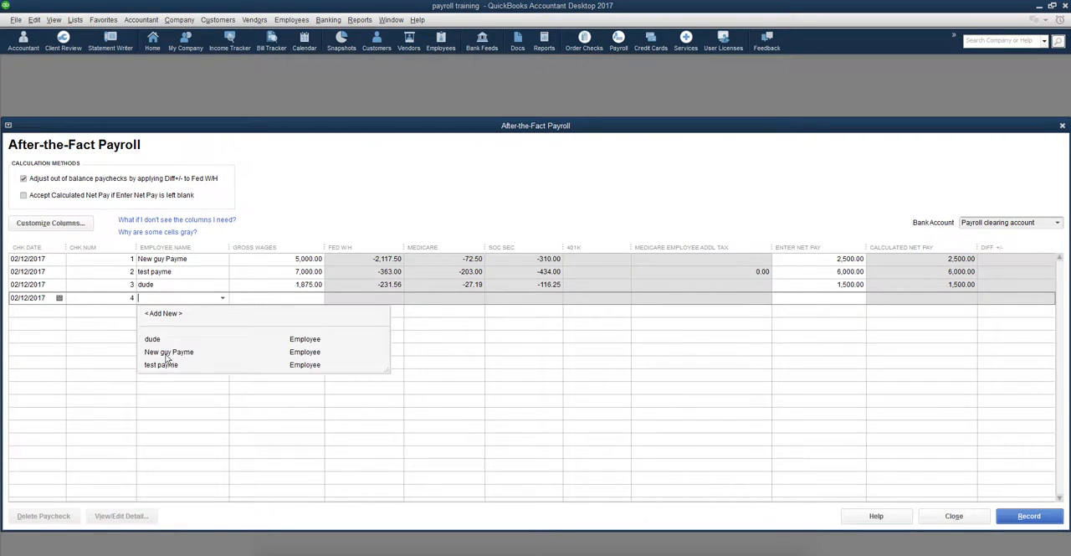
left_click(169, 352)
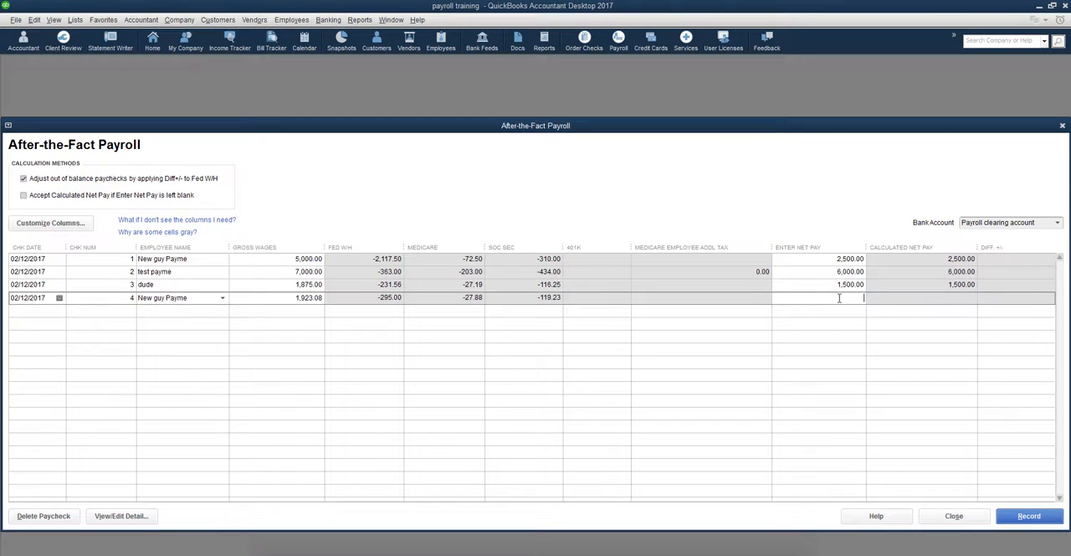
type("1000")
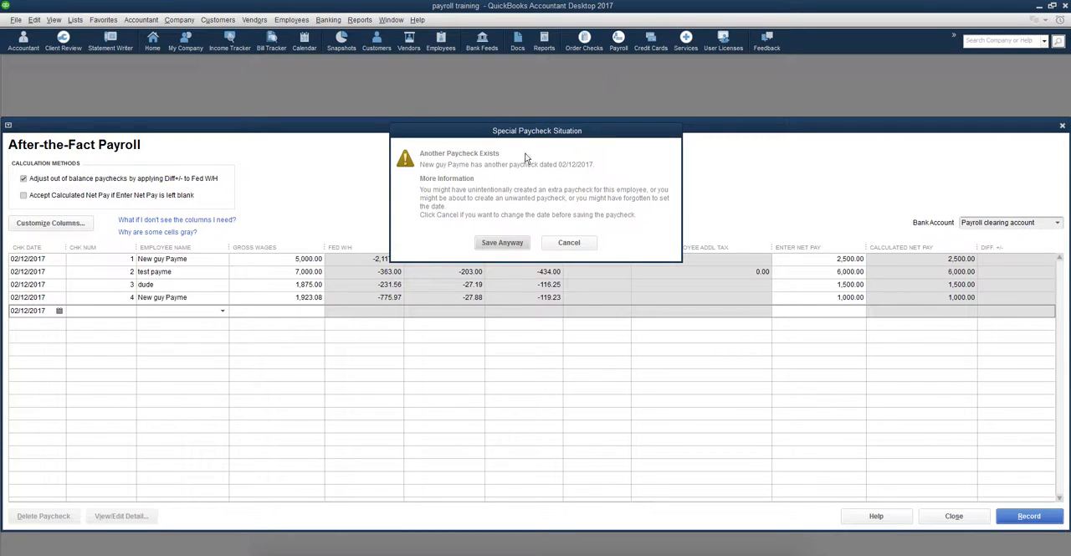
mouse_move(502, 171)
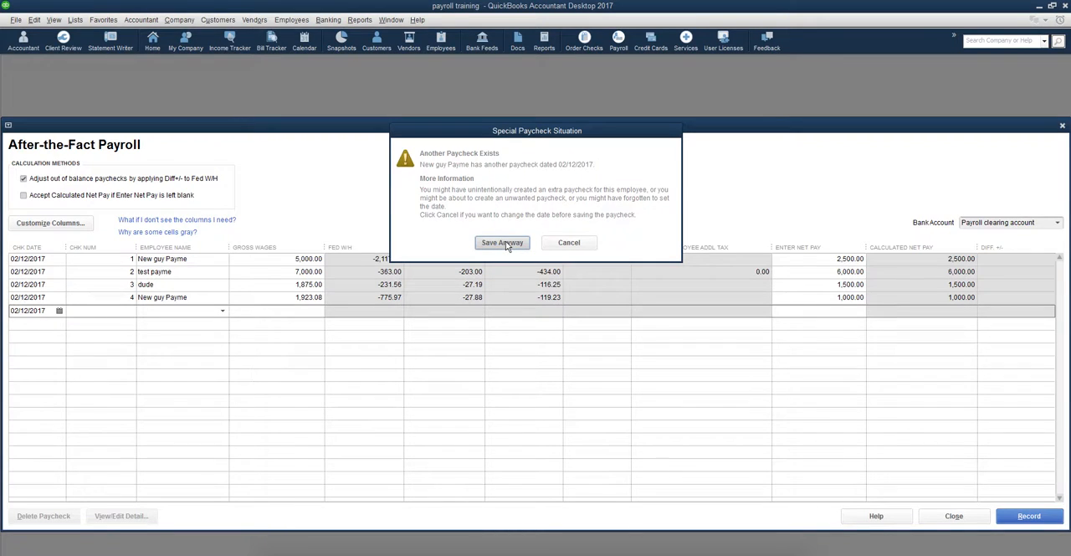
left_click(502, 241)
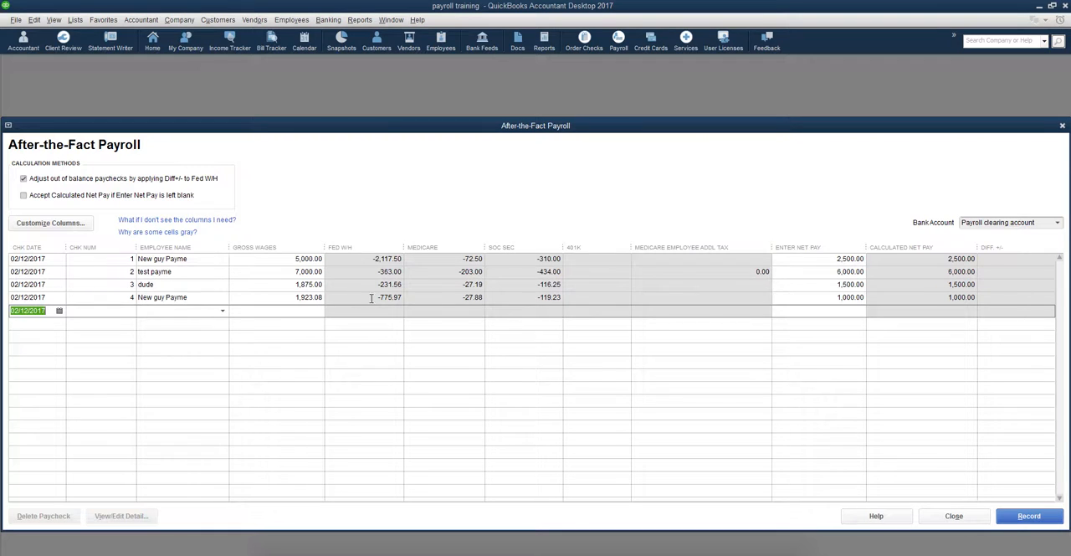
Step: Review the four paycheck rows and close the After-the-Fact Payroll window
left_click(846, 298)
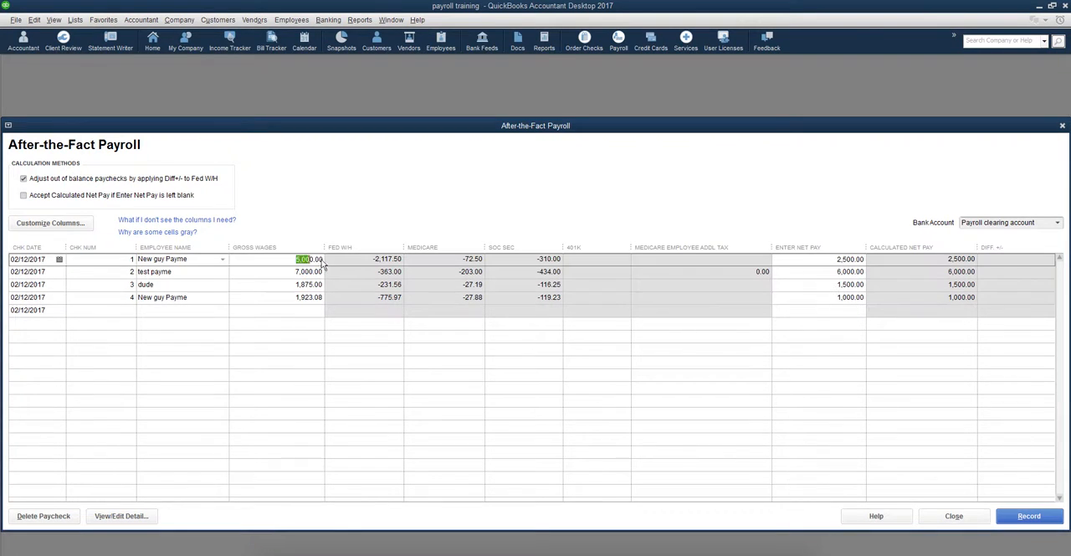
left_click(837, 257)
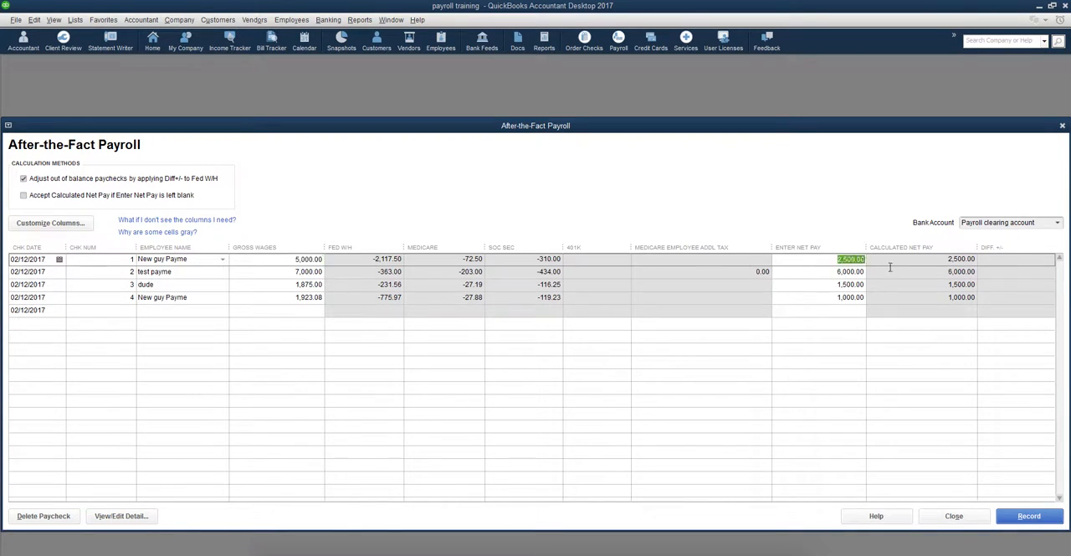
mouse_move(522, 257)
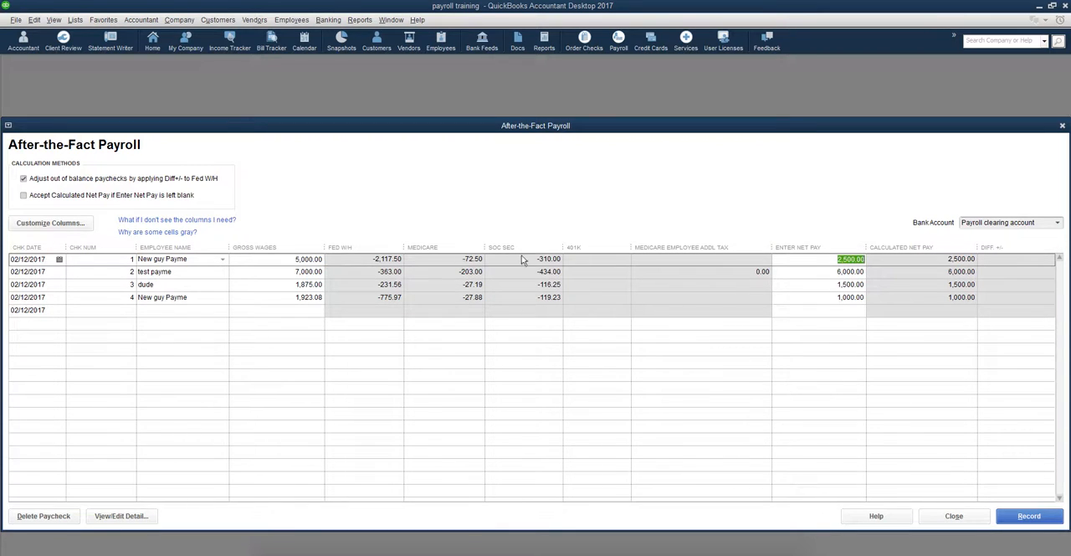
mouse_move(429, 271)
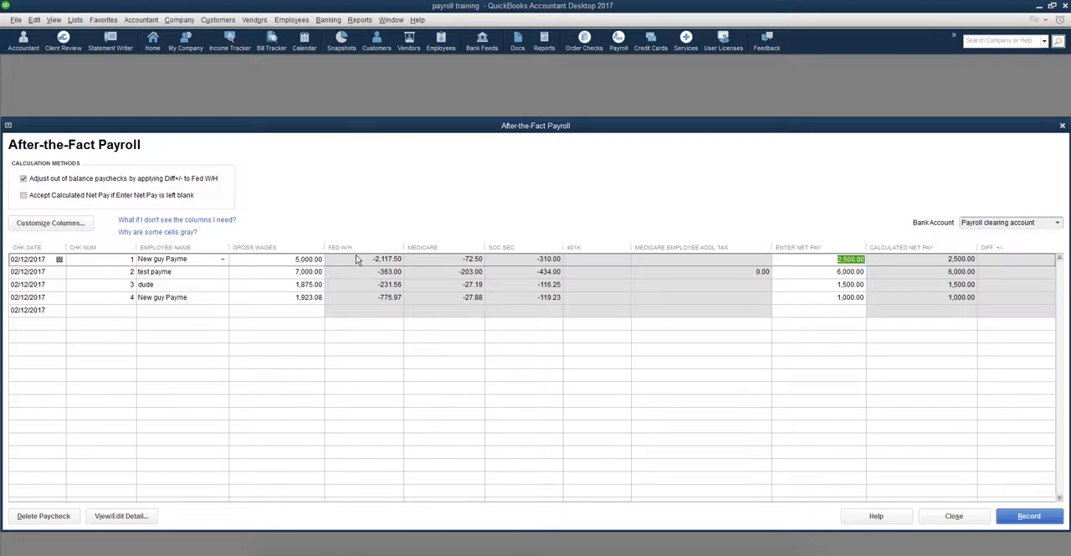
mouse_move(381, 266)
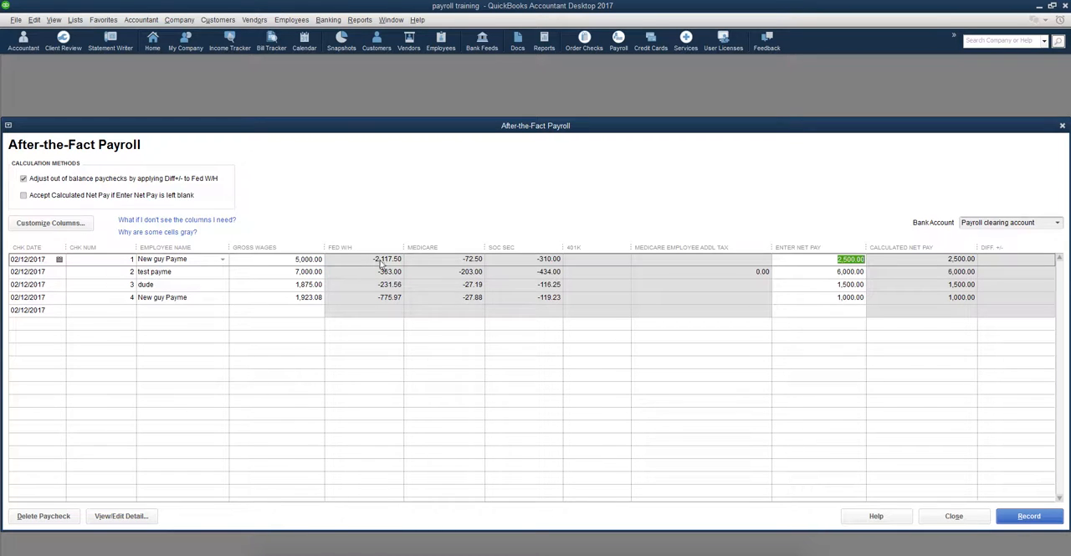
mouse_move(398, 258)
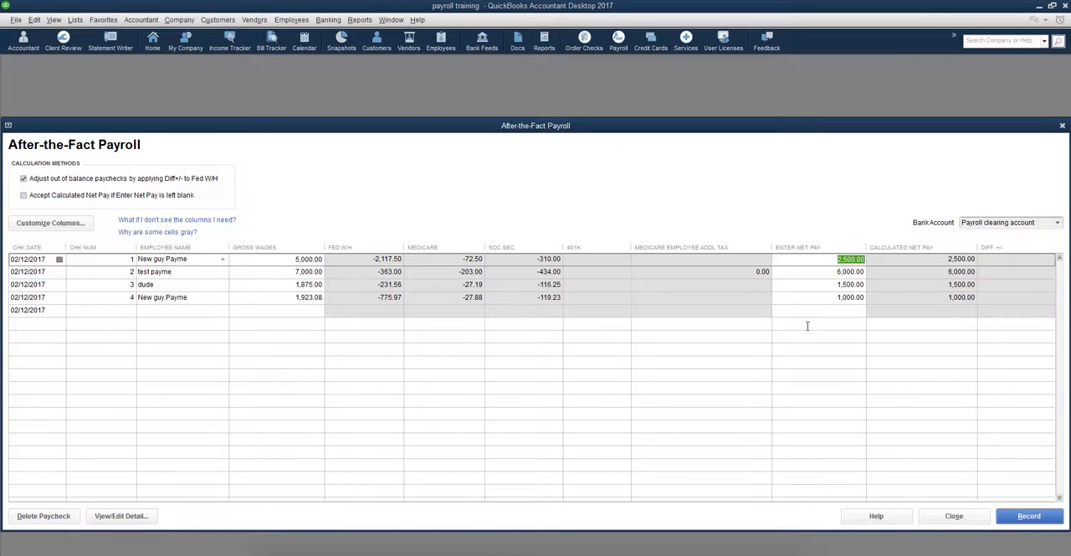
mouse_move(429, 244)
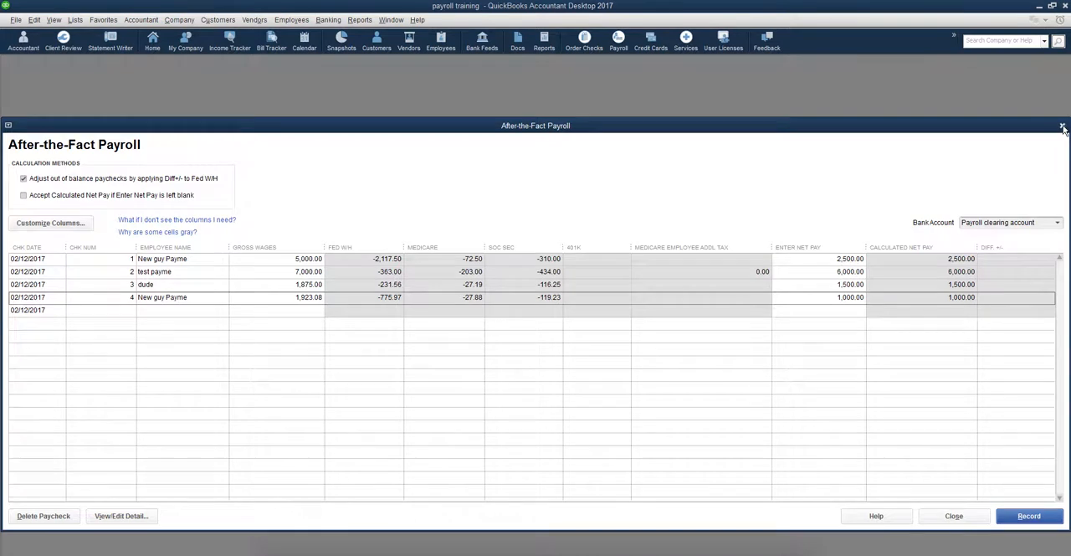
left_click(375, 21)
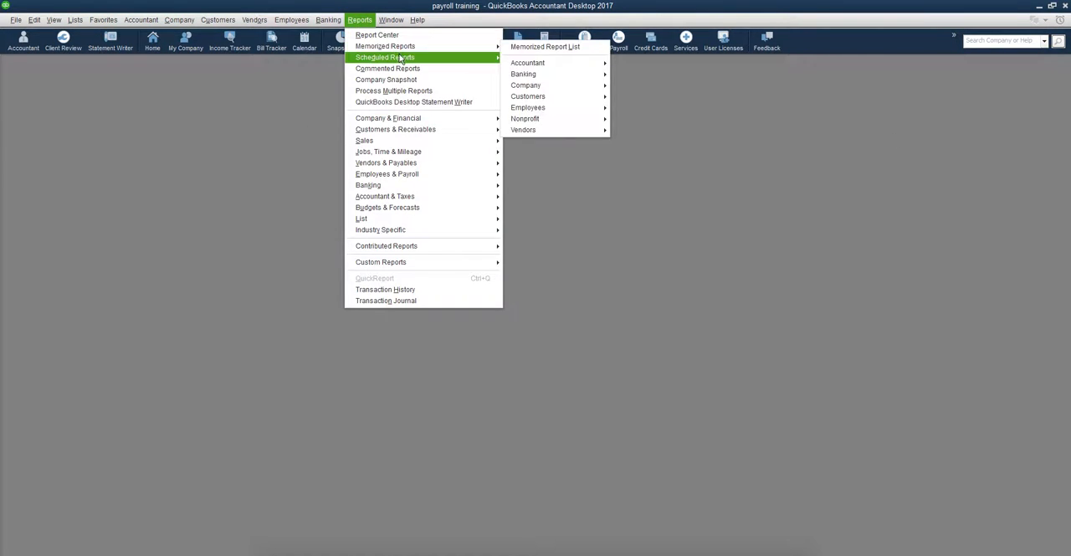
mouse_move(386, 117)
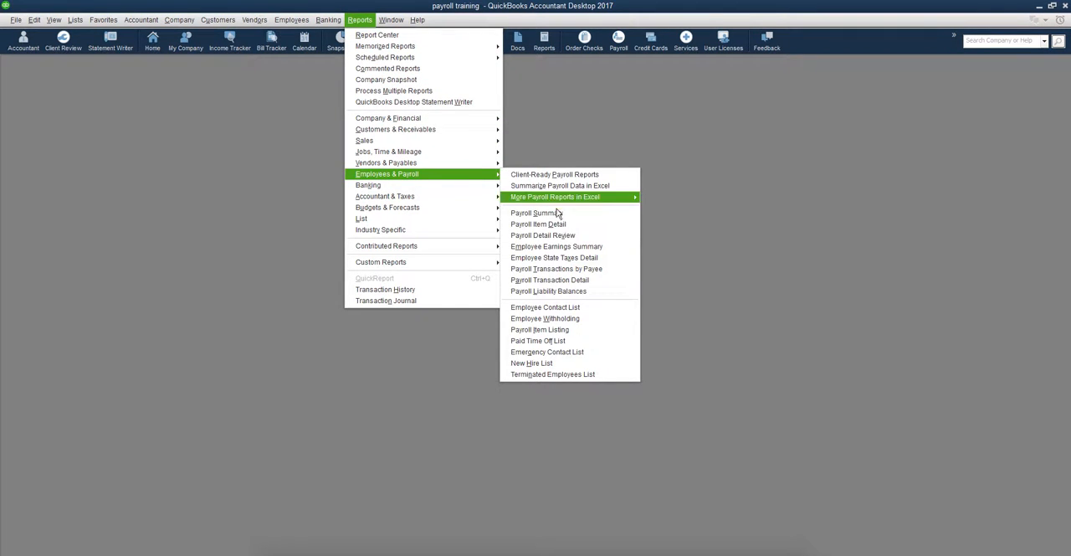
Step: Run the Payroll Summary report for January 1 through February 12, 2017
left_click(532, 211)
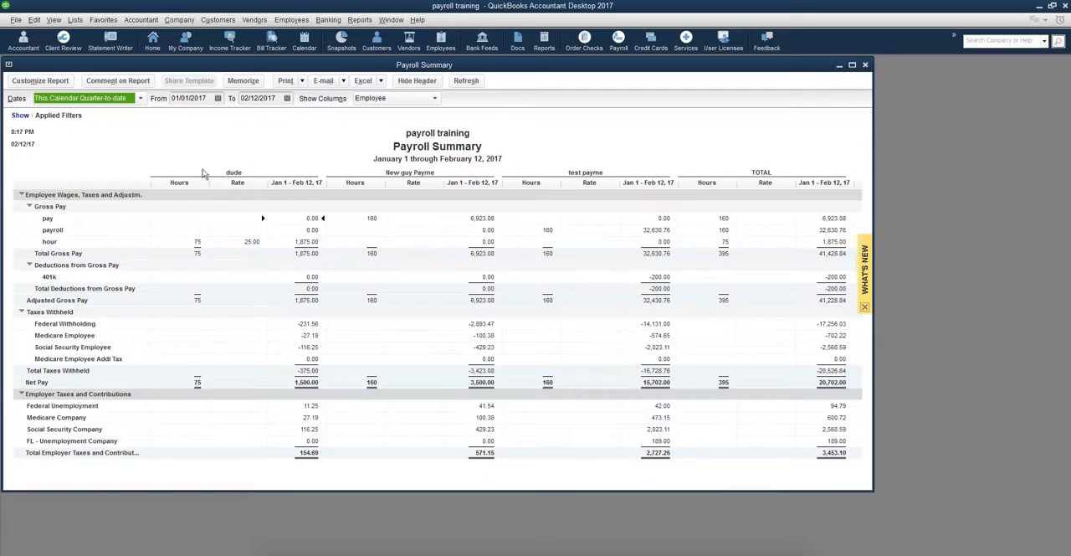
mouse_move(335, 238)
type("2/12")
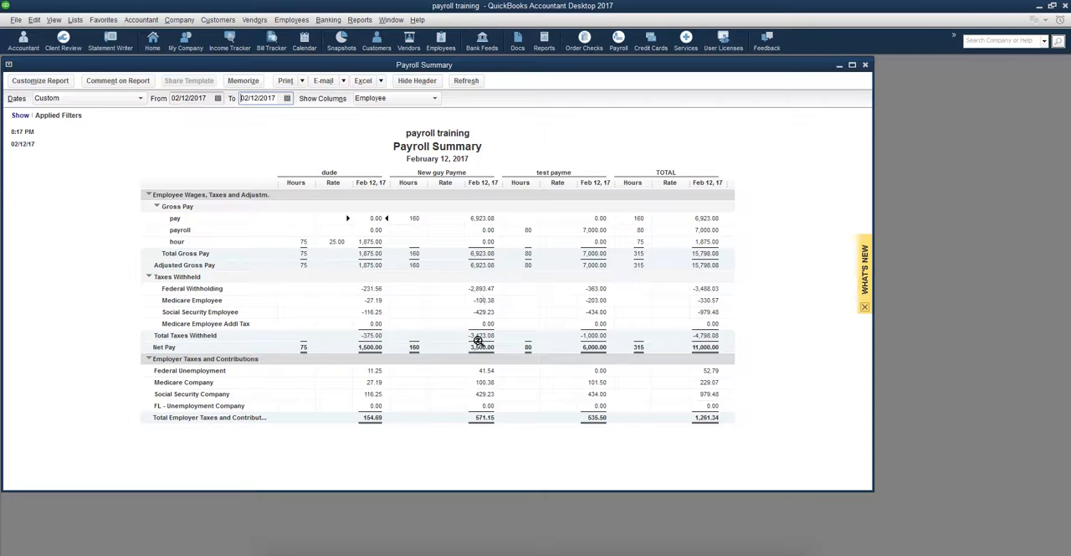
mouse_move(583, 228)
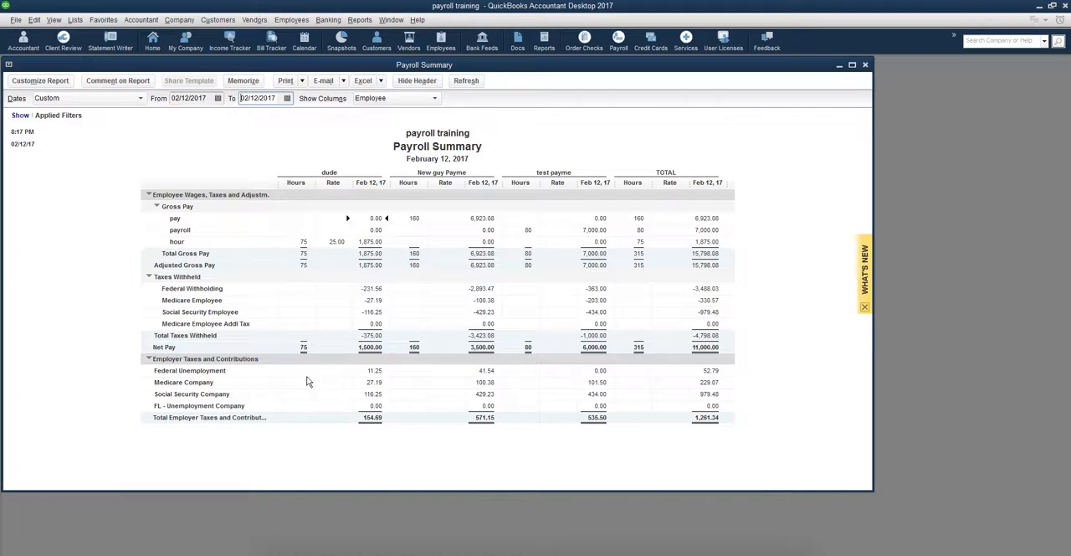
mouse_move(167, 409)
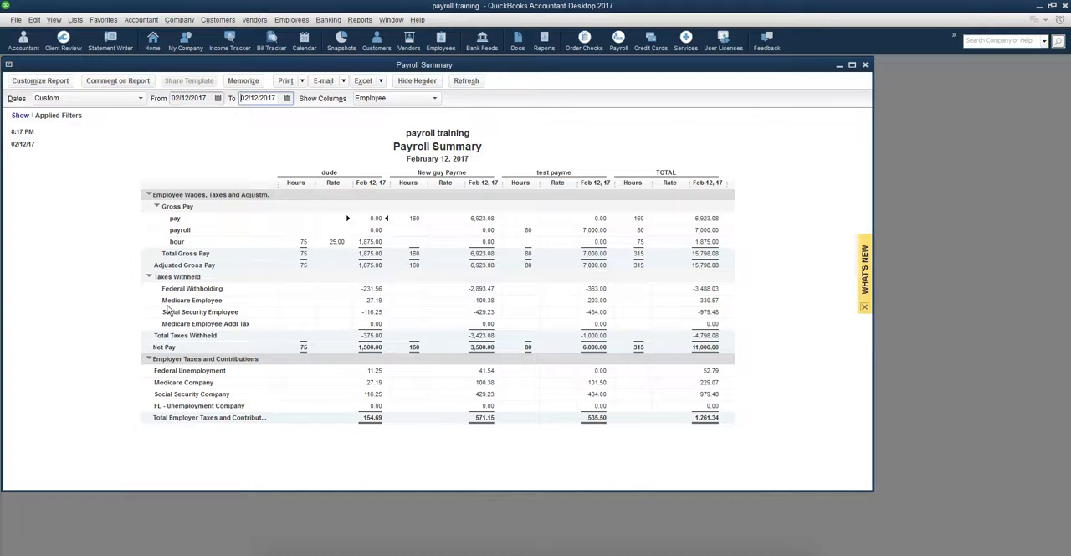
mouse_move(387, 445)
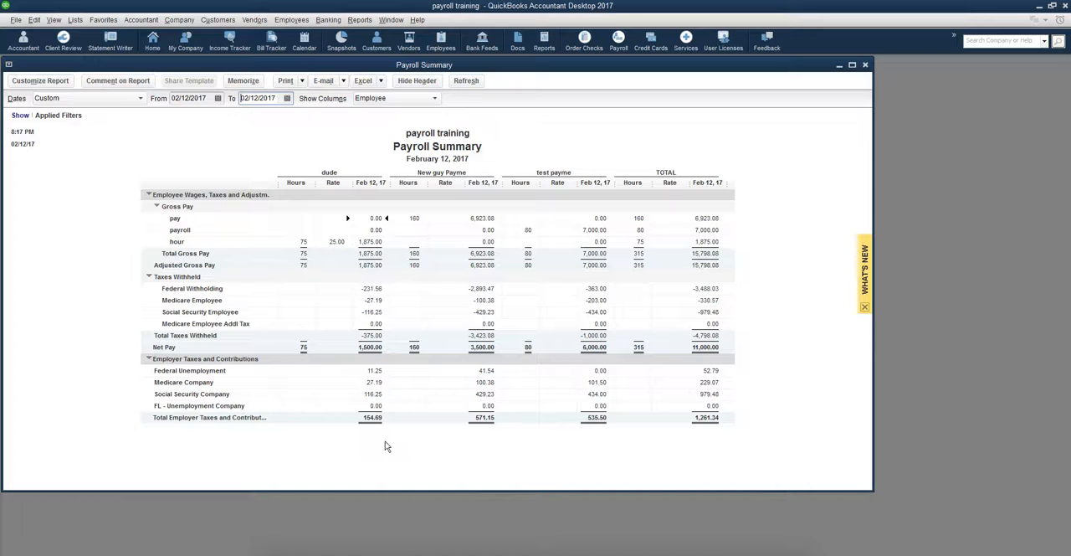
mouse_move(276, 188)
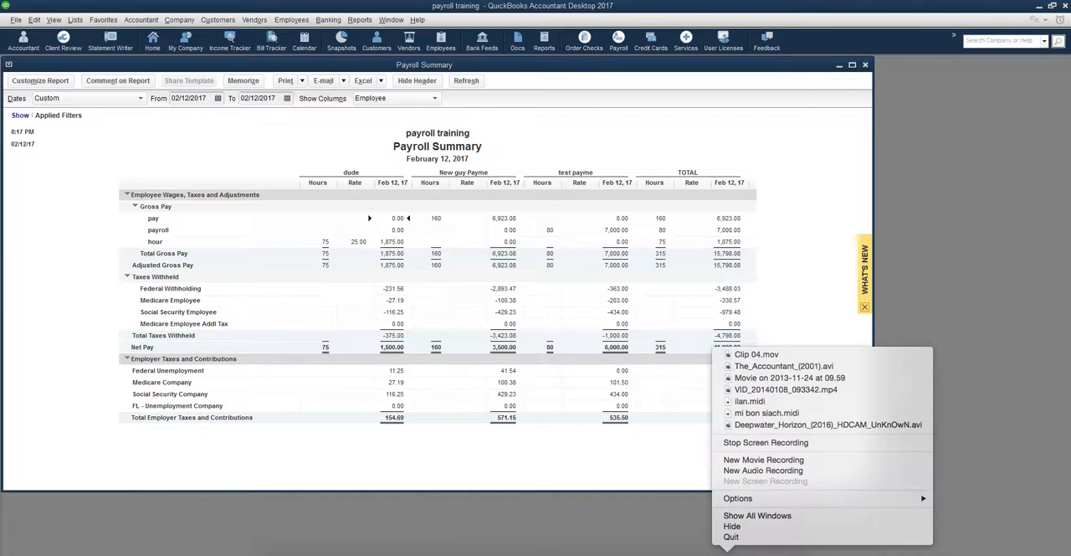
mouse_move(760, 442)
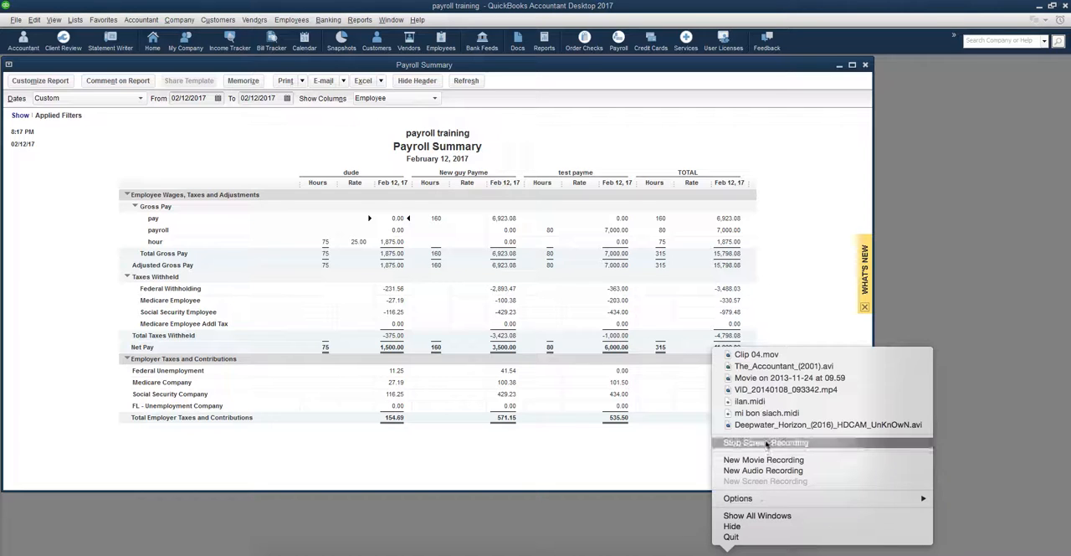